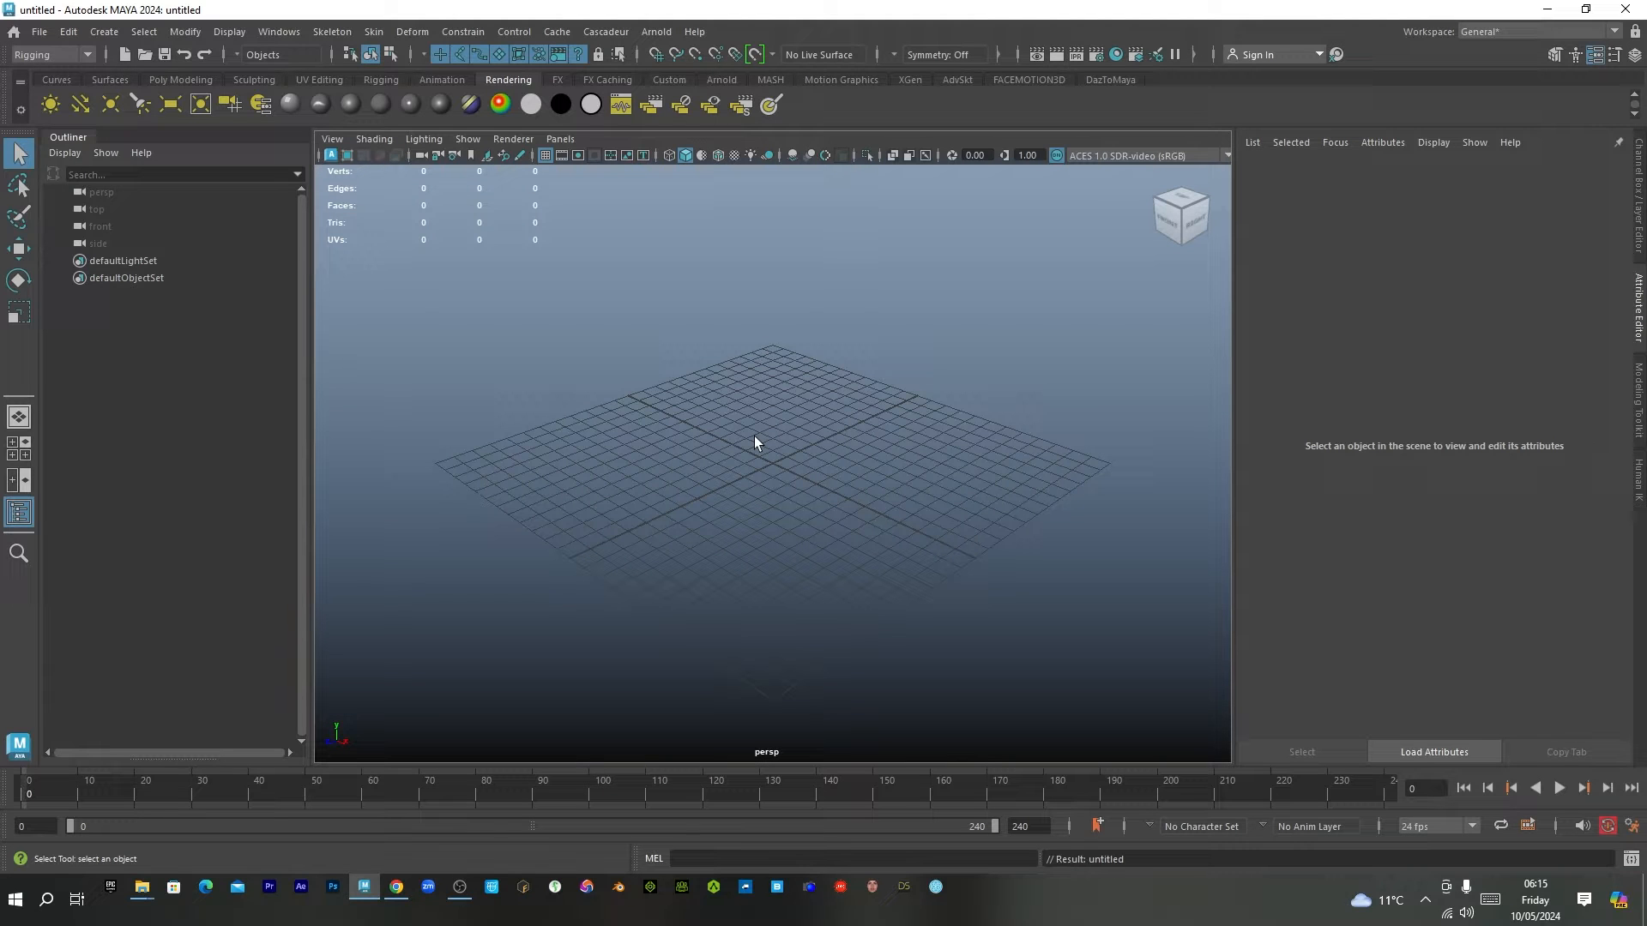
mouse_move(583, 743)
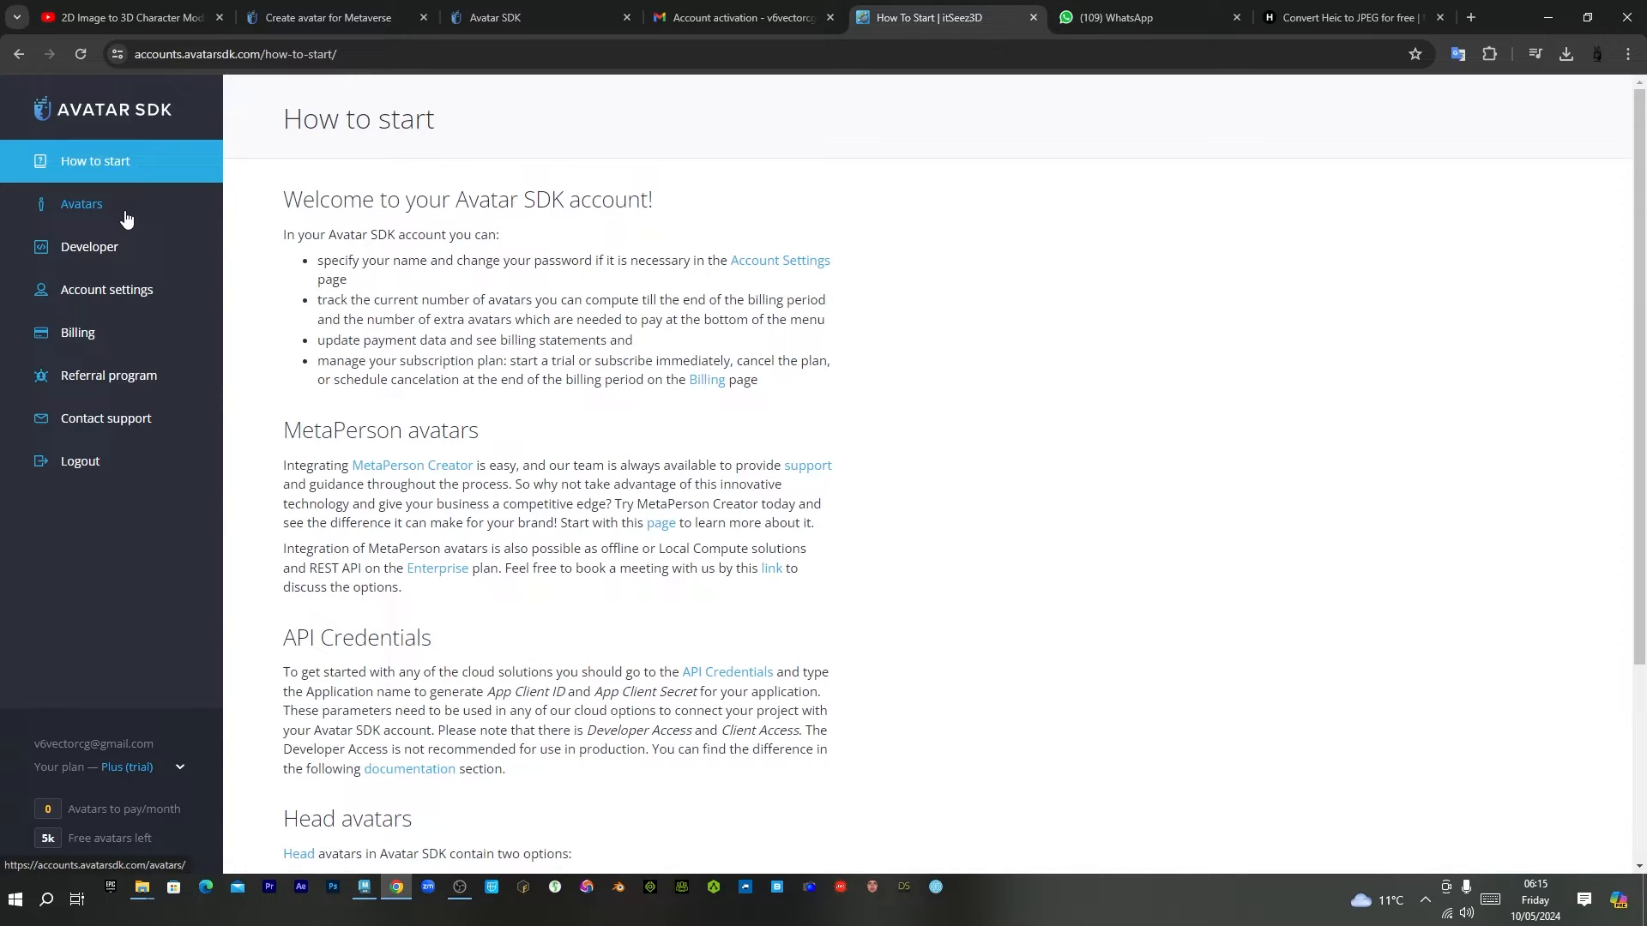
From the Avatars page, attach IMG_5302fixed.jpg from Pictures as the source photo.
left_click(80, 204)
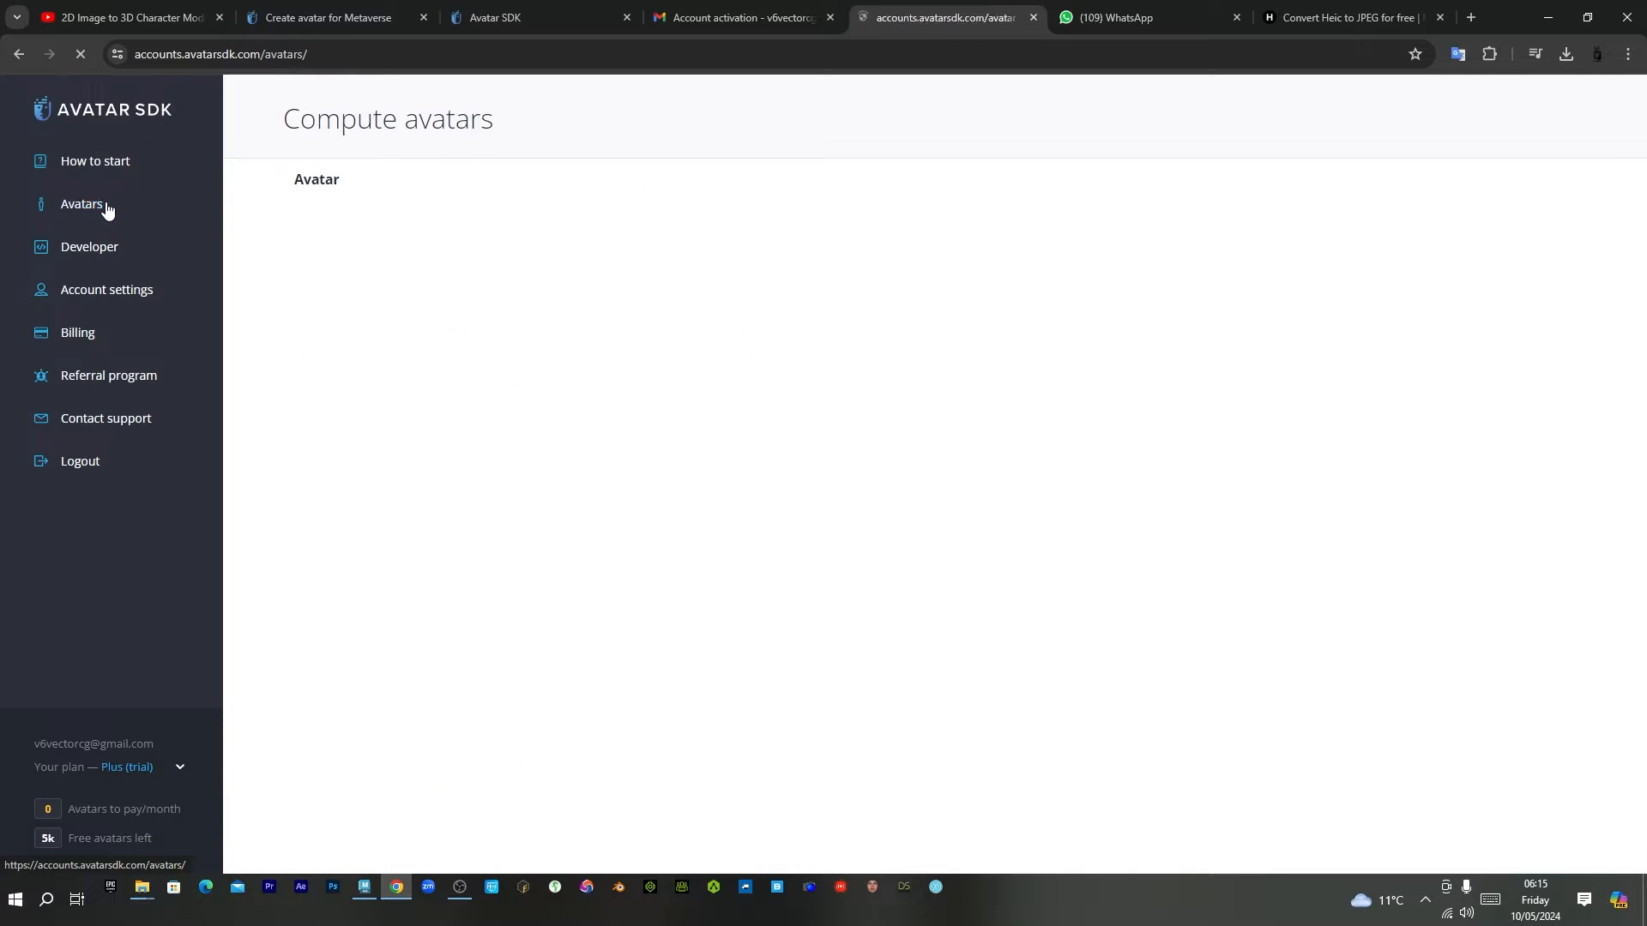
left_click(83, 204)
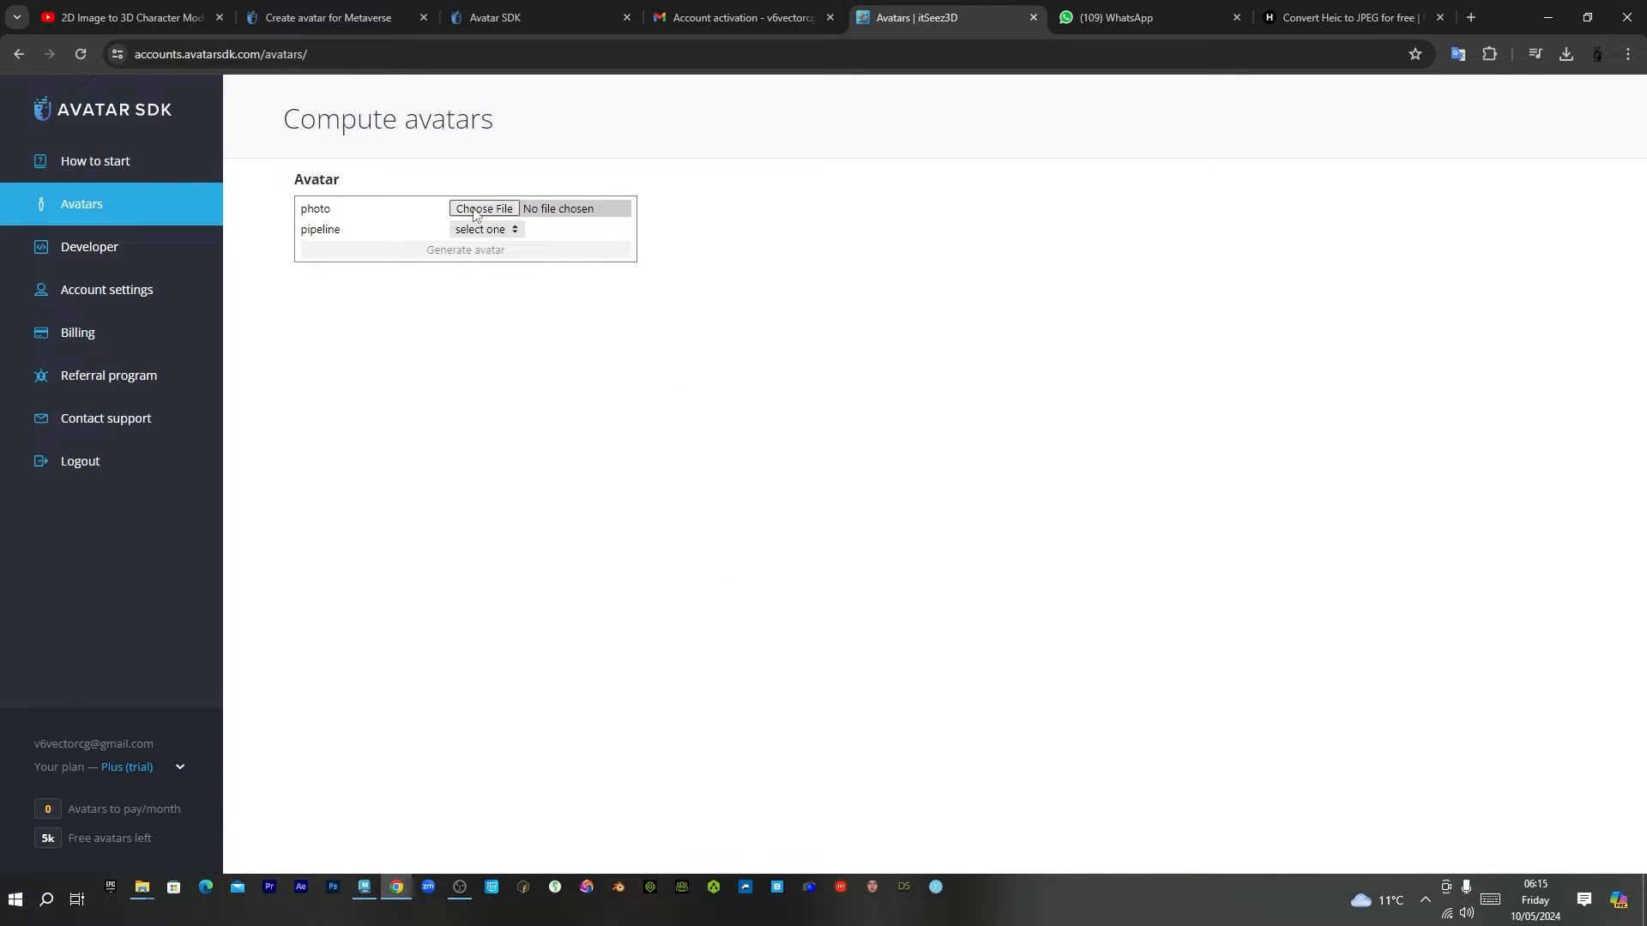
left_click(483, 208)
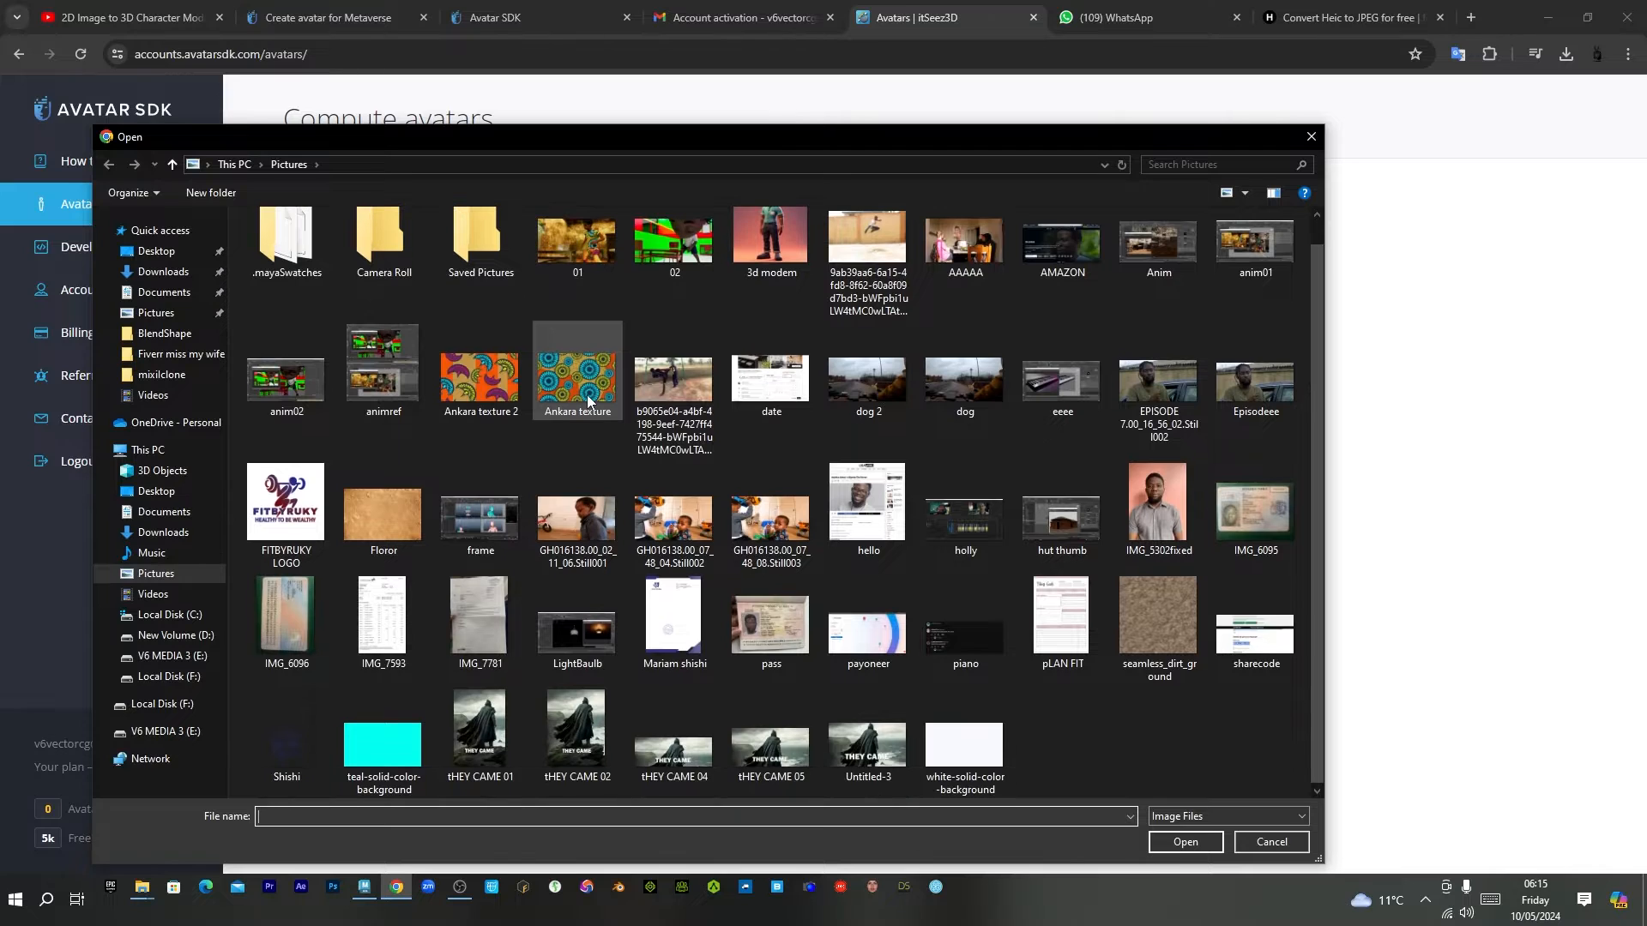
left_click(1156, 500)
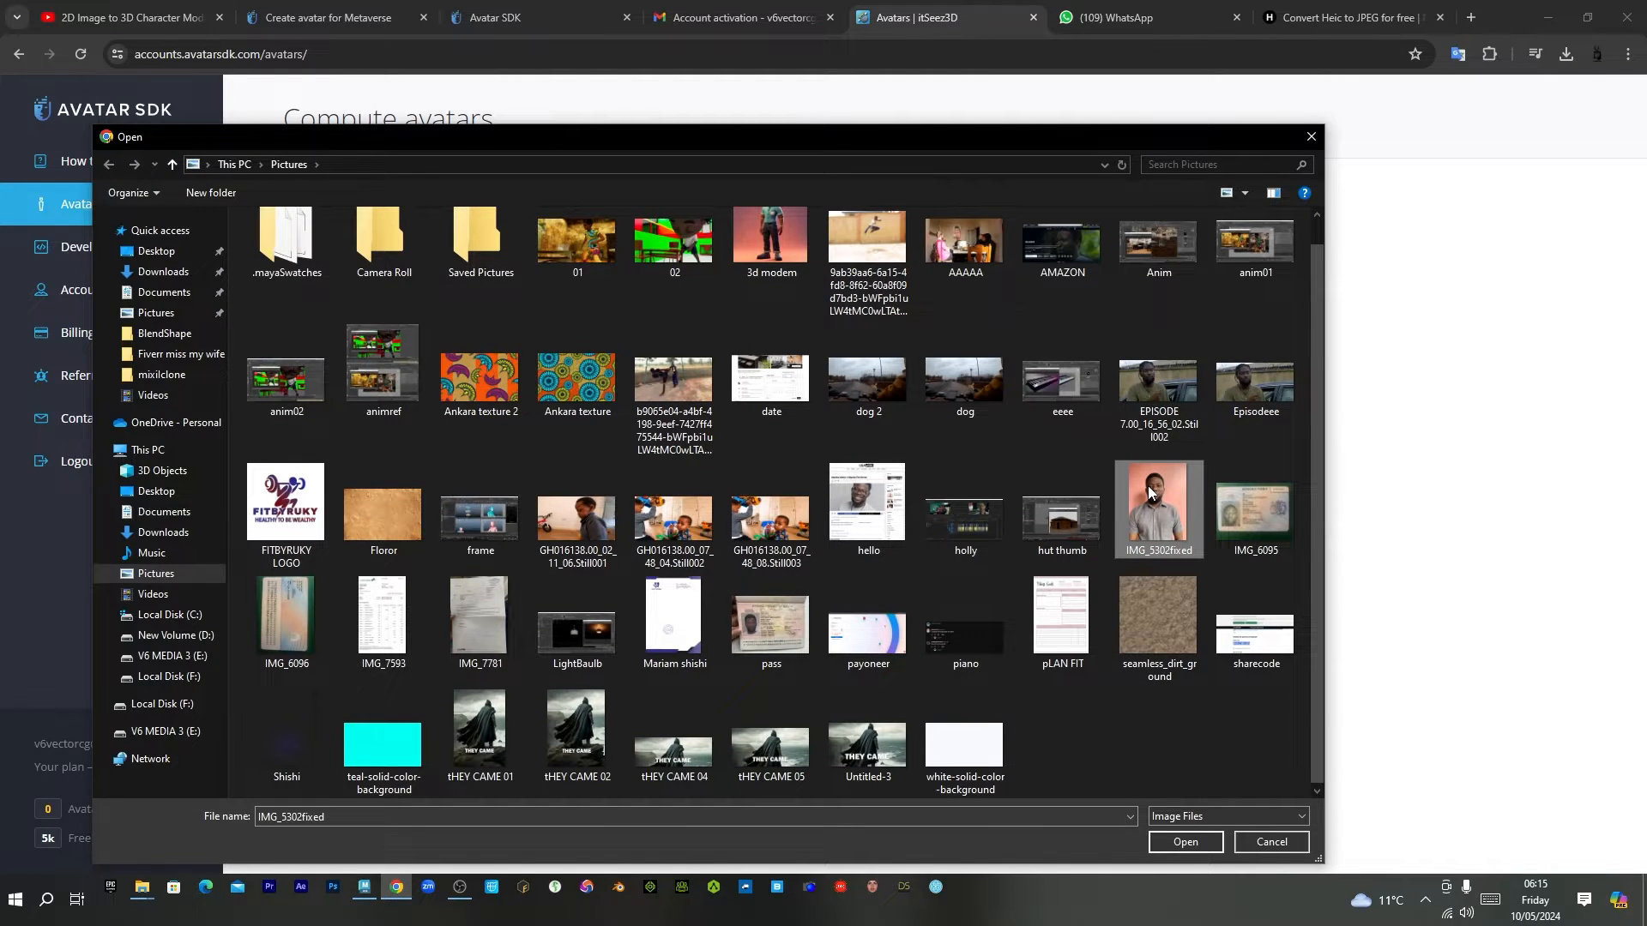
left_click(1184, 842)
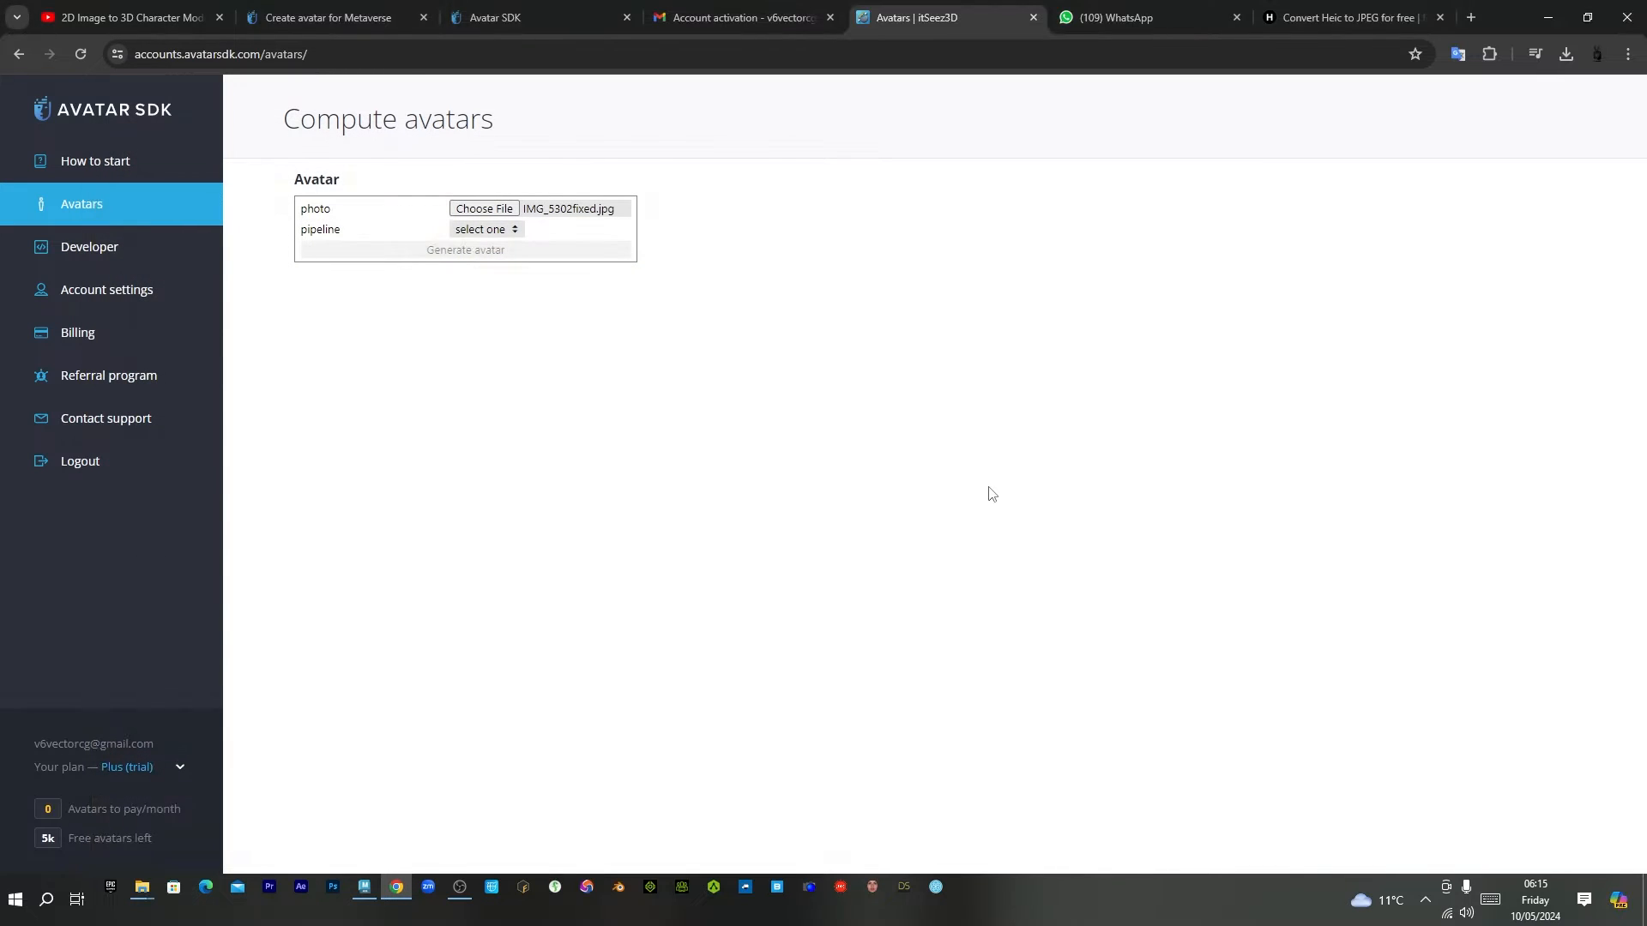
Choose the head_1.2 | base/legacy pipeline from the pipeline dropdown.
left_click(483, 229)
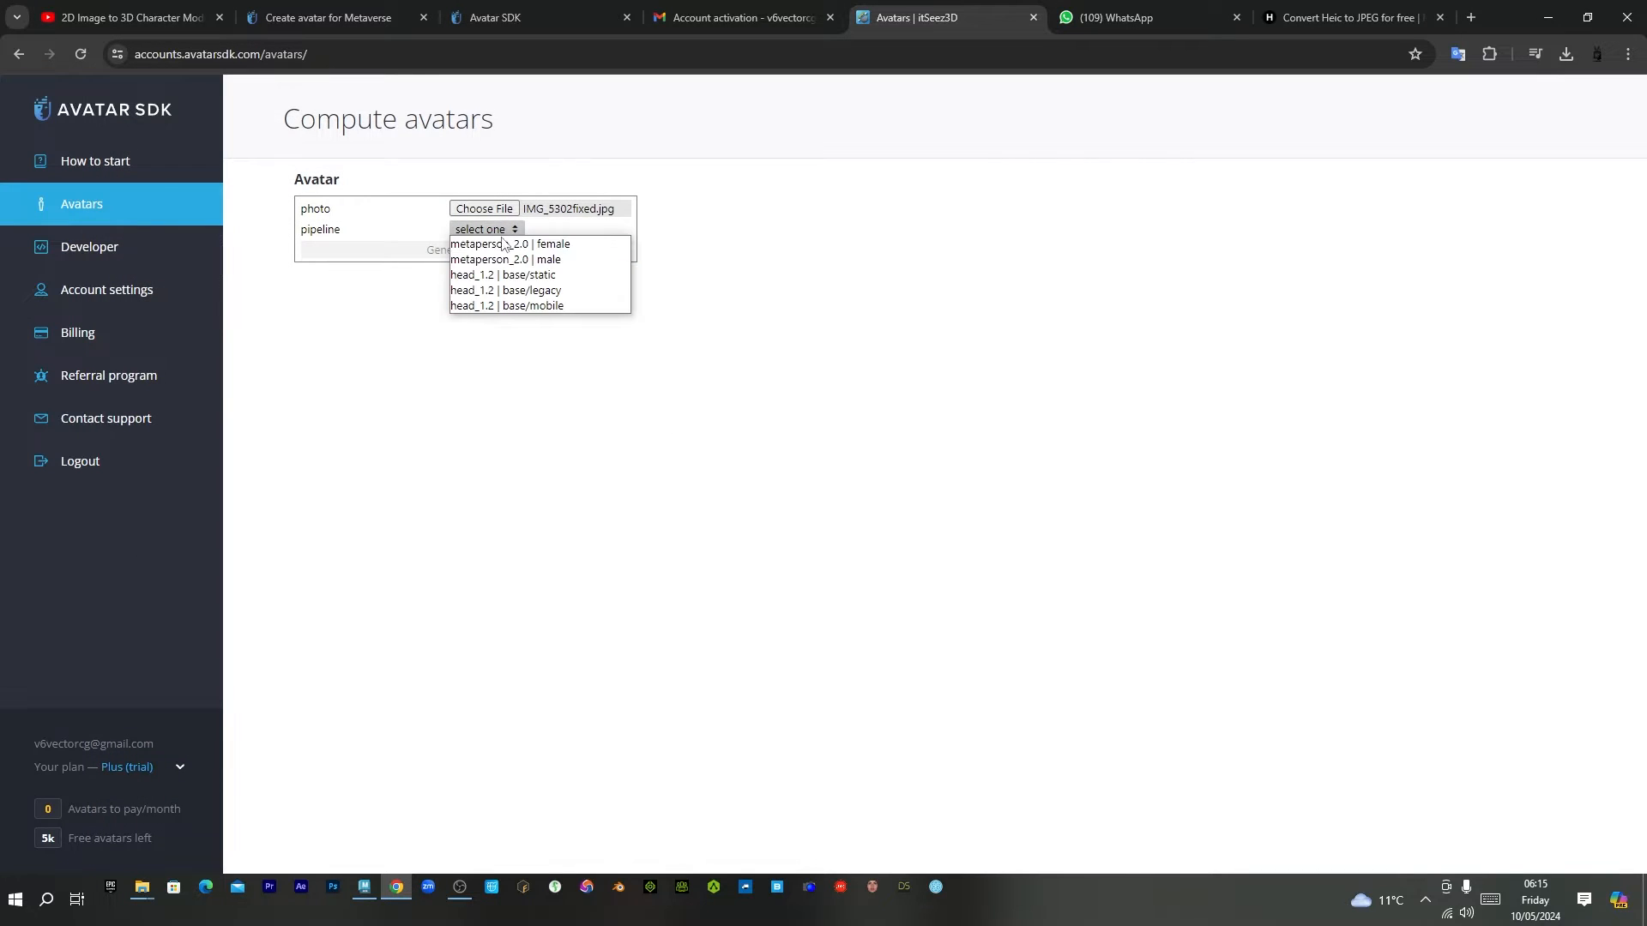
mouse_move(530, 259)
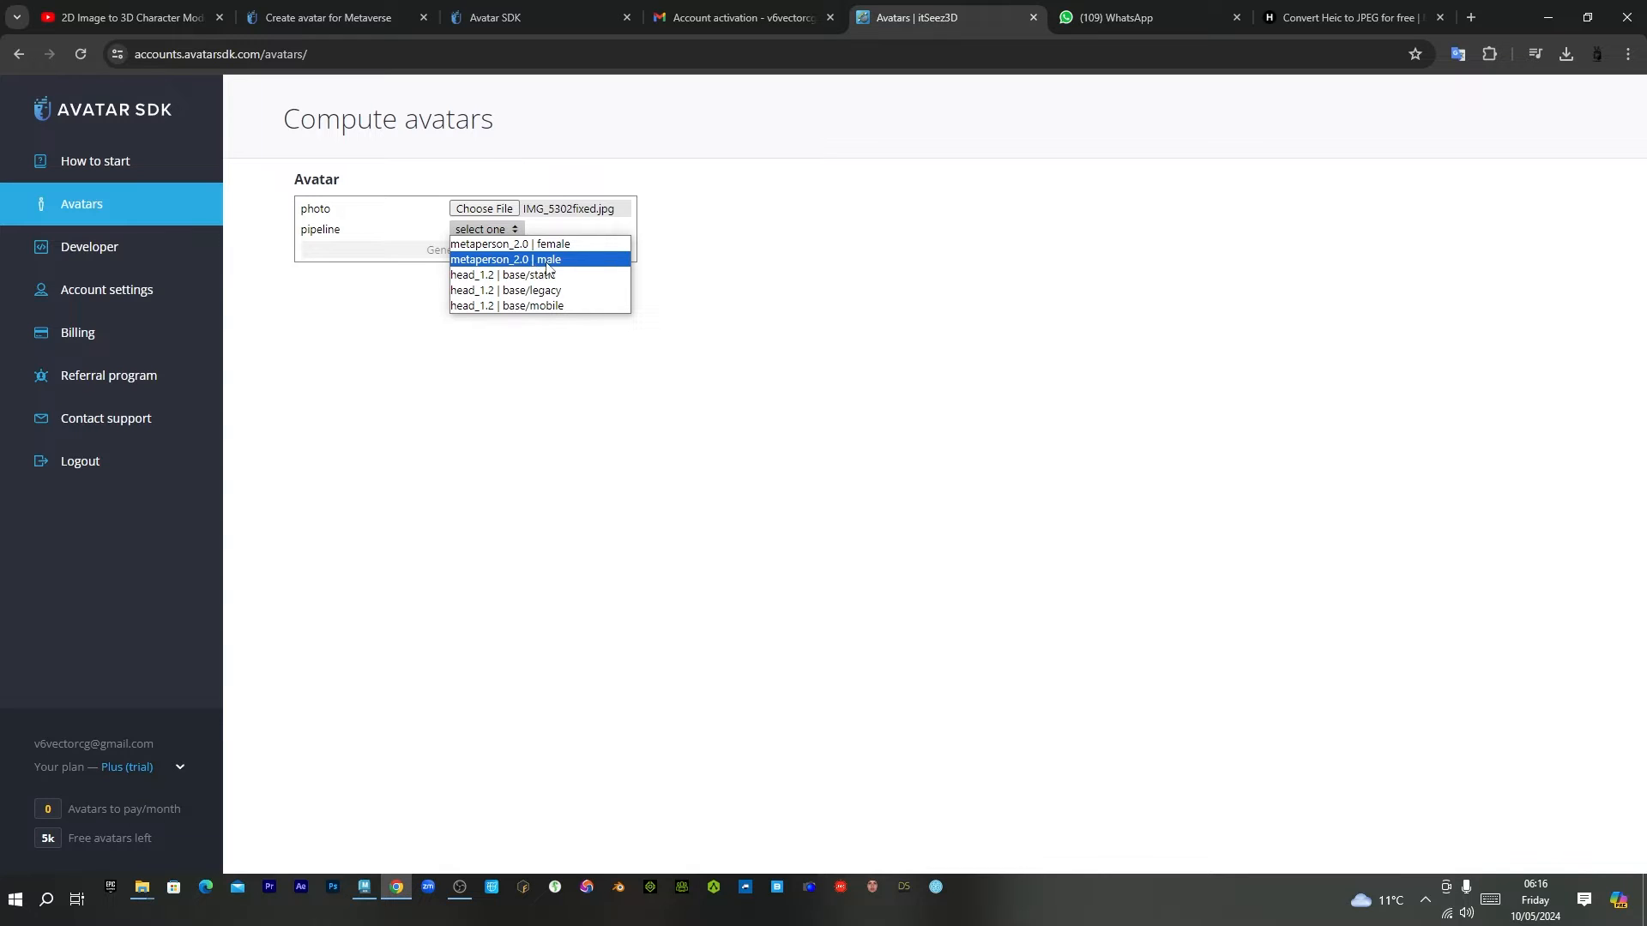
mouse_move(561, 270)
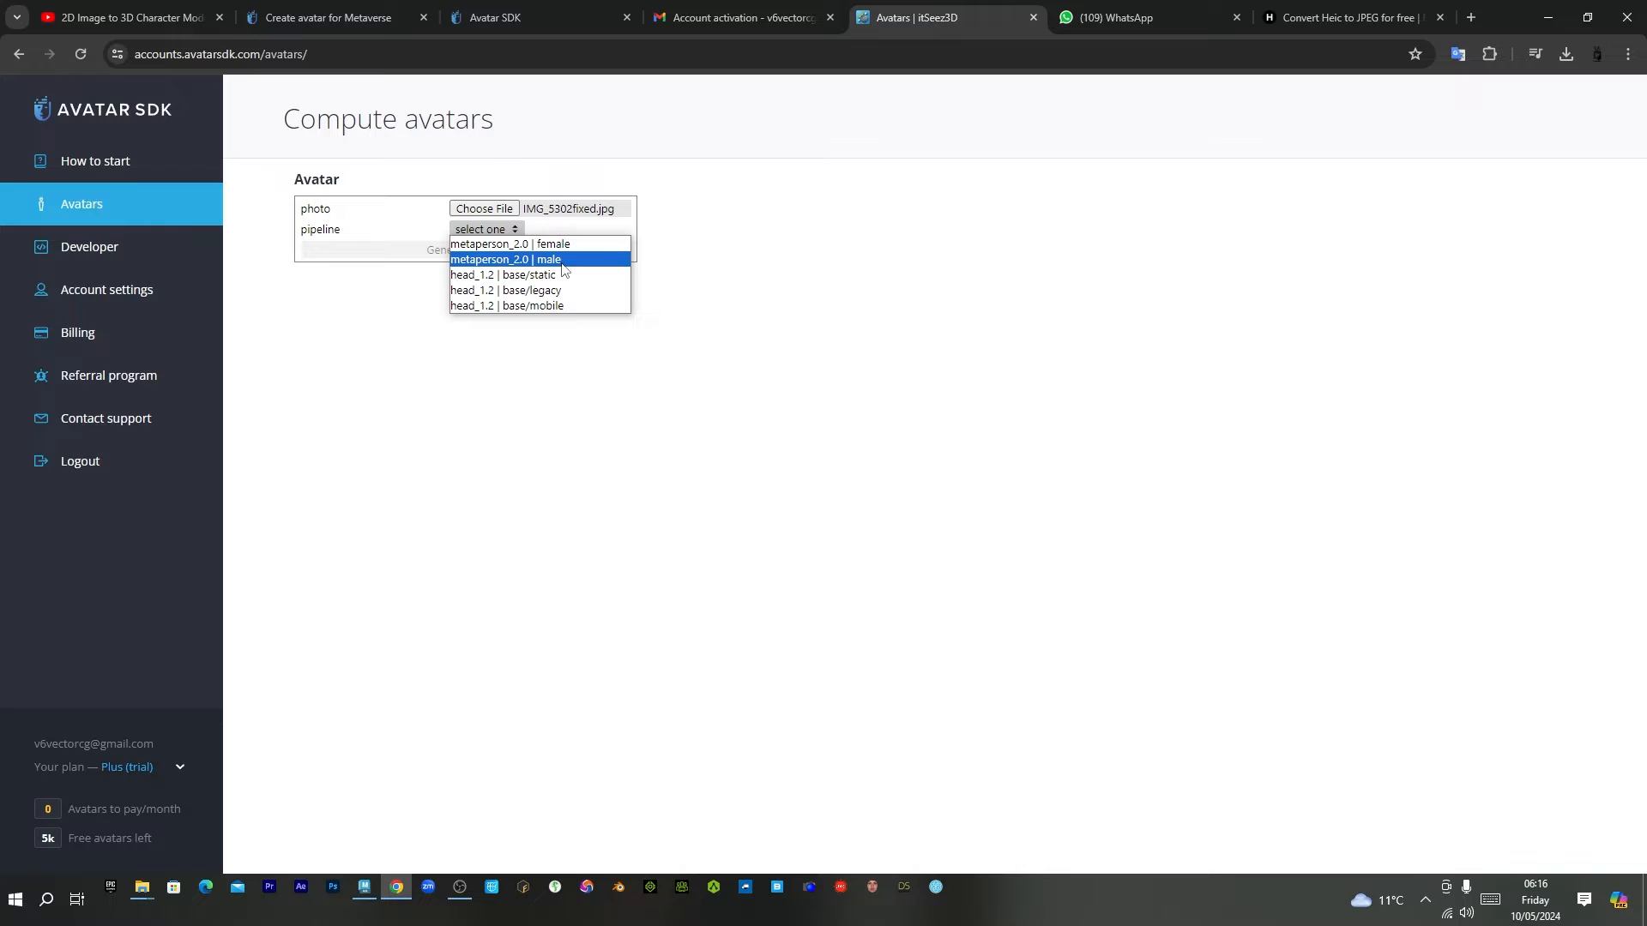
mouse_move(504, 275)
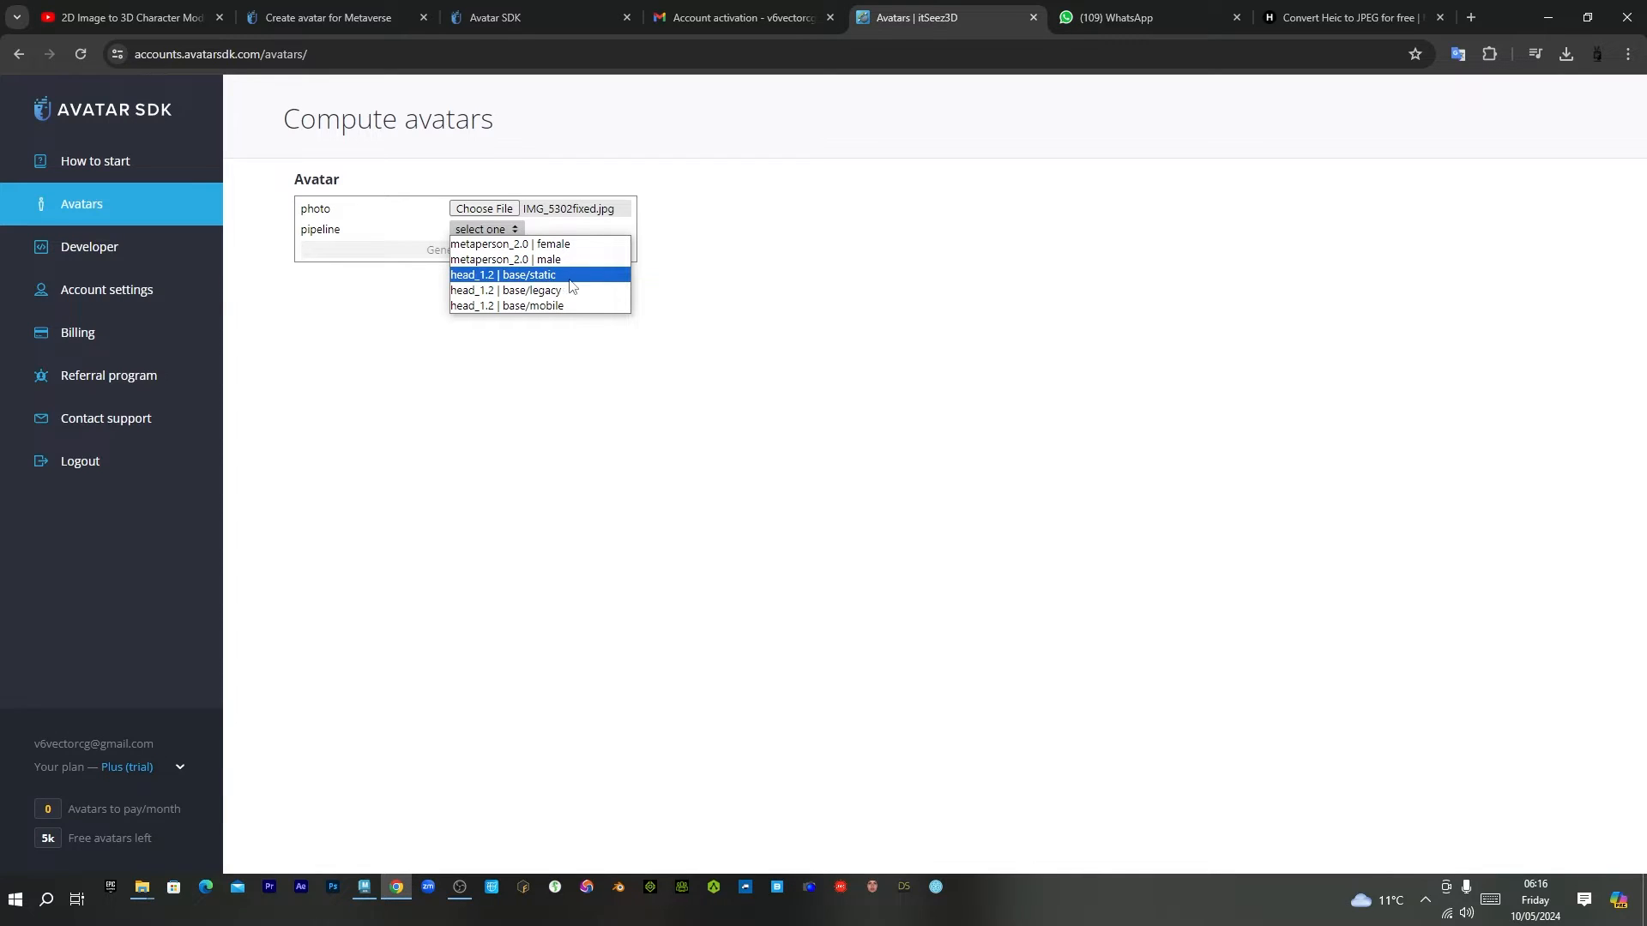
mouse_move(567, 290)
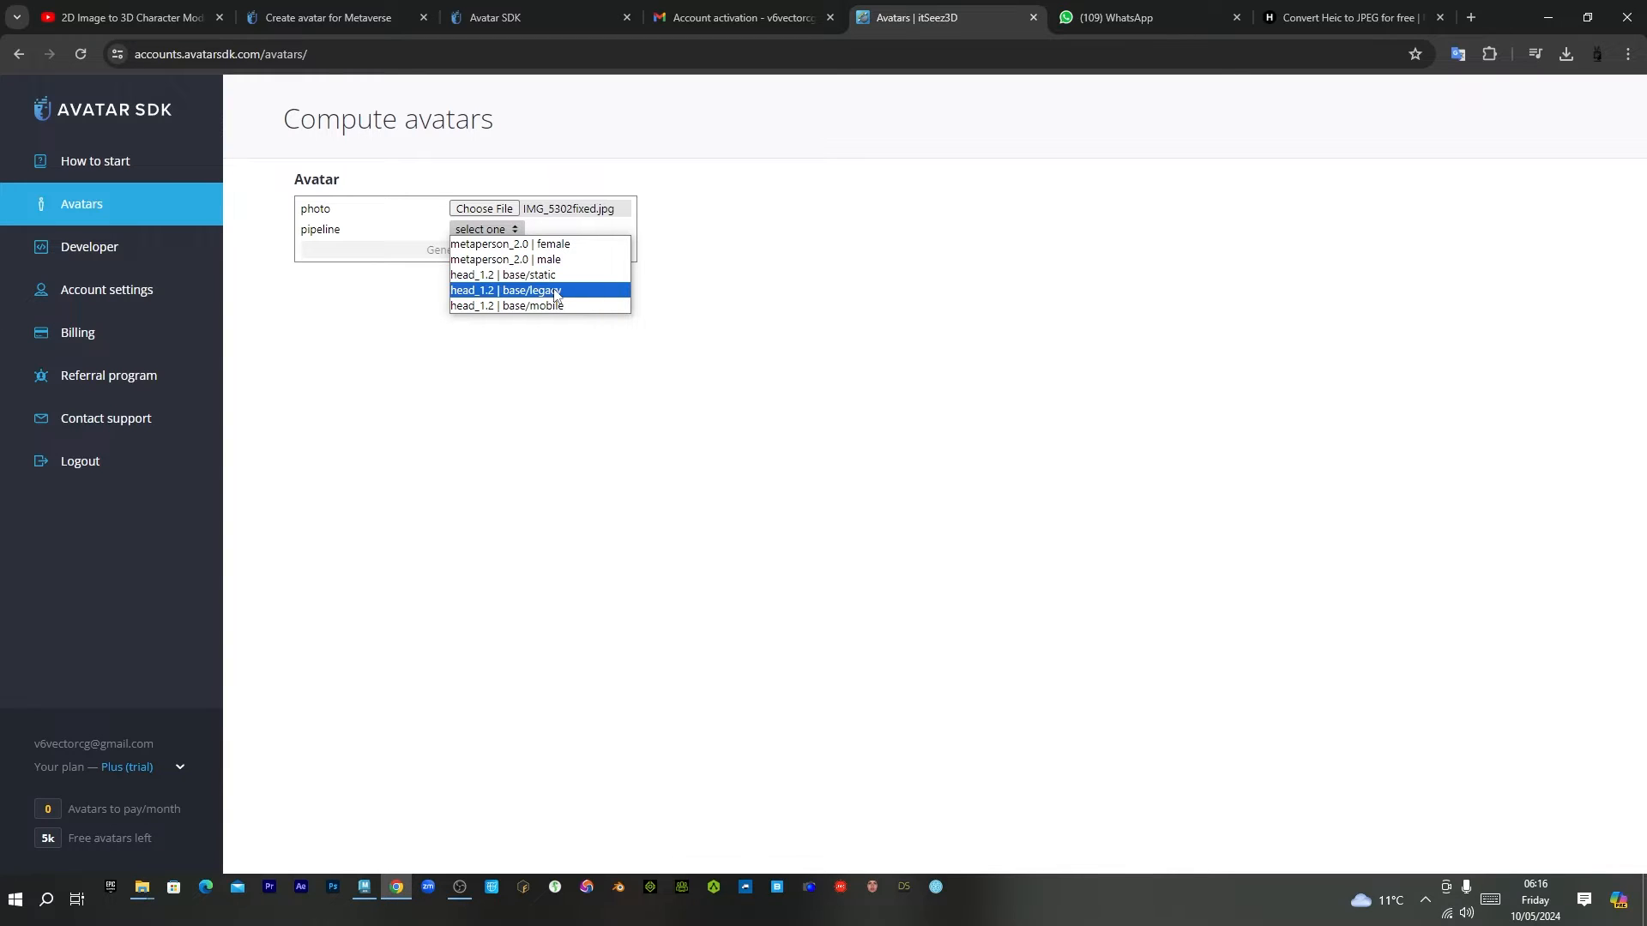
left_click(505, 290)
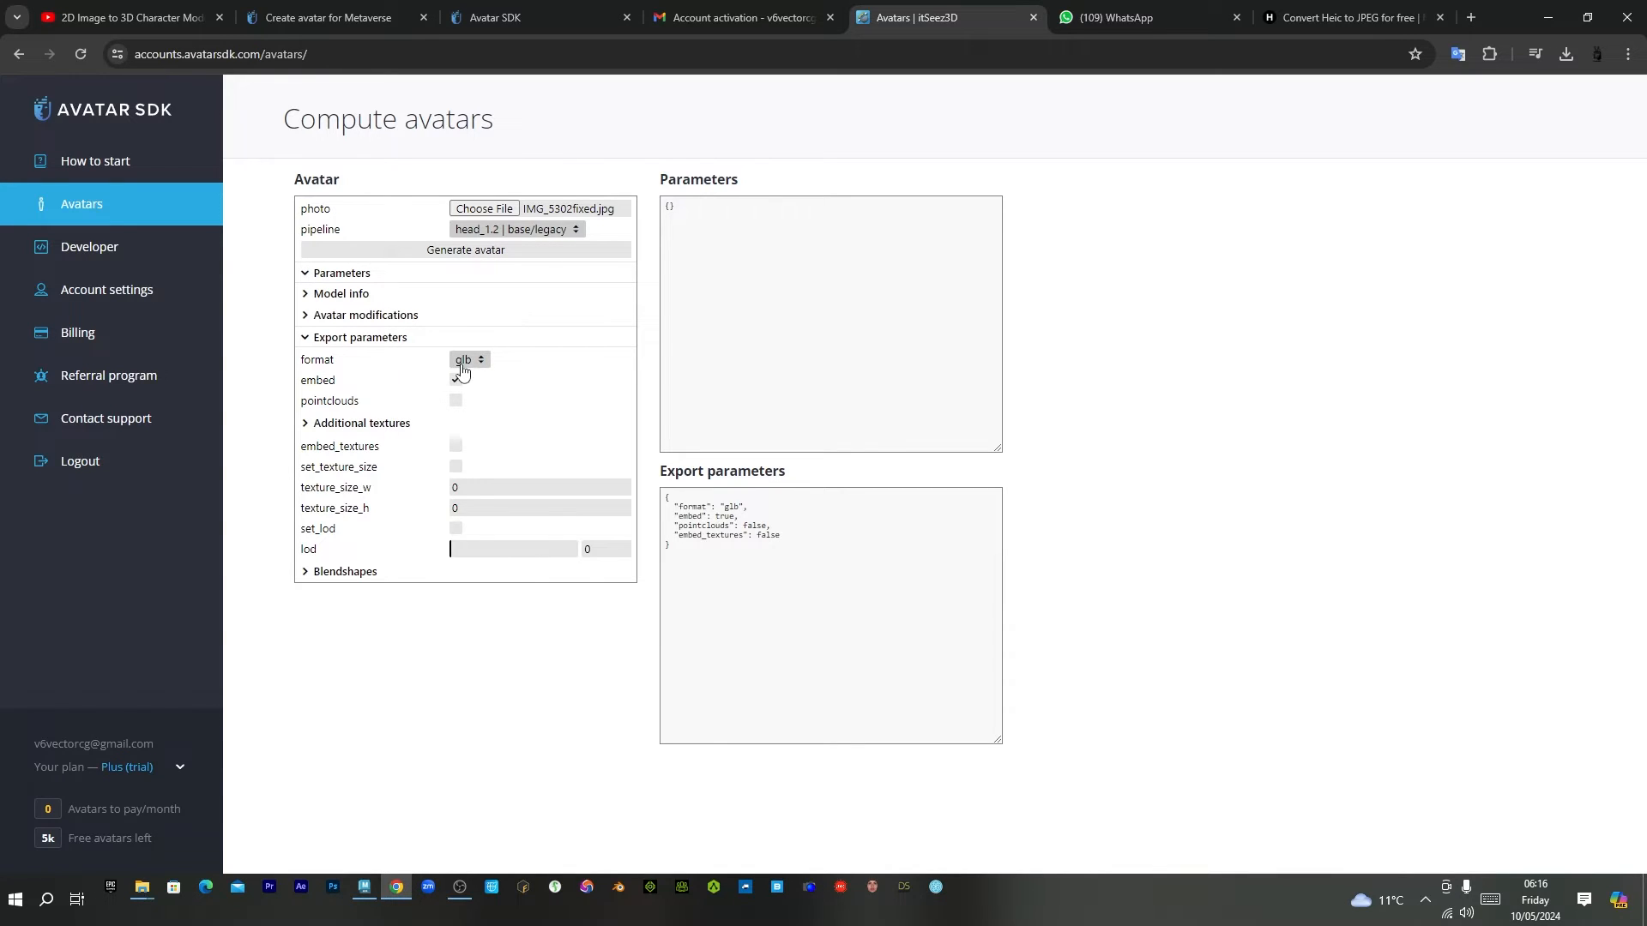
Change the Export parameters format from glb to obj.
left_click(468, 359)
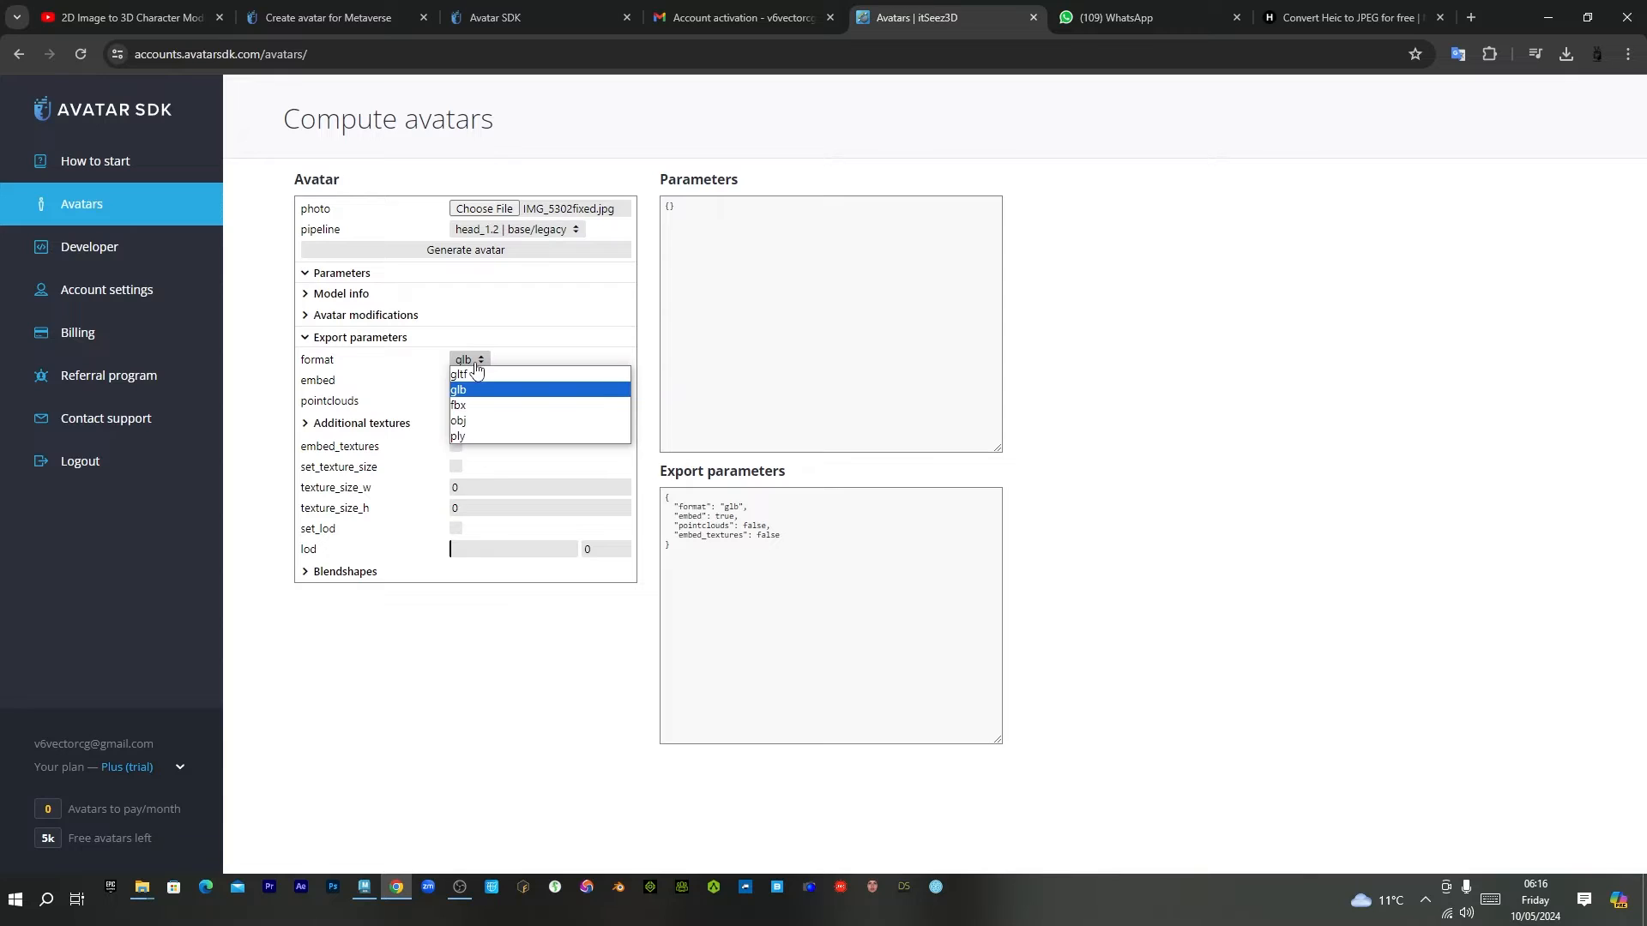
mouse_move(478, 405)
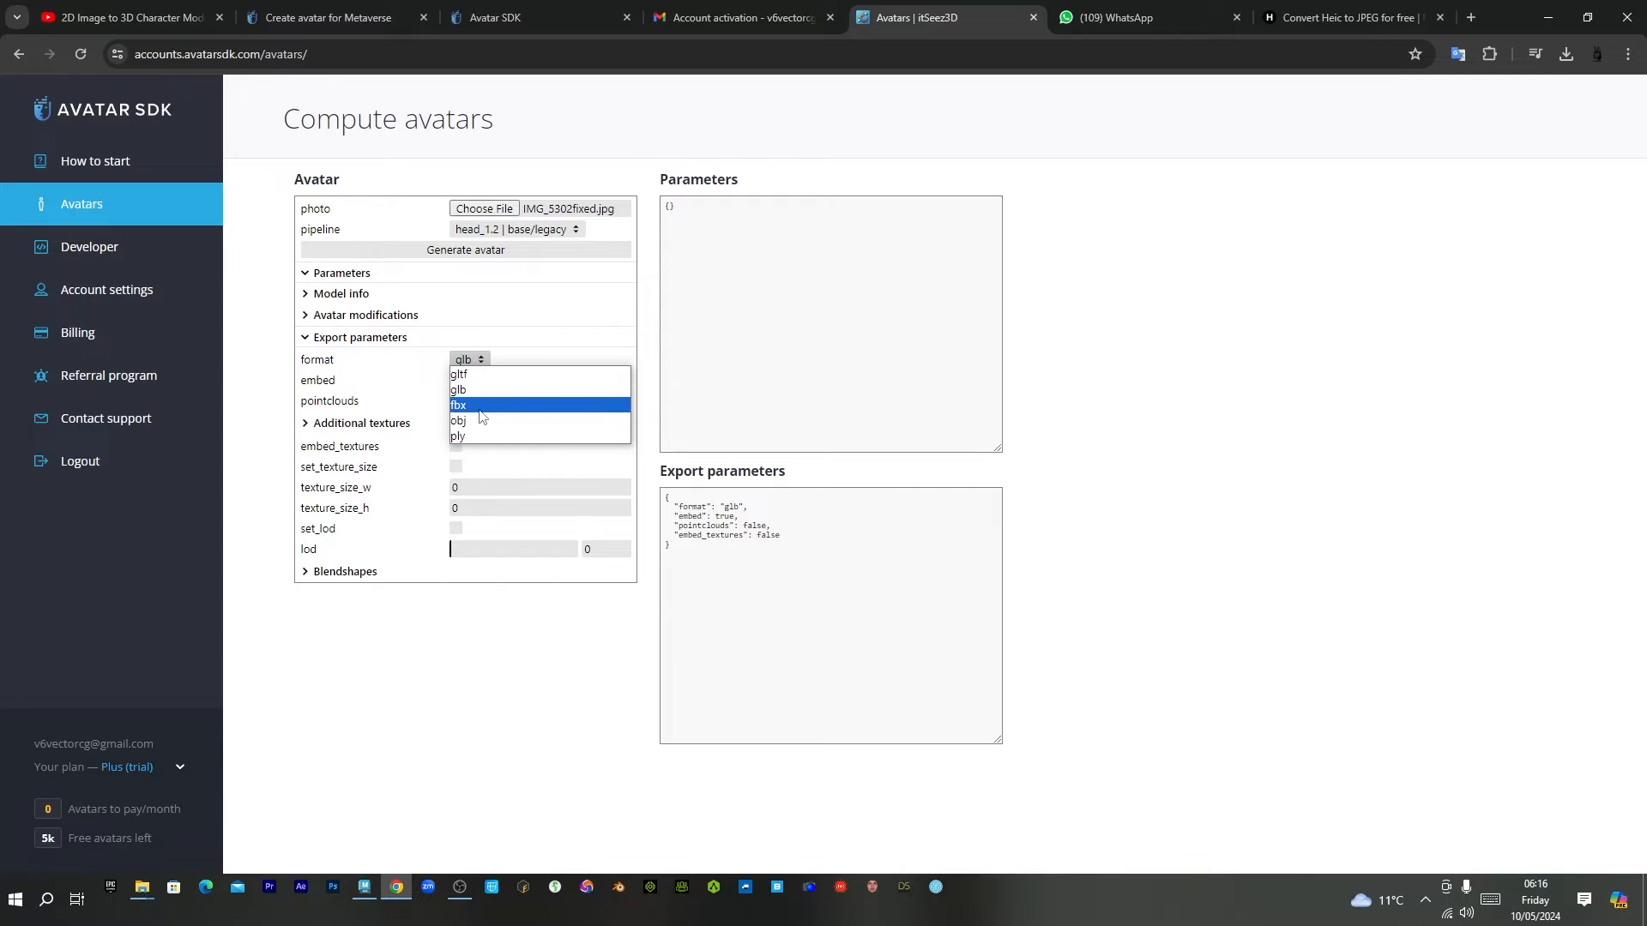
mouse_move(480, 417)
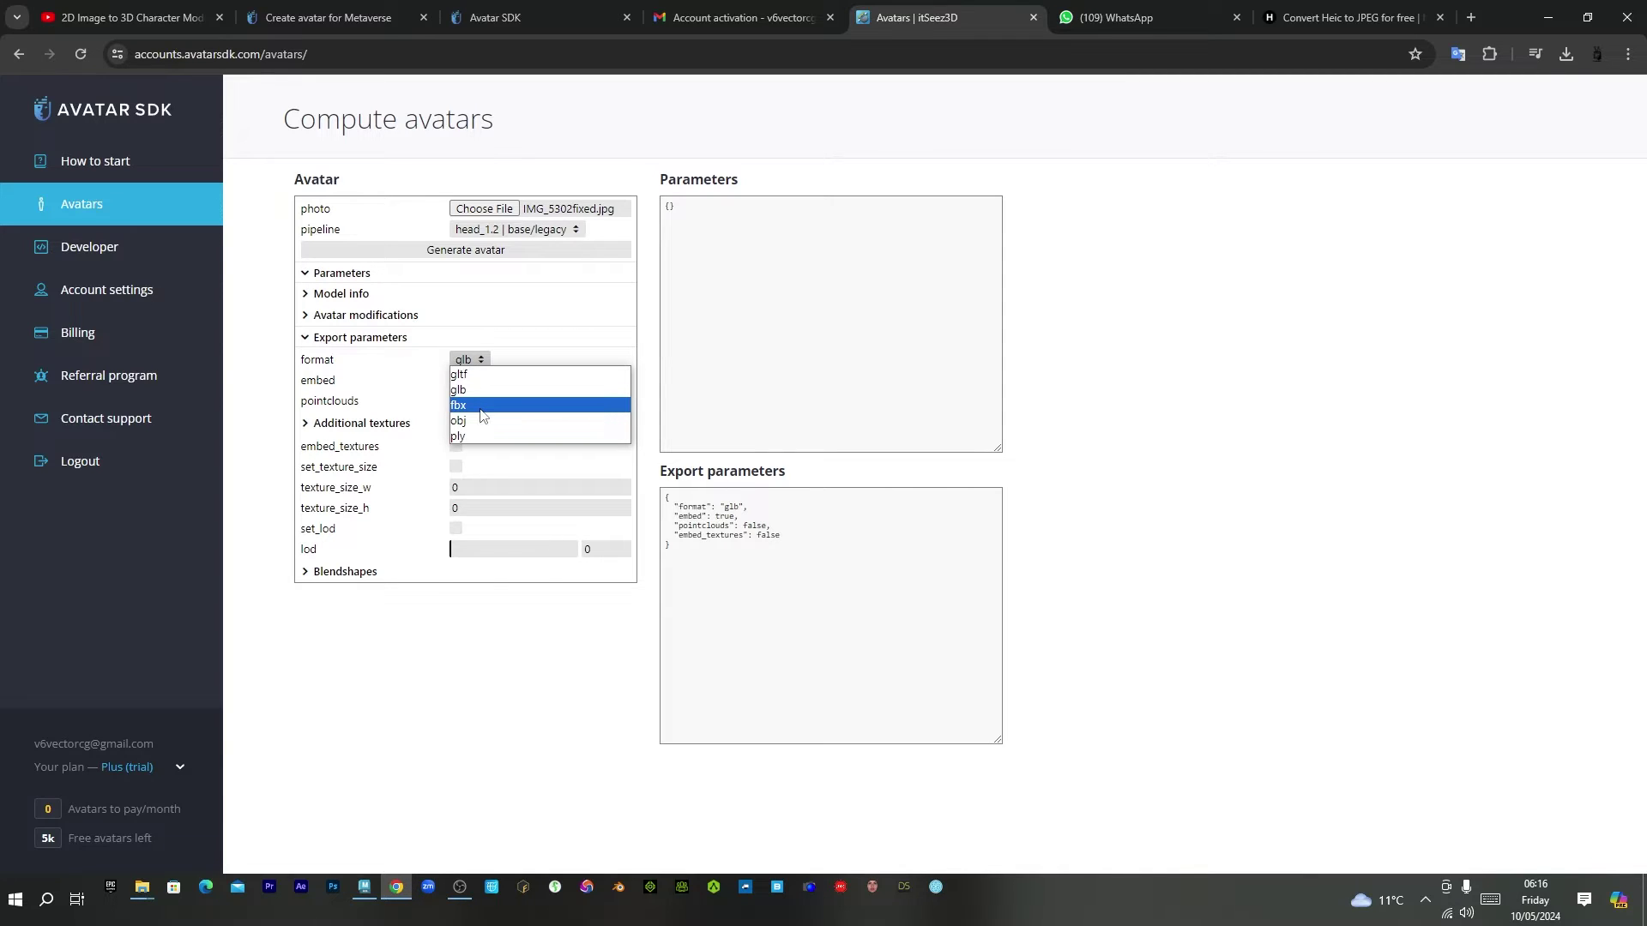
left_click(458, 420)
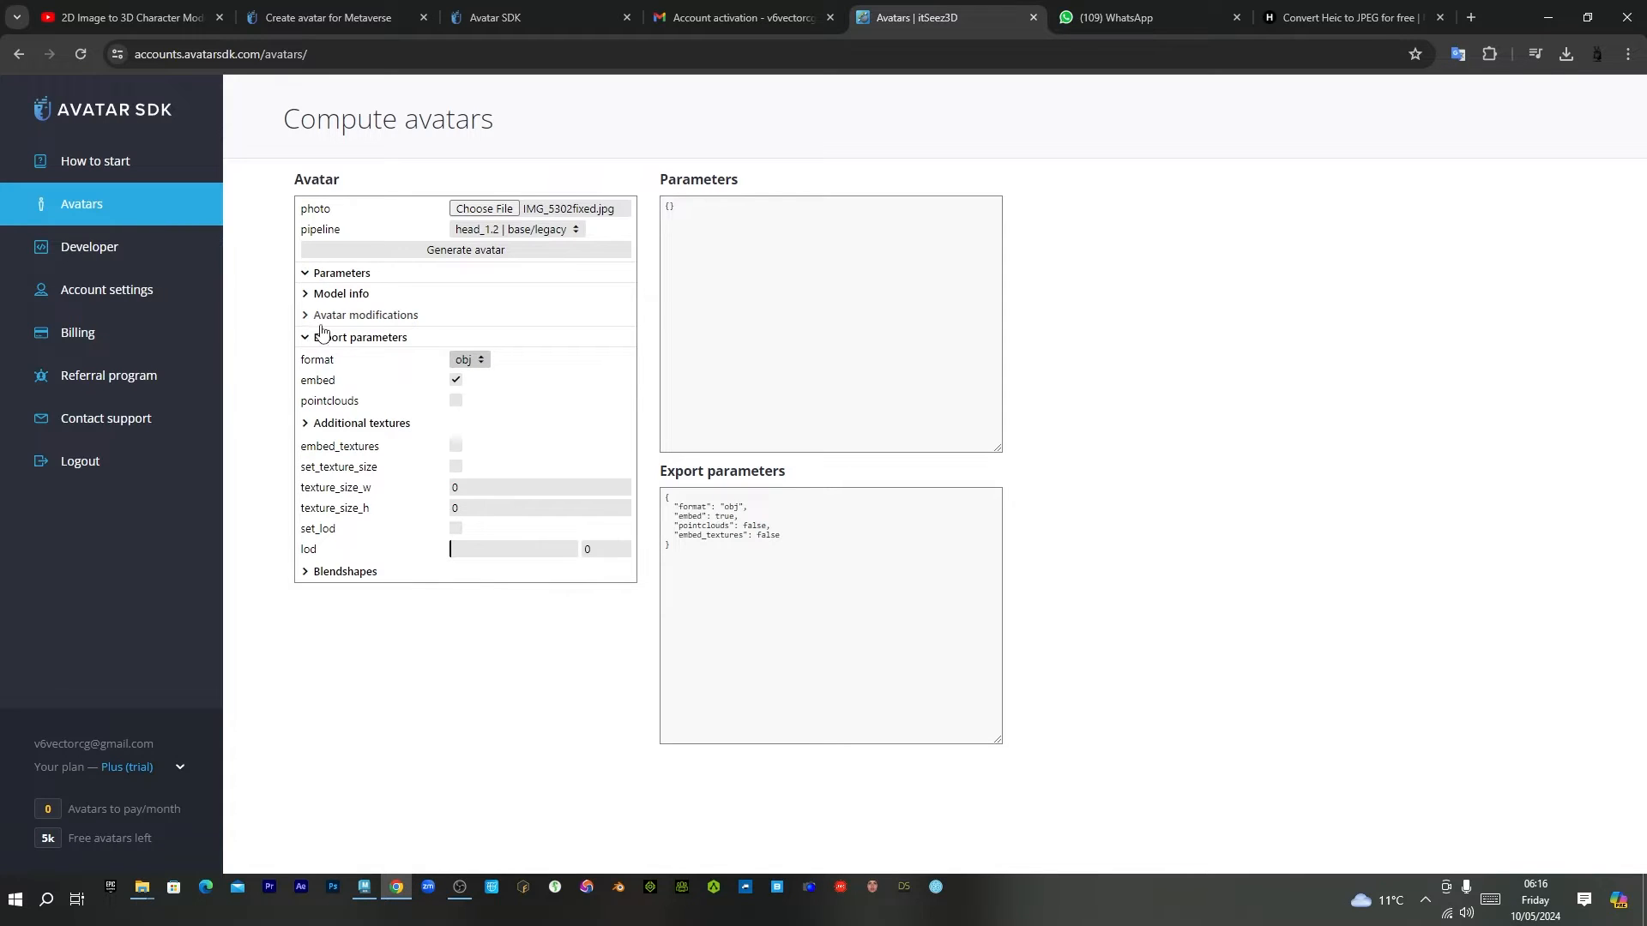
Expand Avatar modifications to show options like remove_smile, remove_glasses and enhance_lighting.
left_click(365, 315)
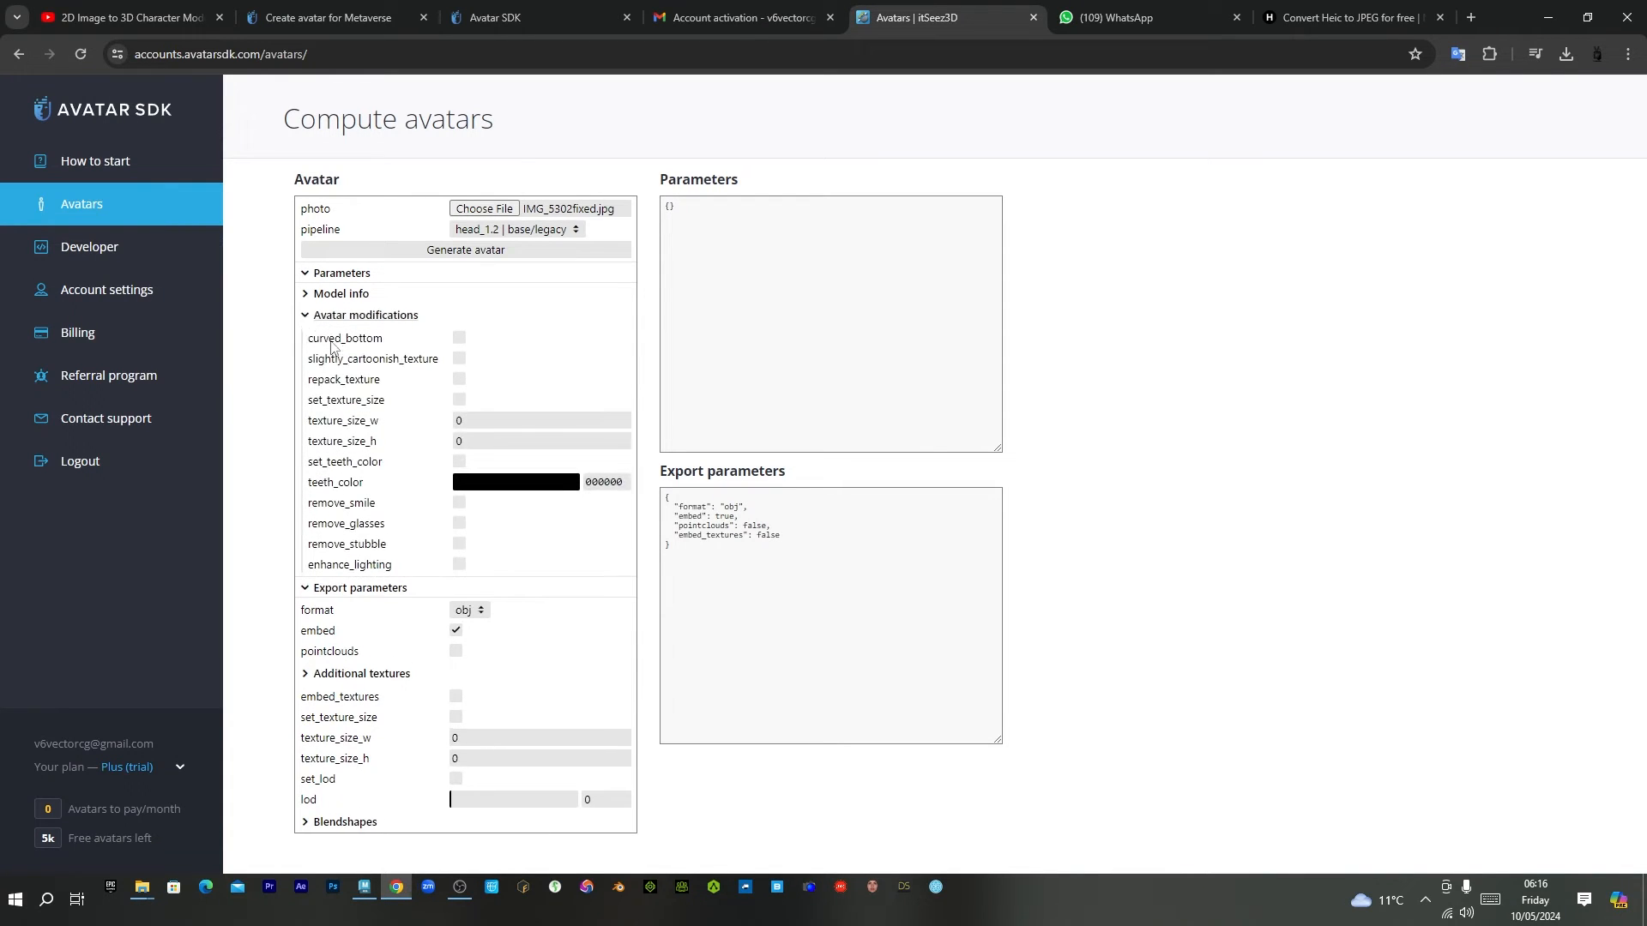
mouse_move(480, 478)
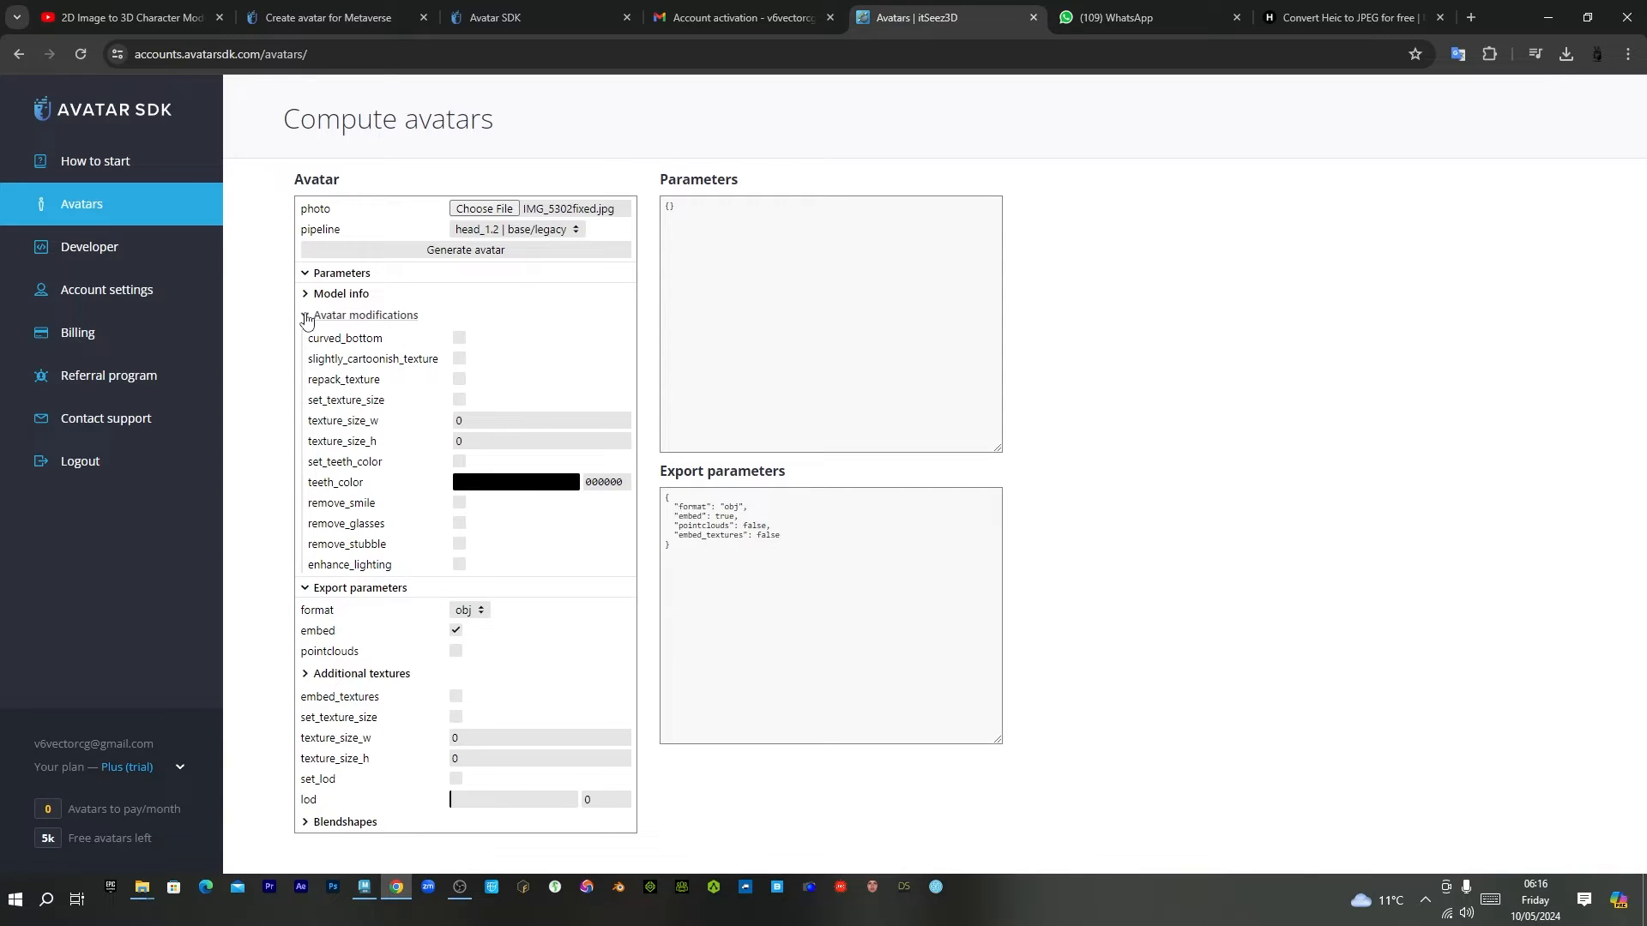
left_click(305, 315)
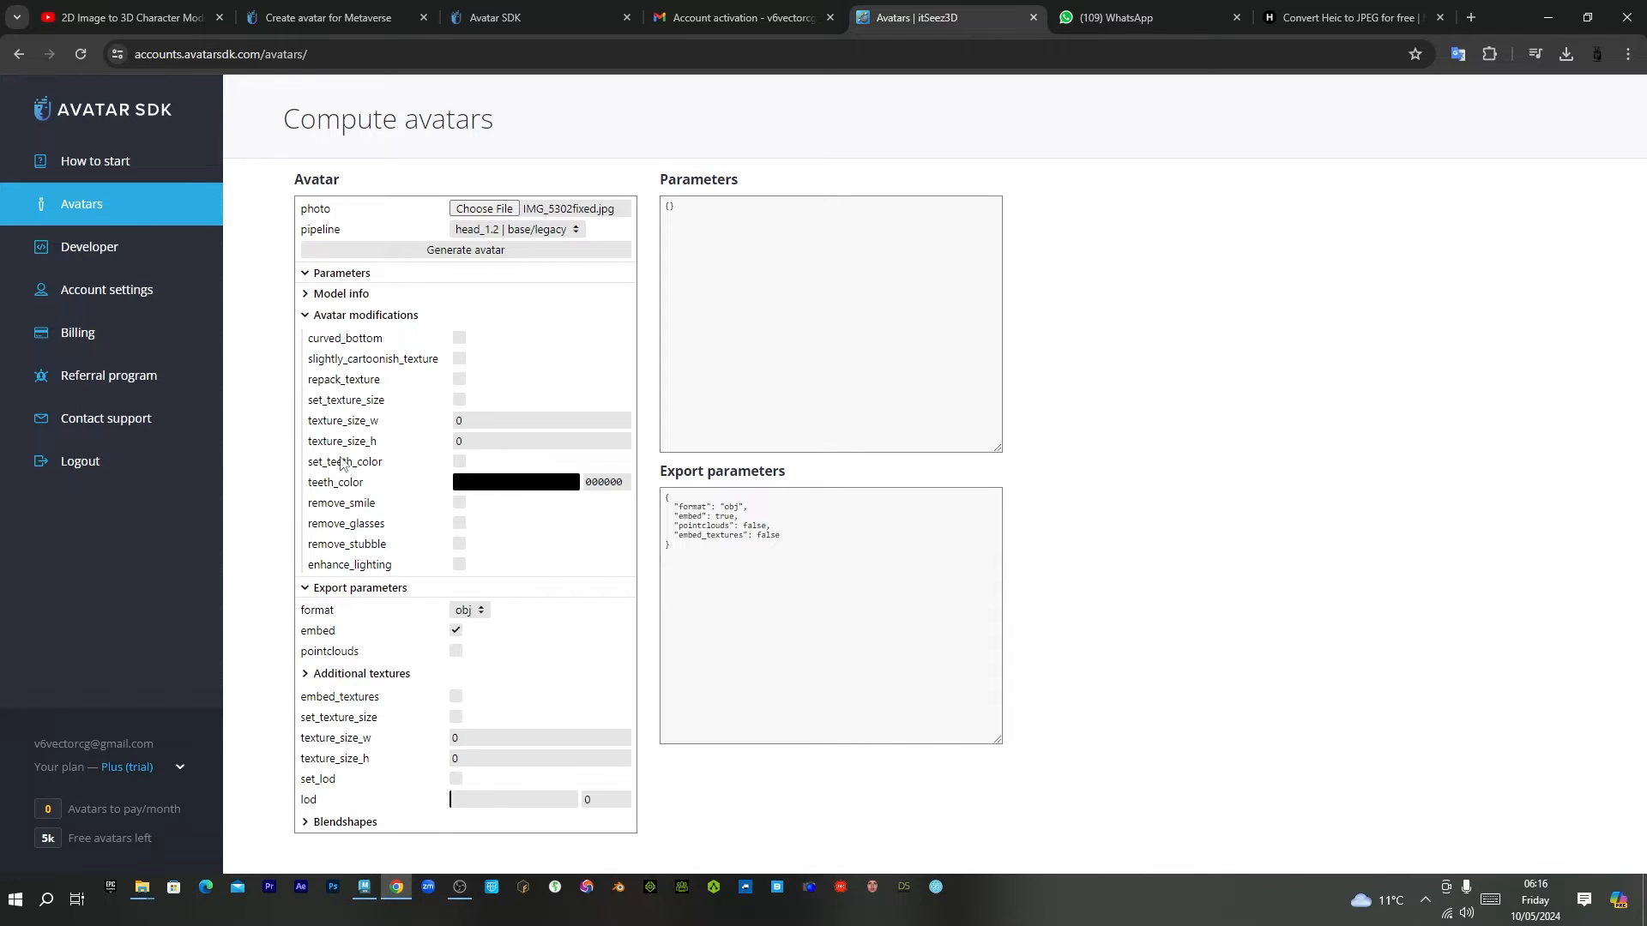
mouse_move(309, 300)
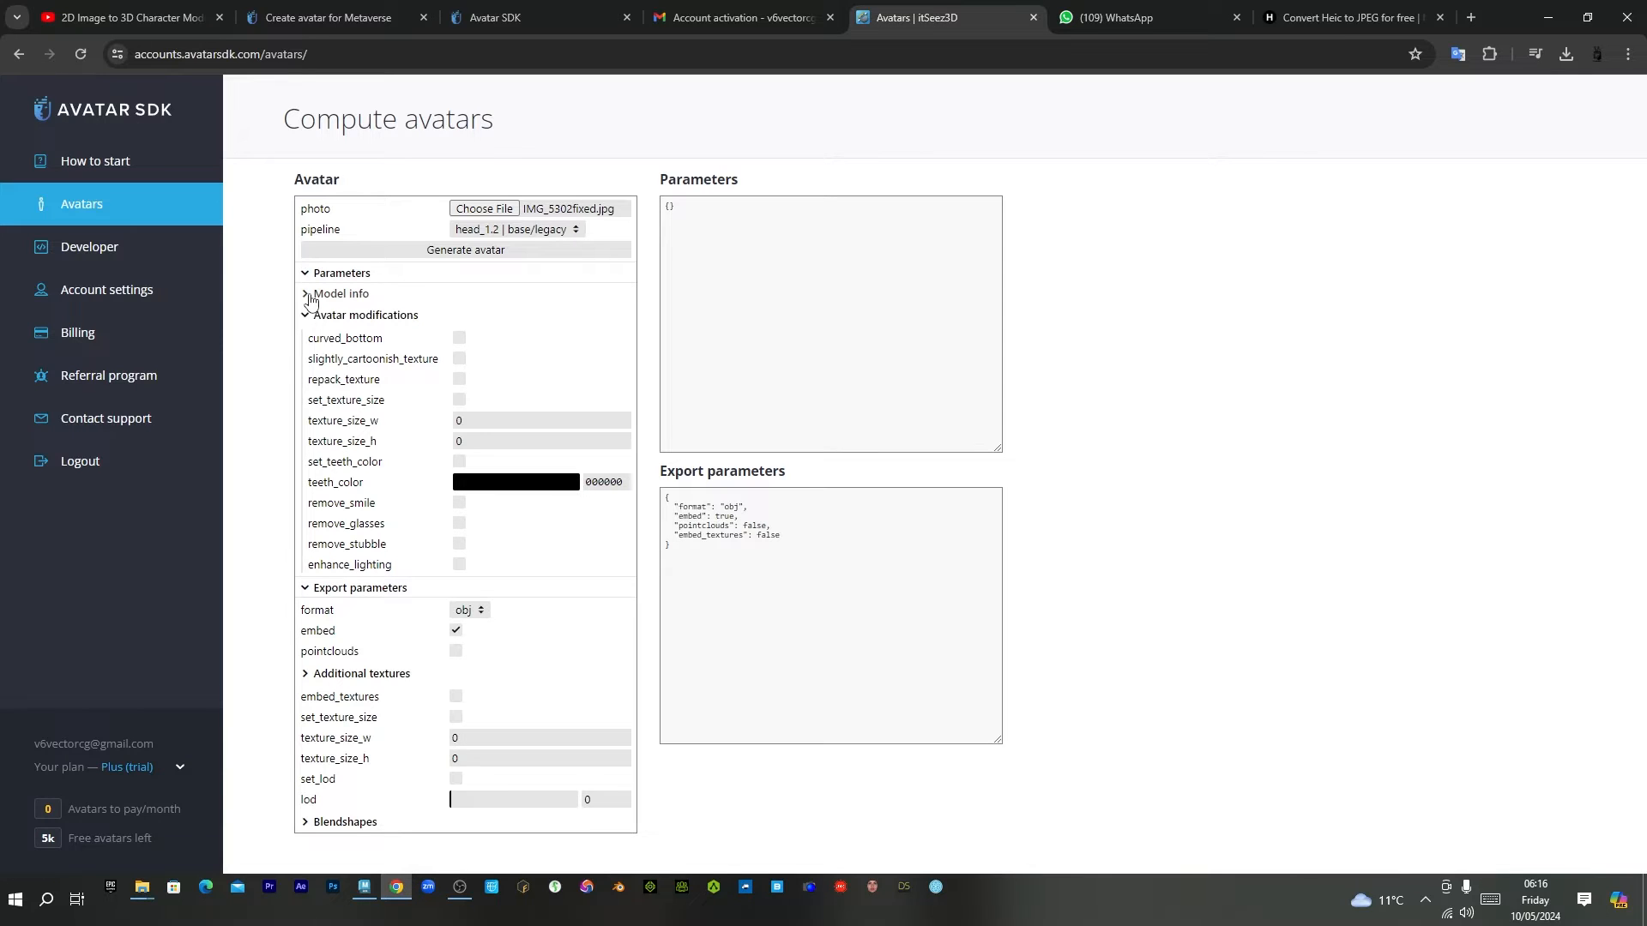
Toggle gender and age model info off again, then collapse Export parameters and Avatar modifications.
left_click(340, 293)
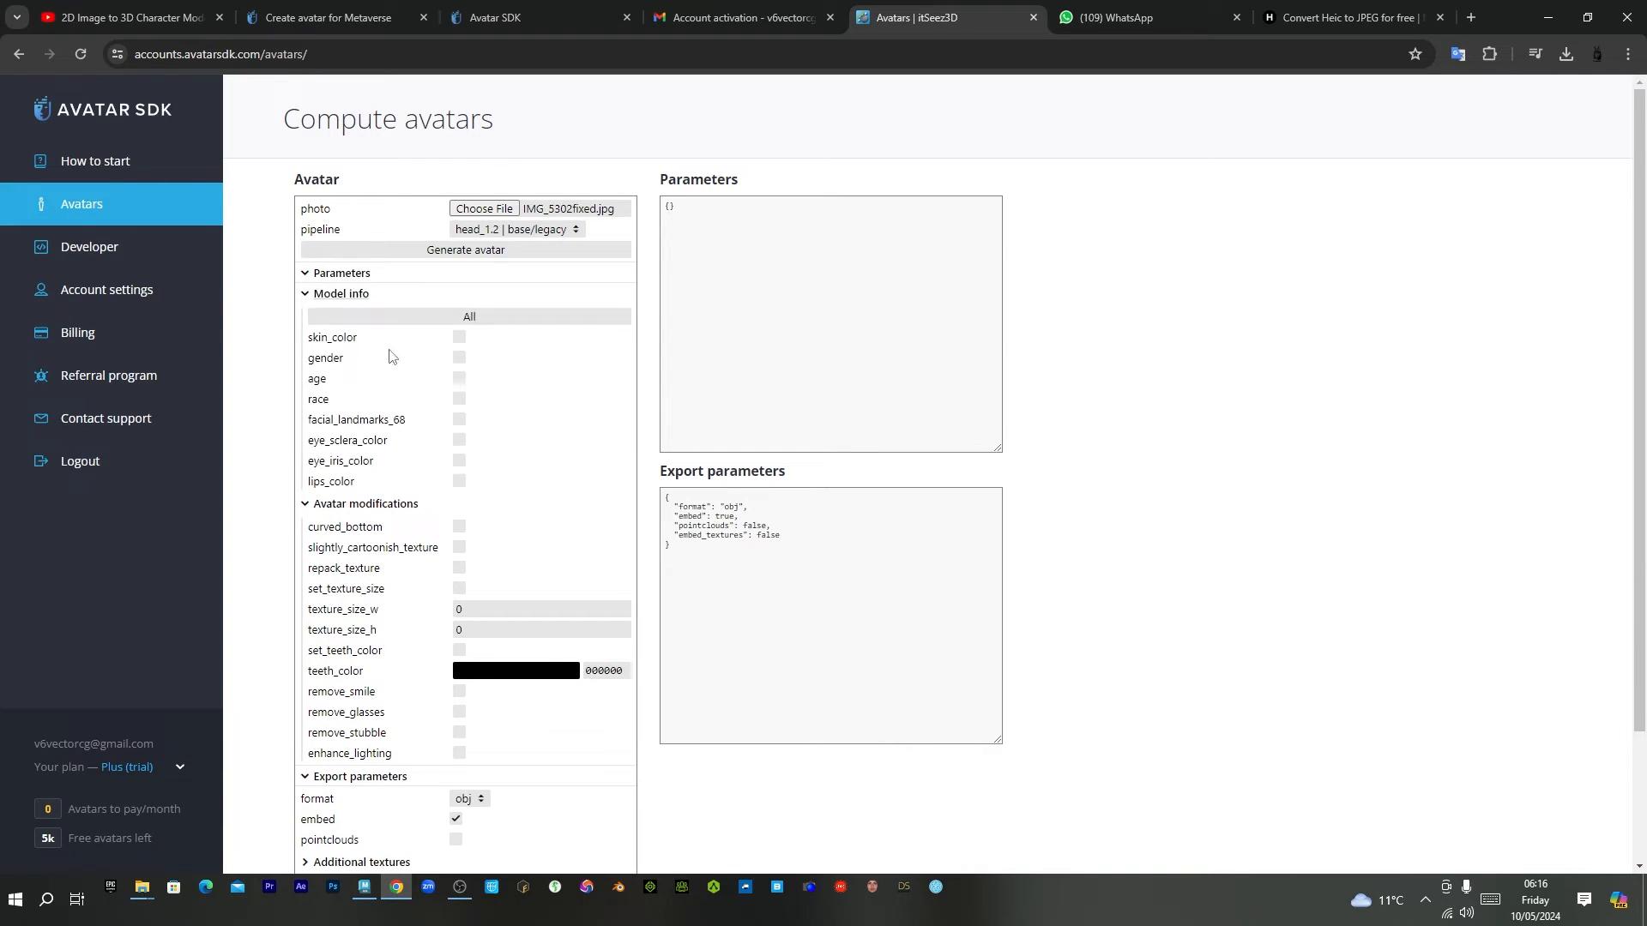
left_click(458, 356)
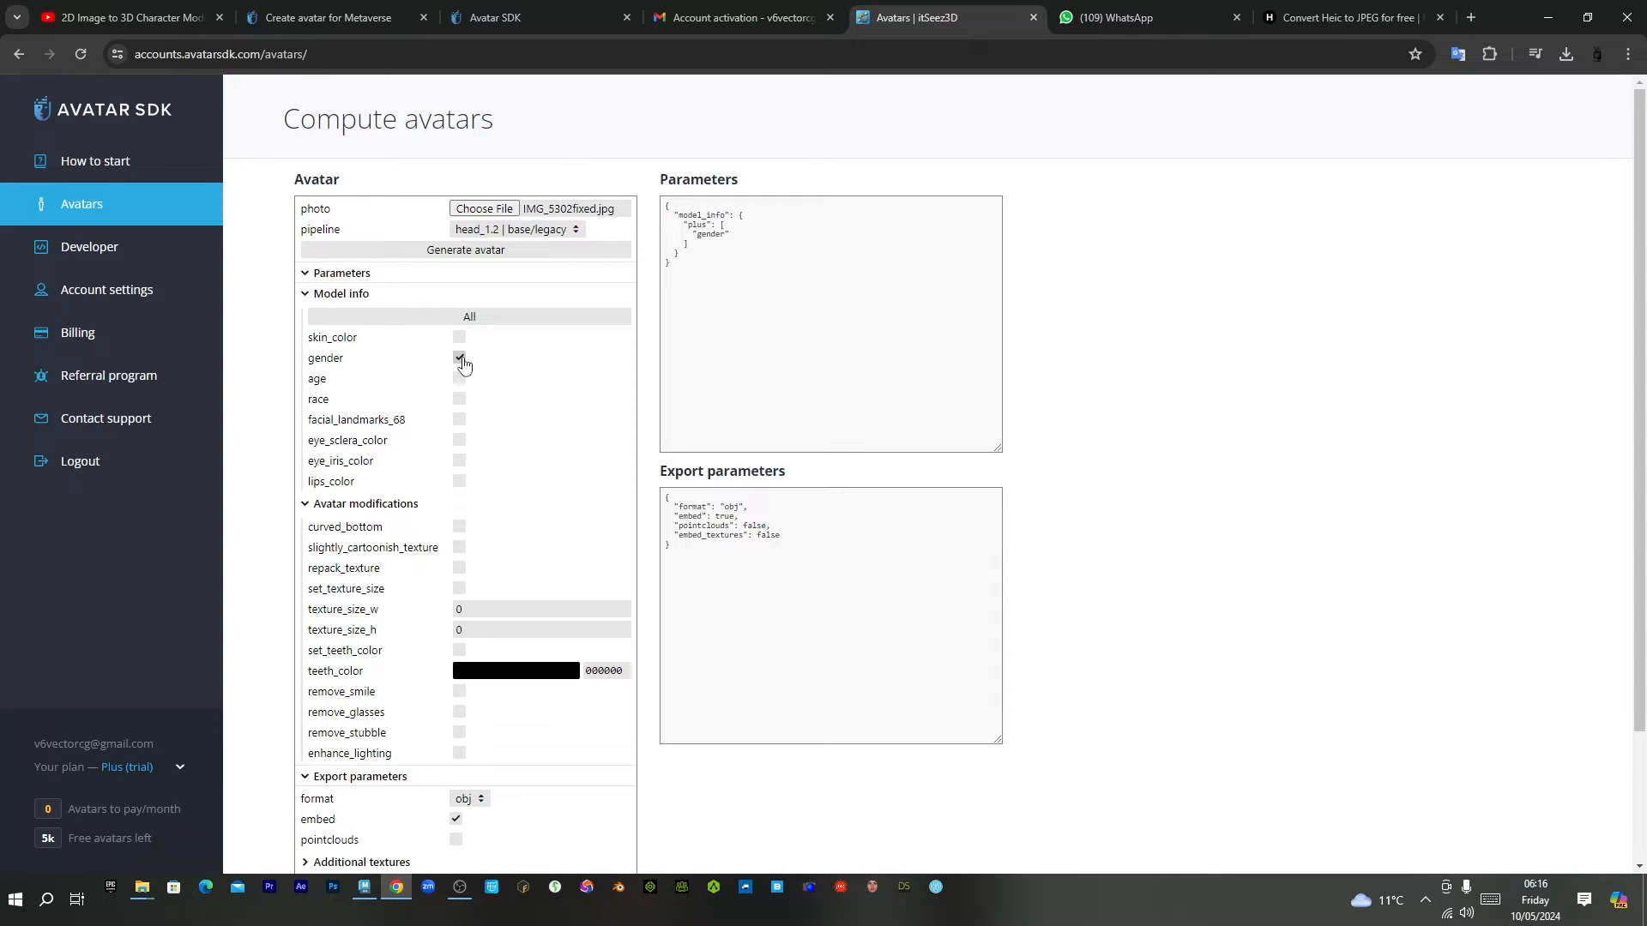
left_click(458, 379)
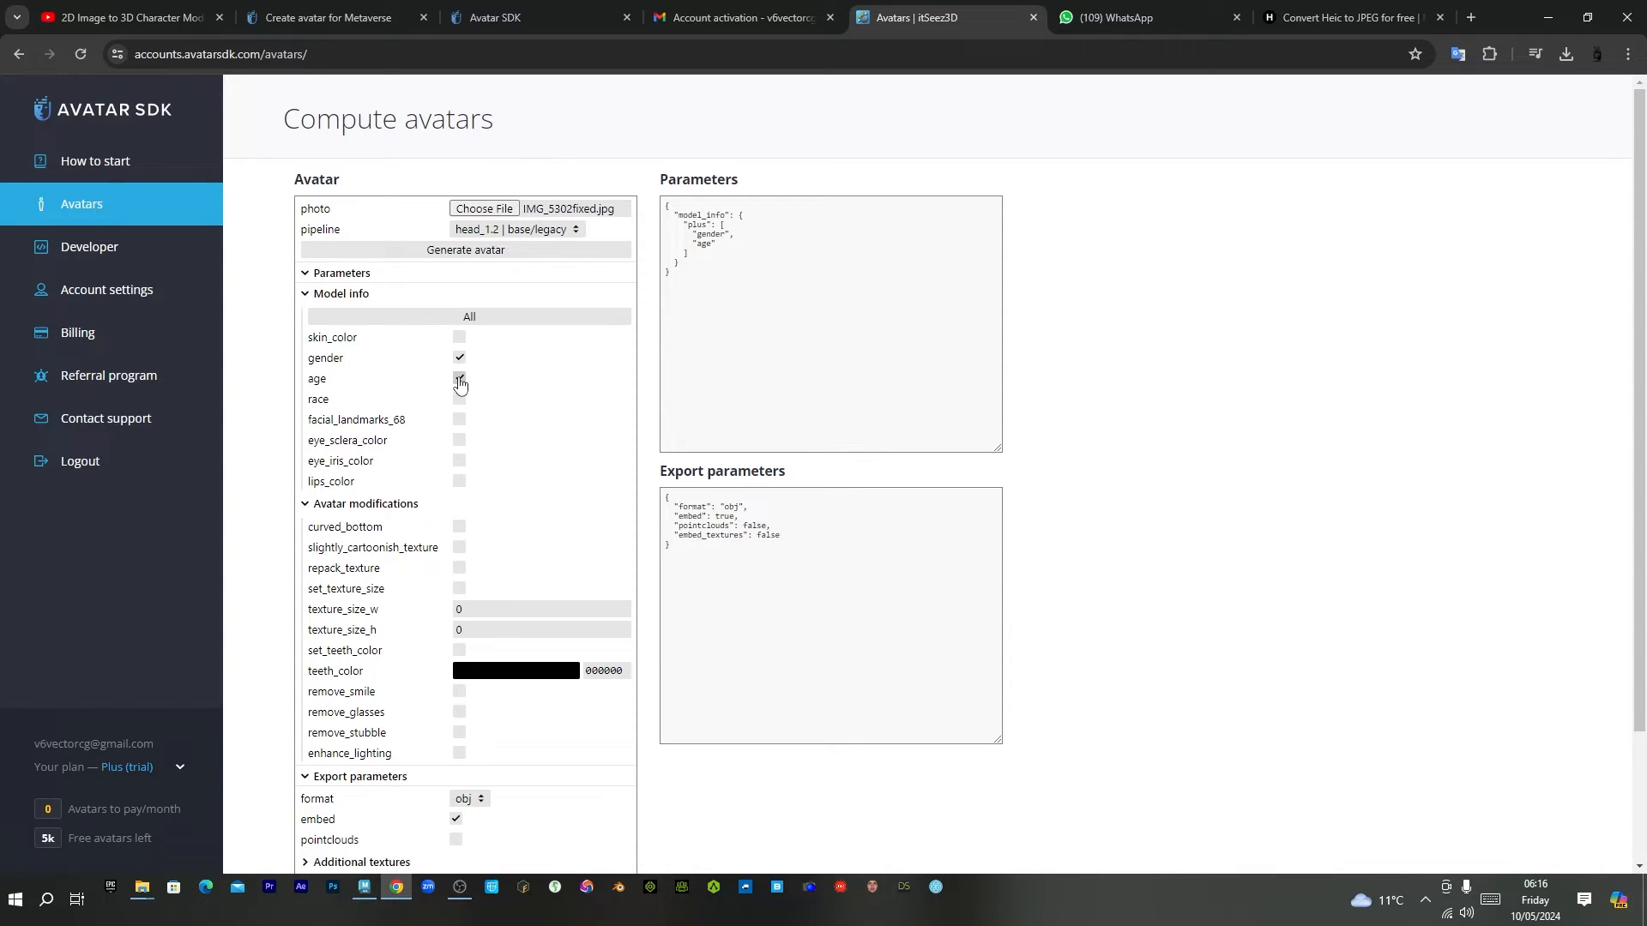
left_click(459, 379)
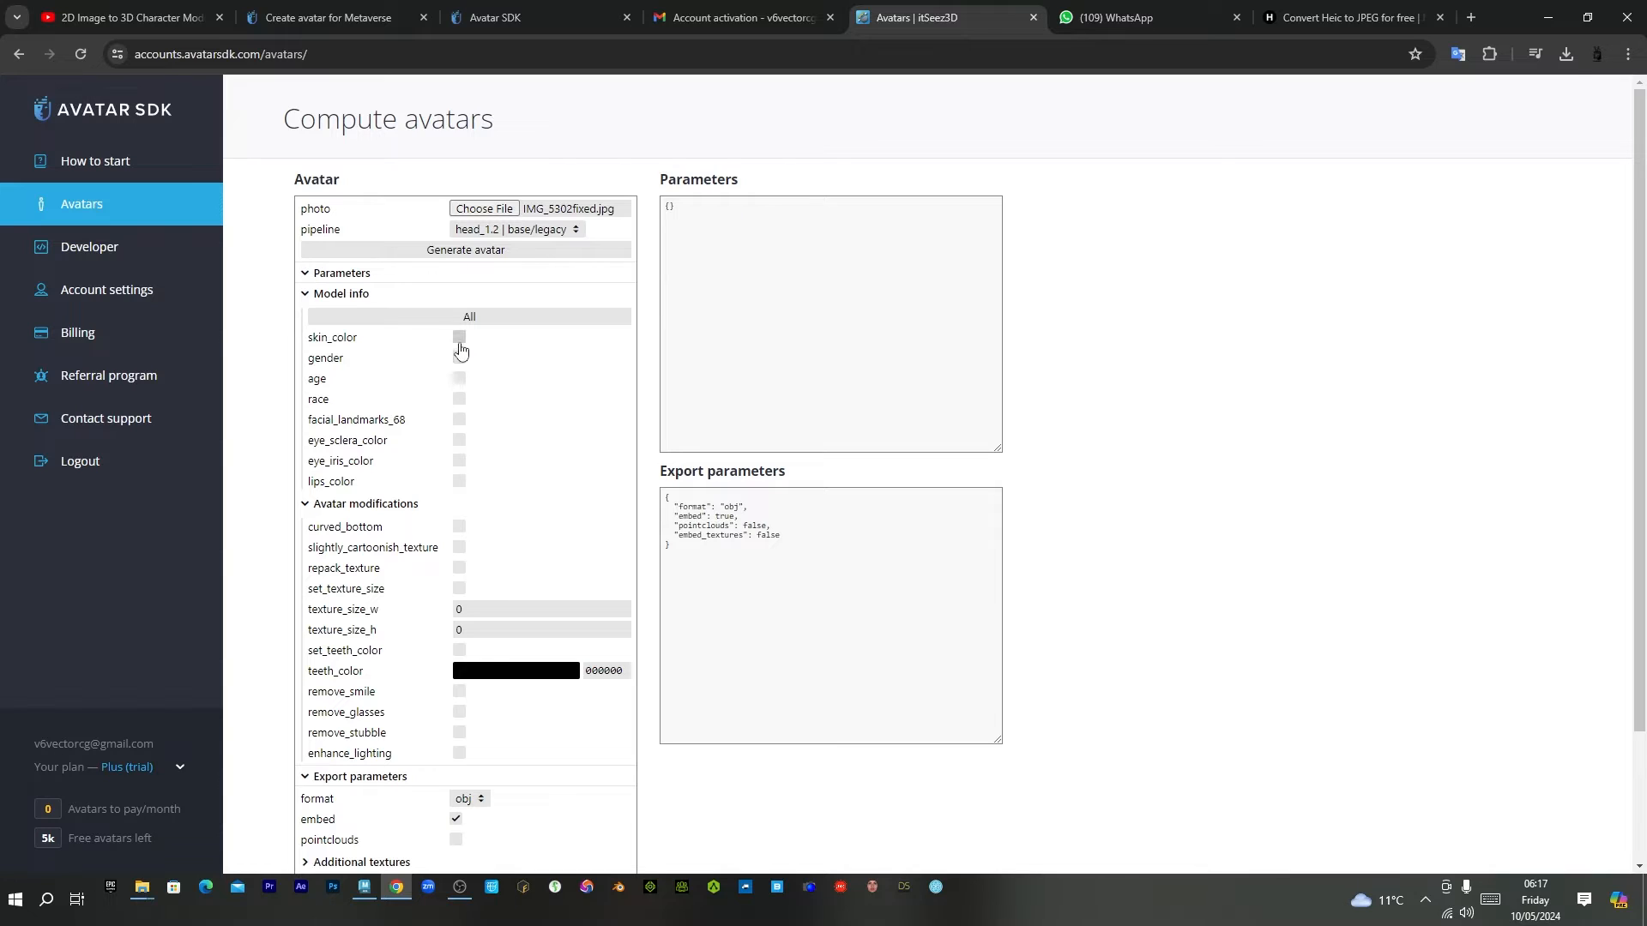
left_click(339, 293)
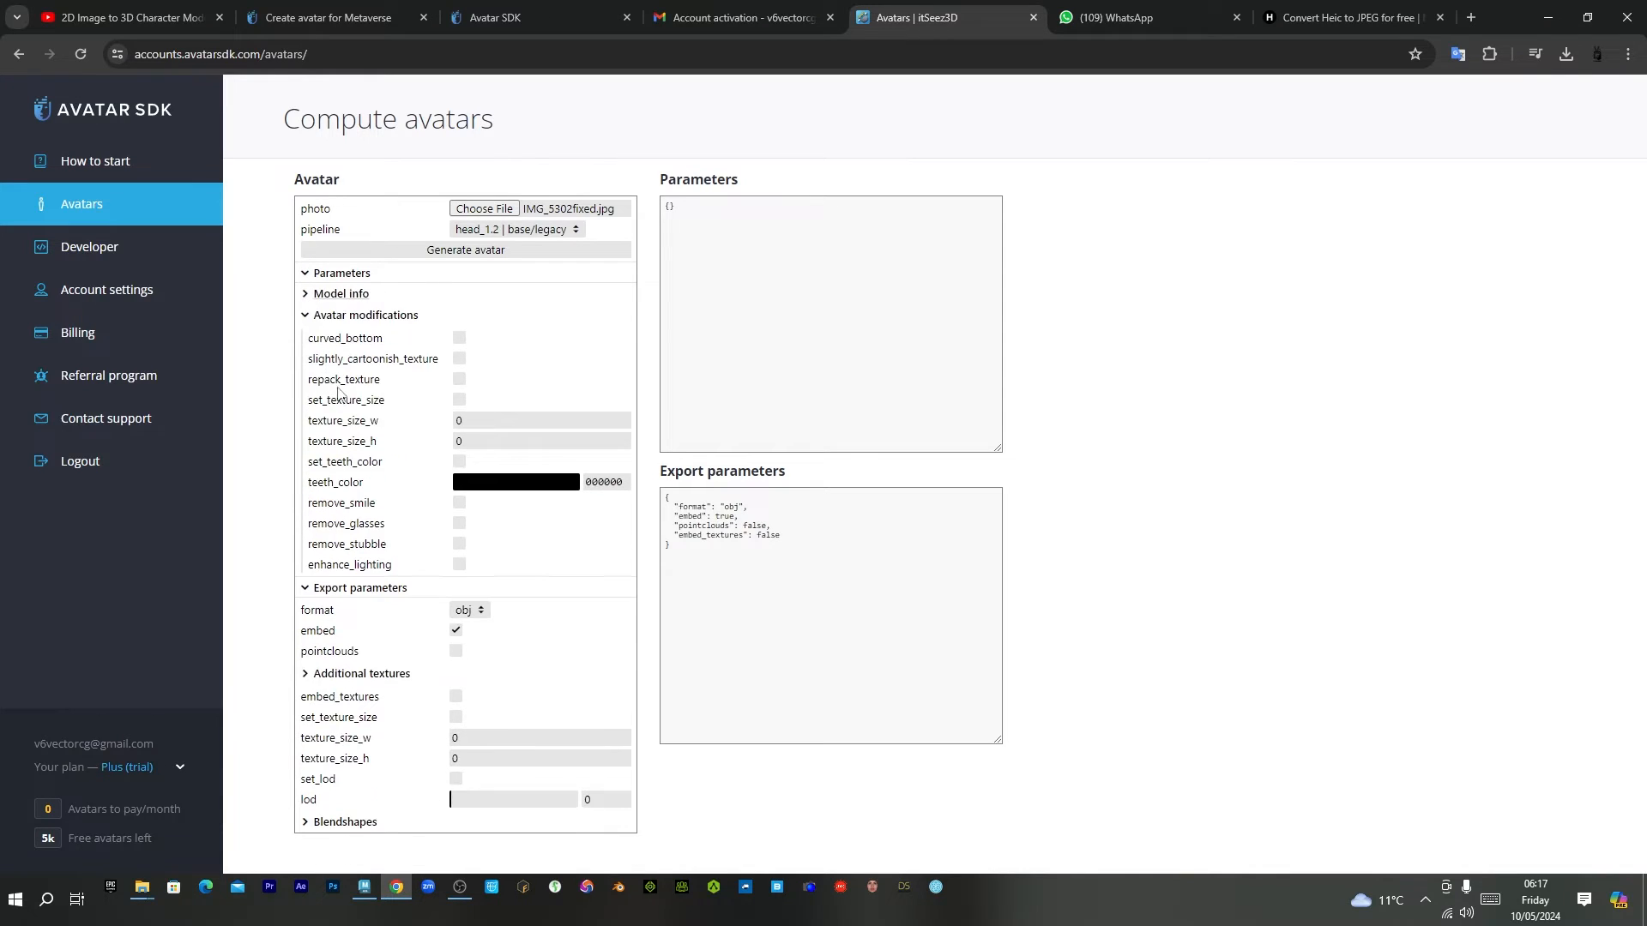
mouse_move(375, 612)
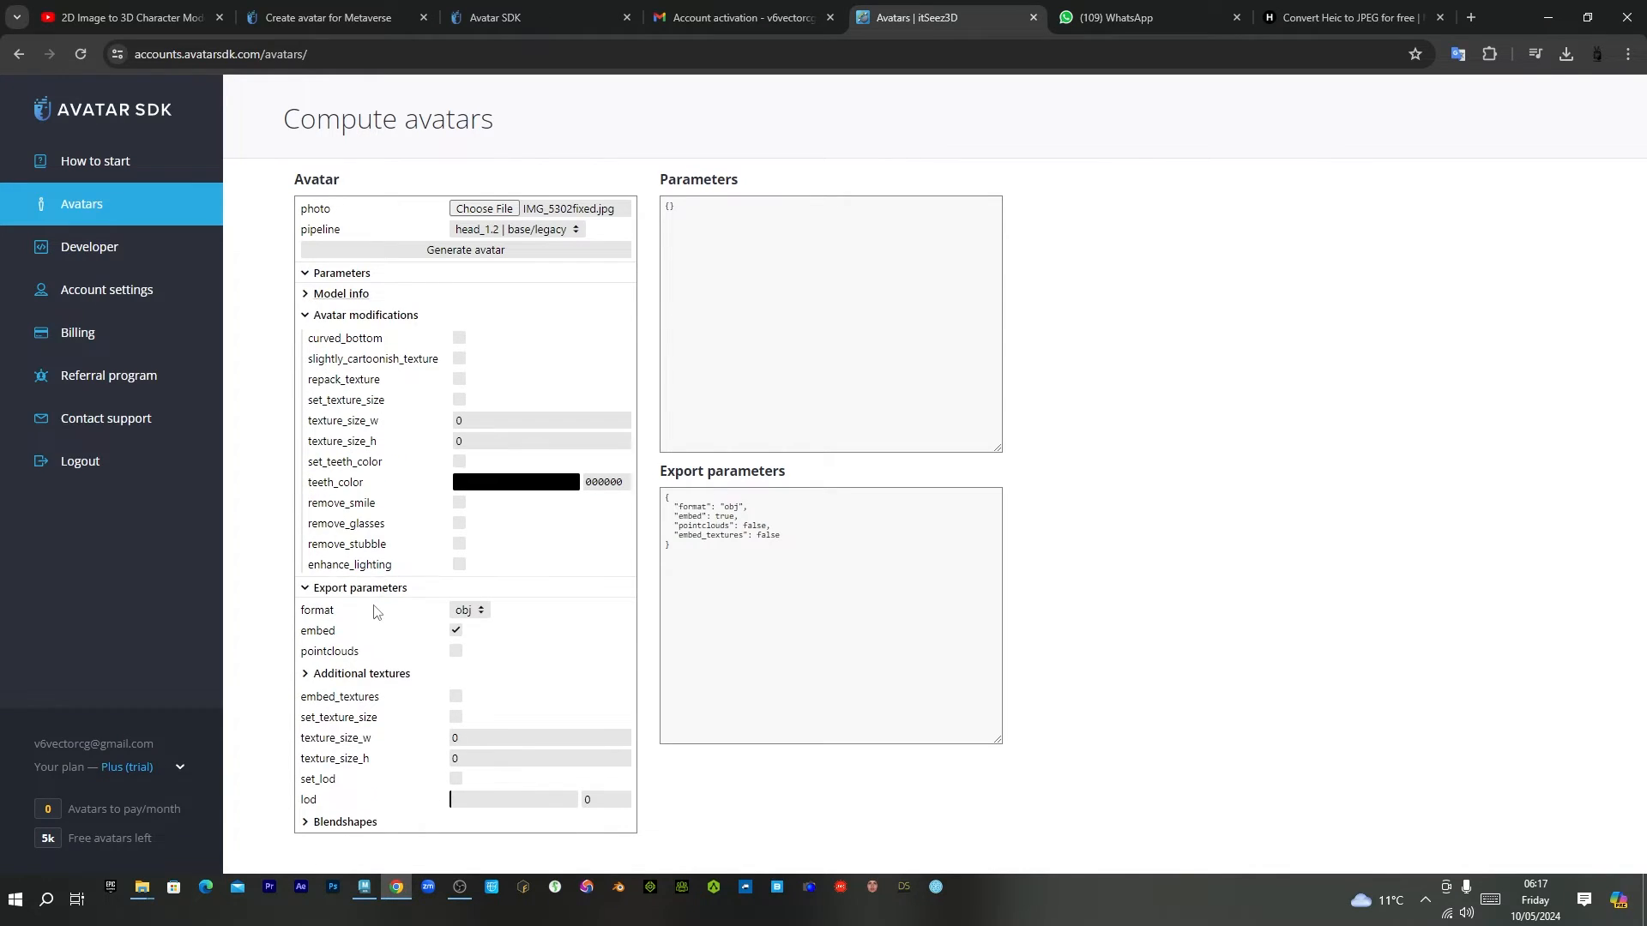
mouse_move(525, 205)
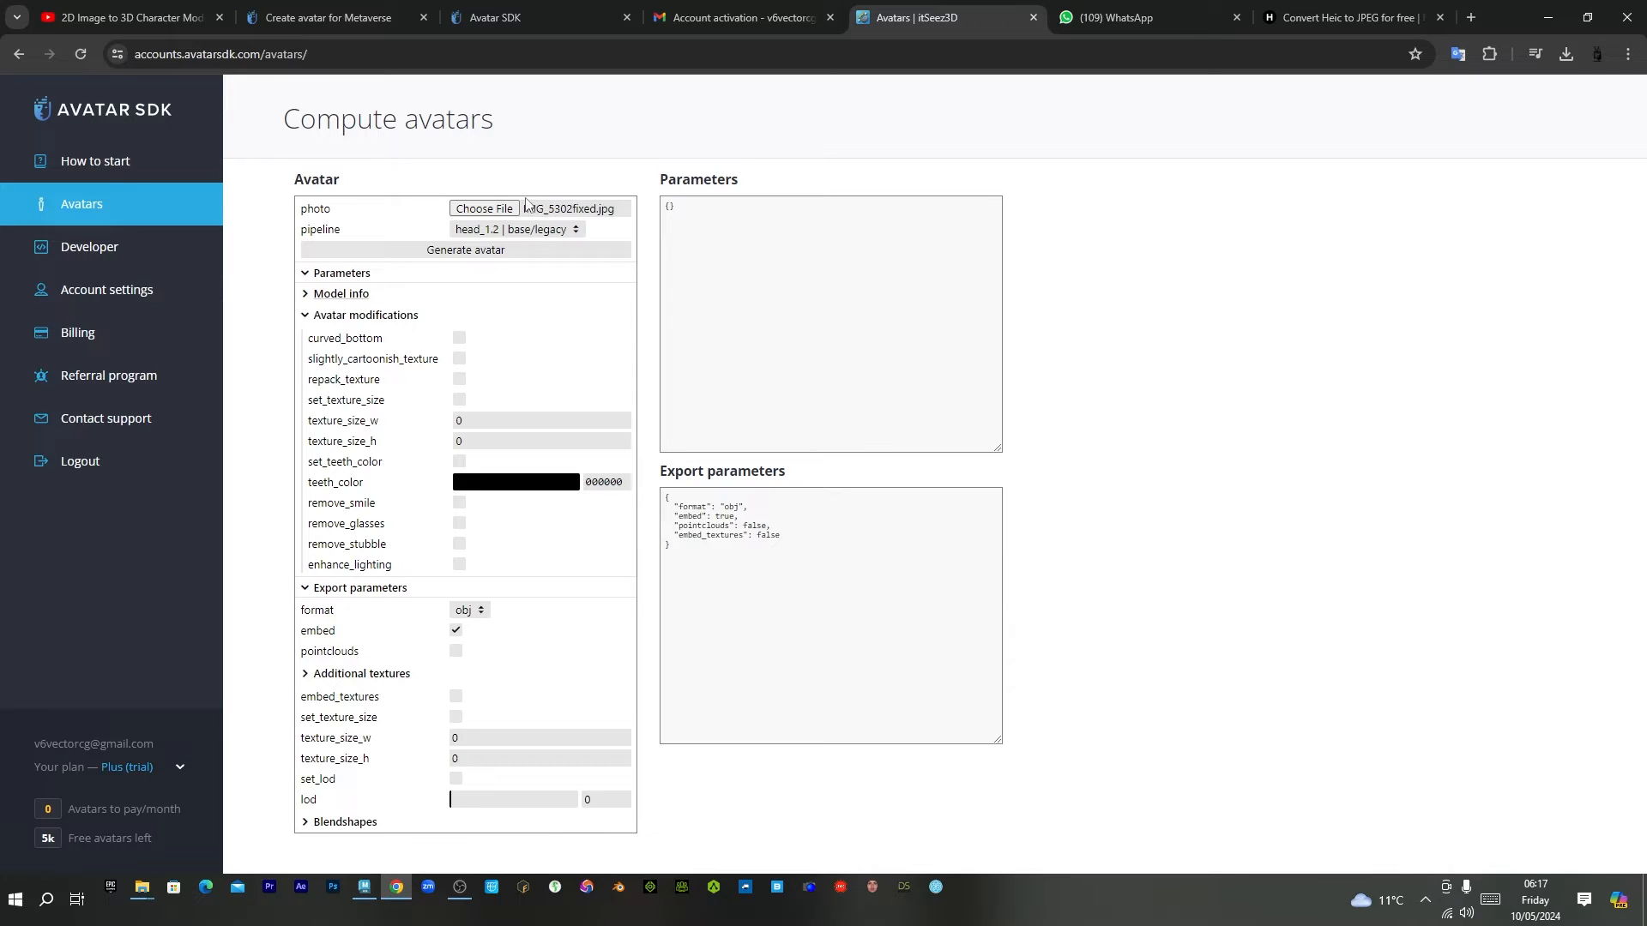
mouse_move(1231, 323)
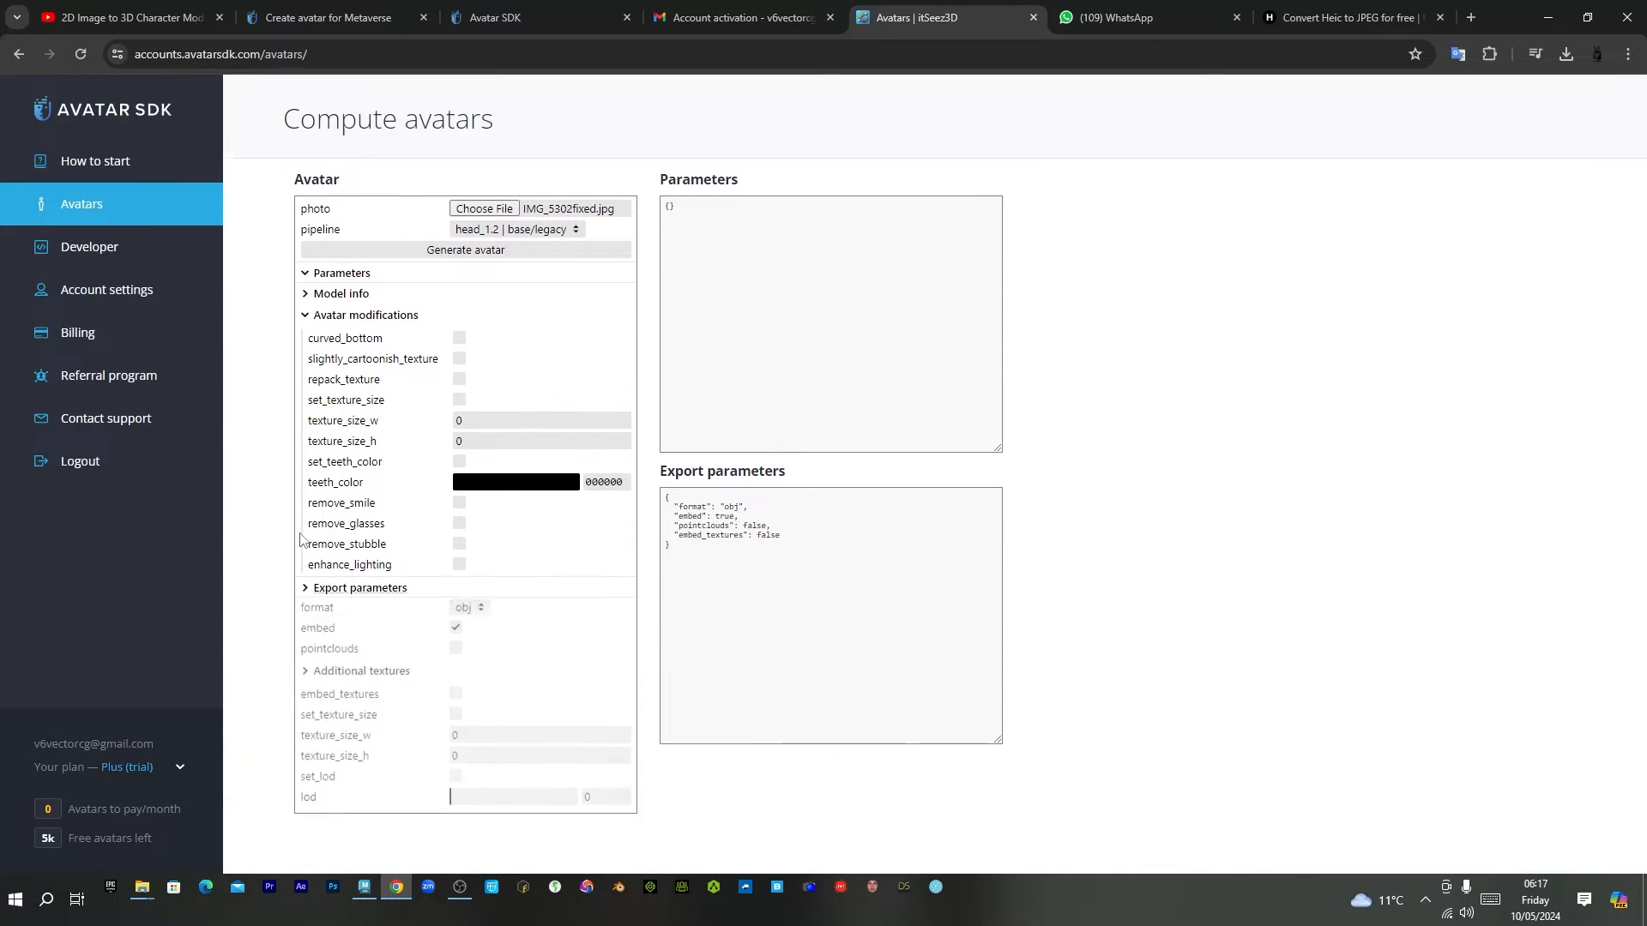
left_click(359, 586)
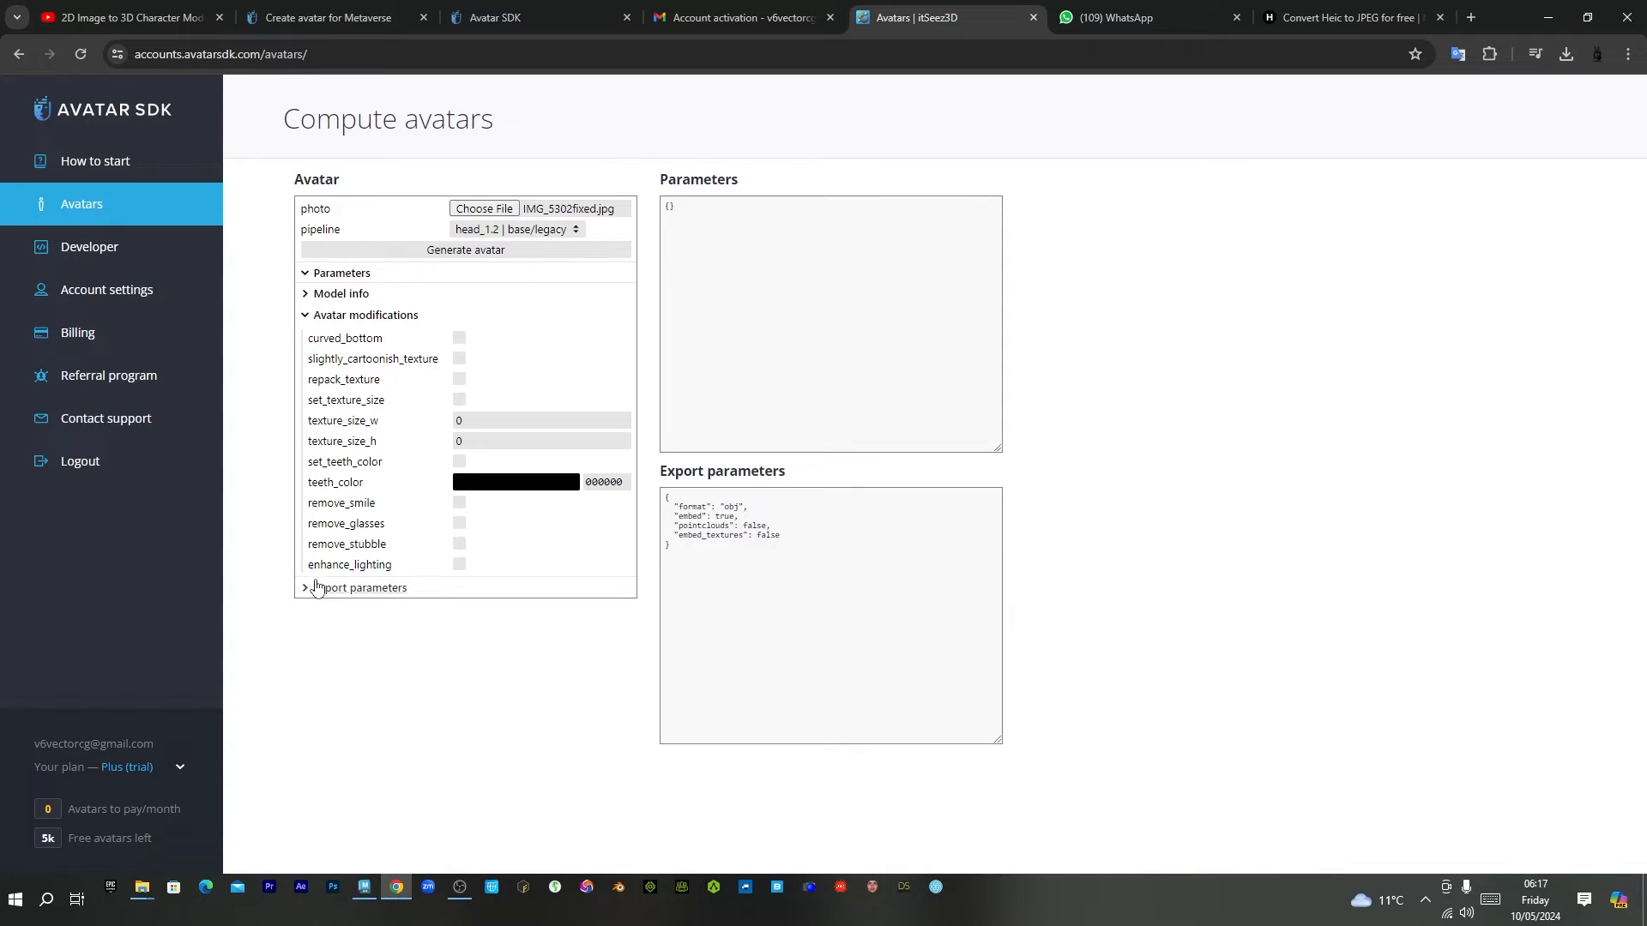
left_click(360, 587)
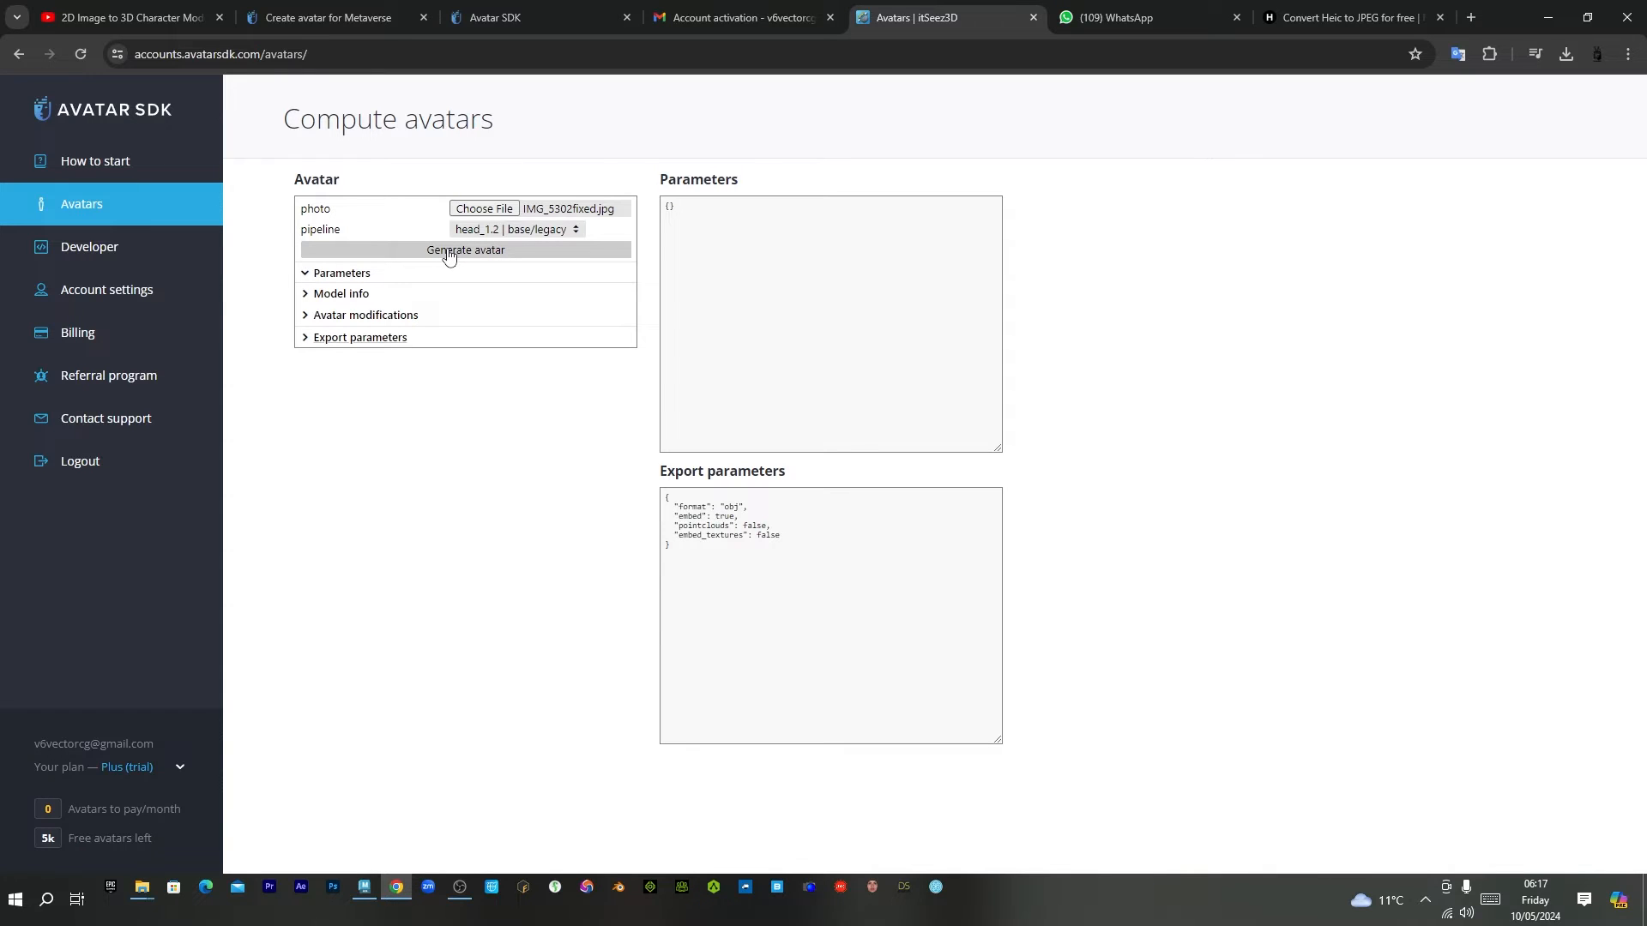
Generate the head avatar and wait for the 3D preview and avatar.zip export.
left_click(465, 250)
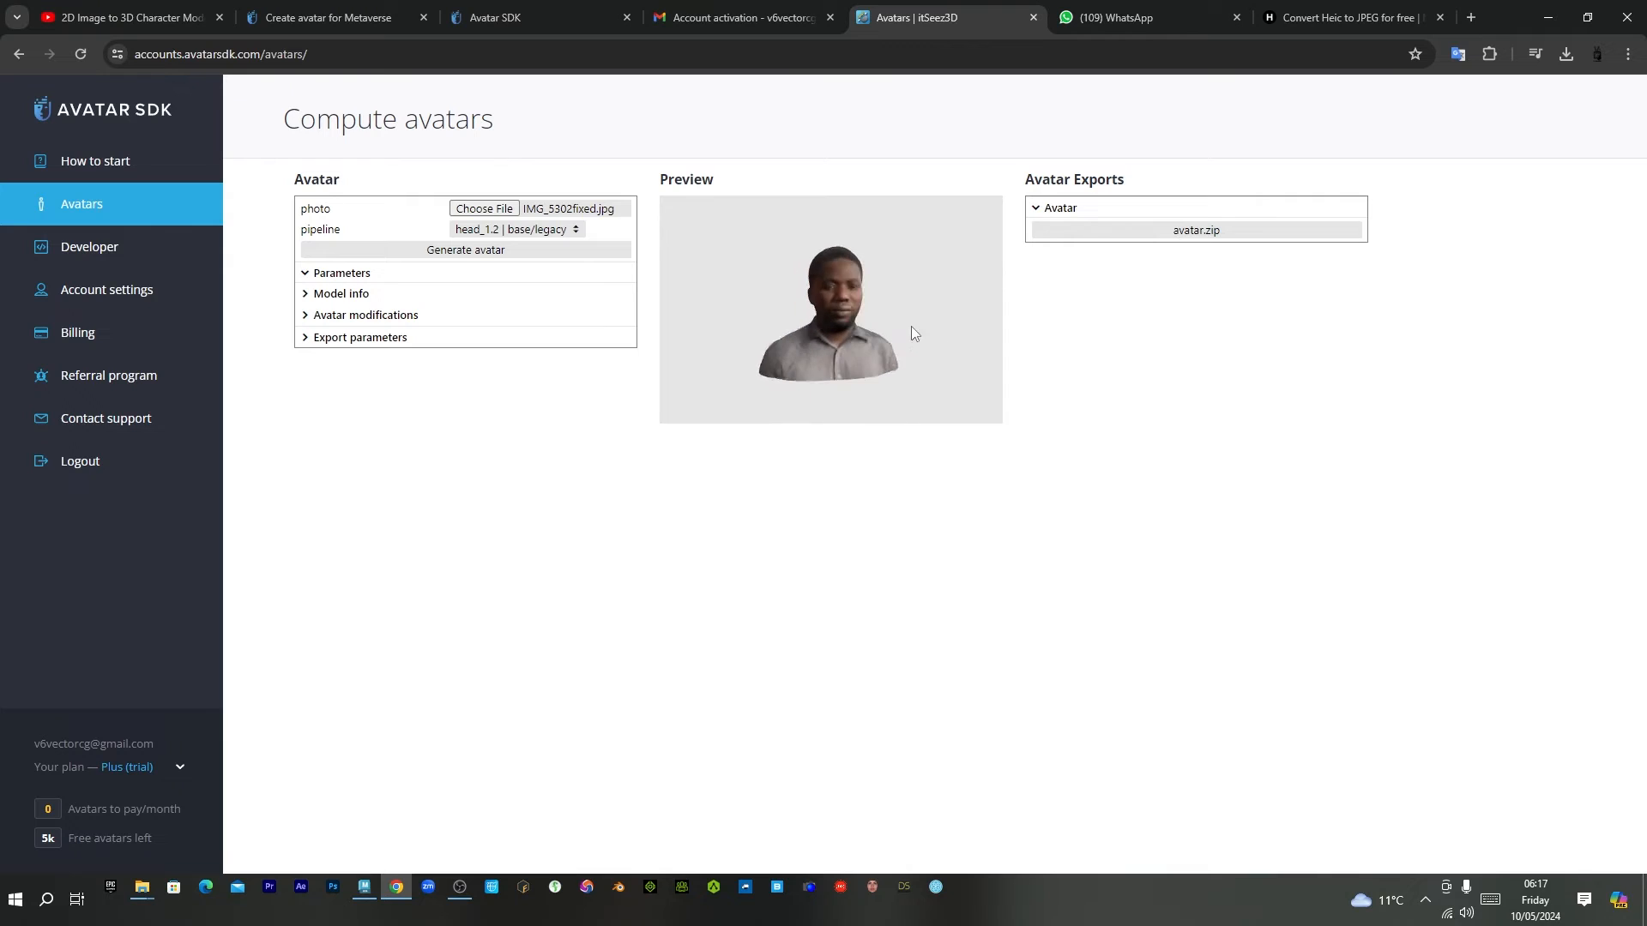
Download avatar.zip as avatar_3 into the photoshop new folder and open that folder.
left_click(1194, 229)
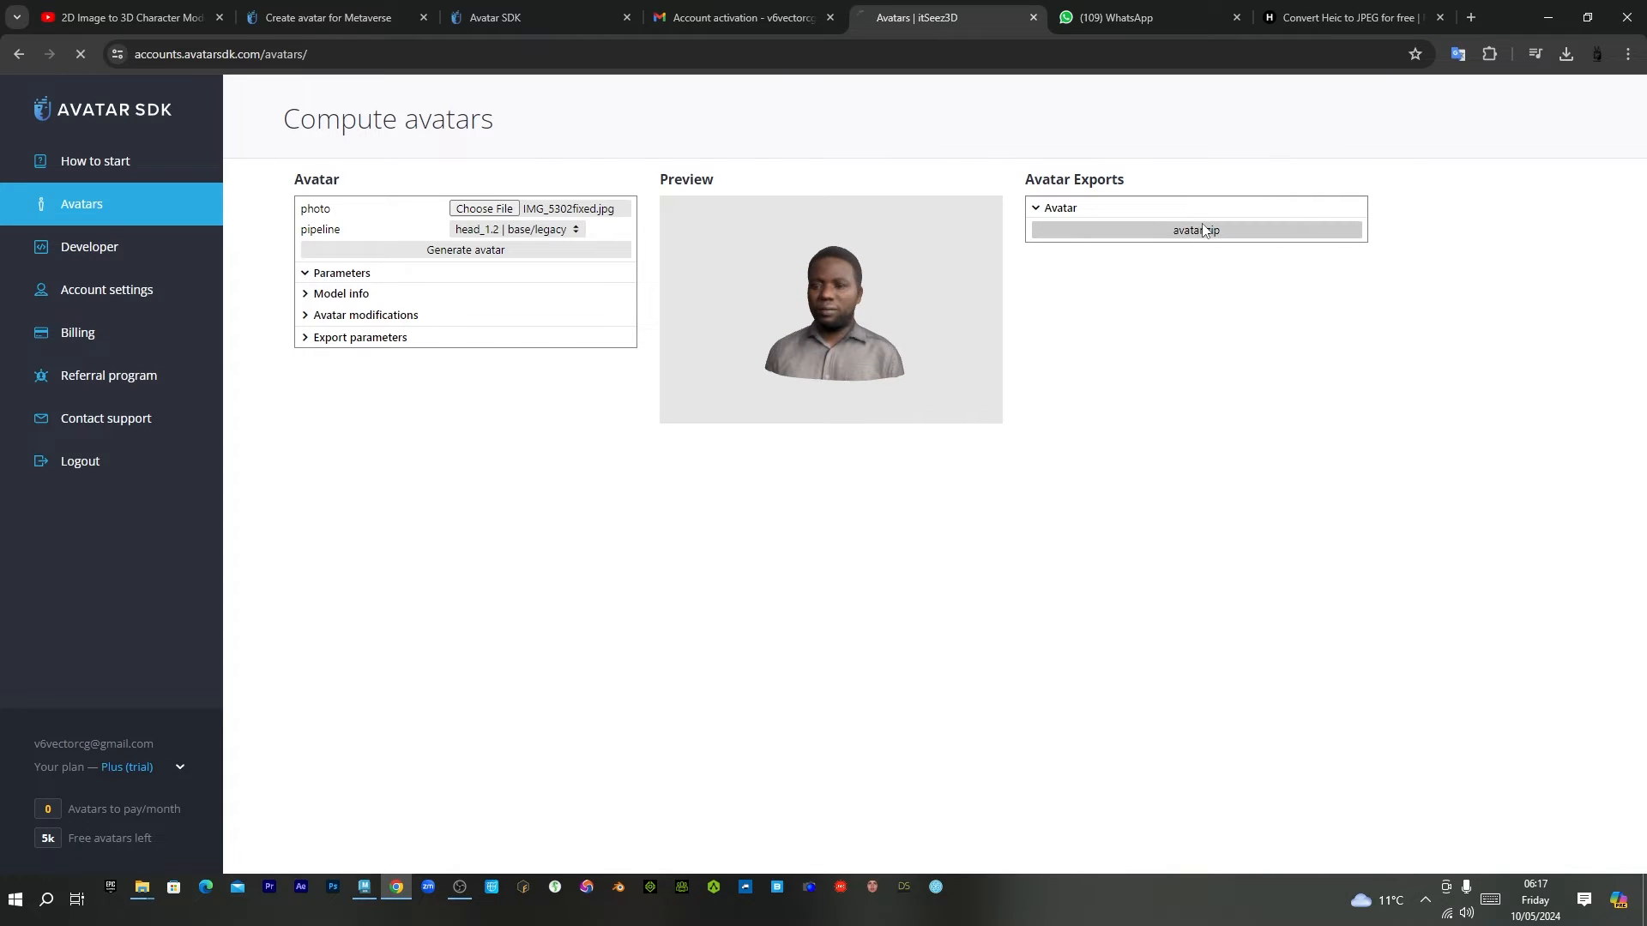
left_click(1194, 230)
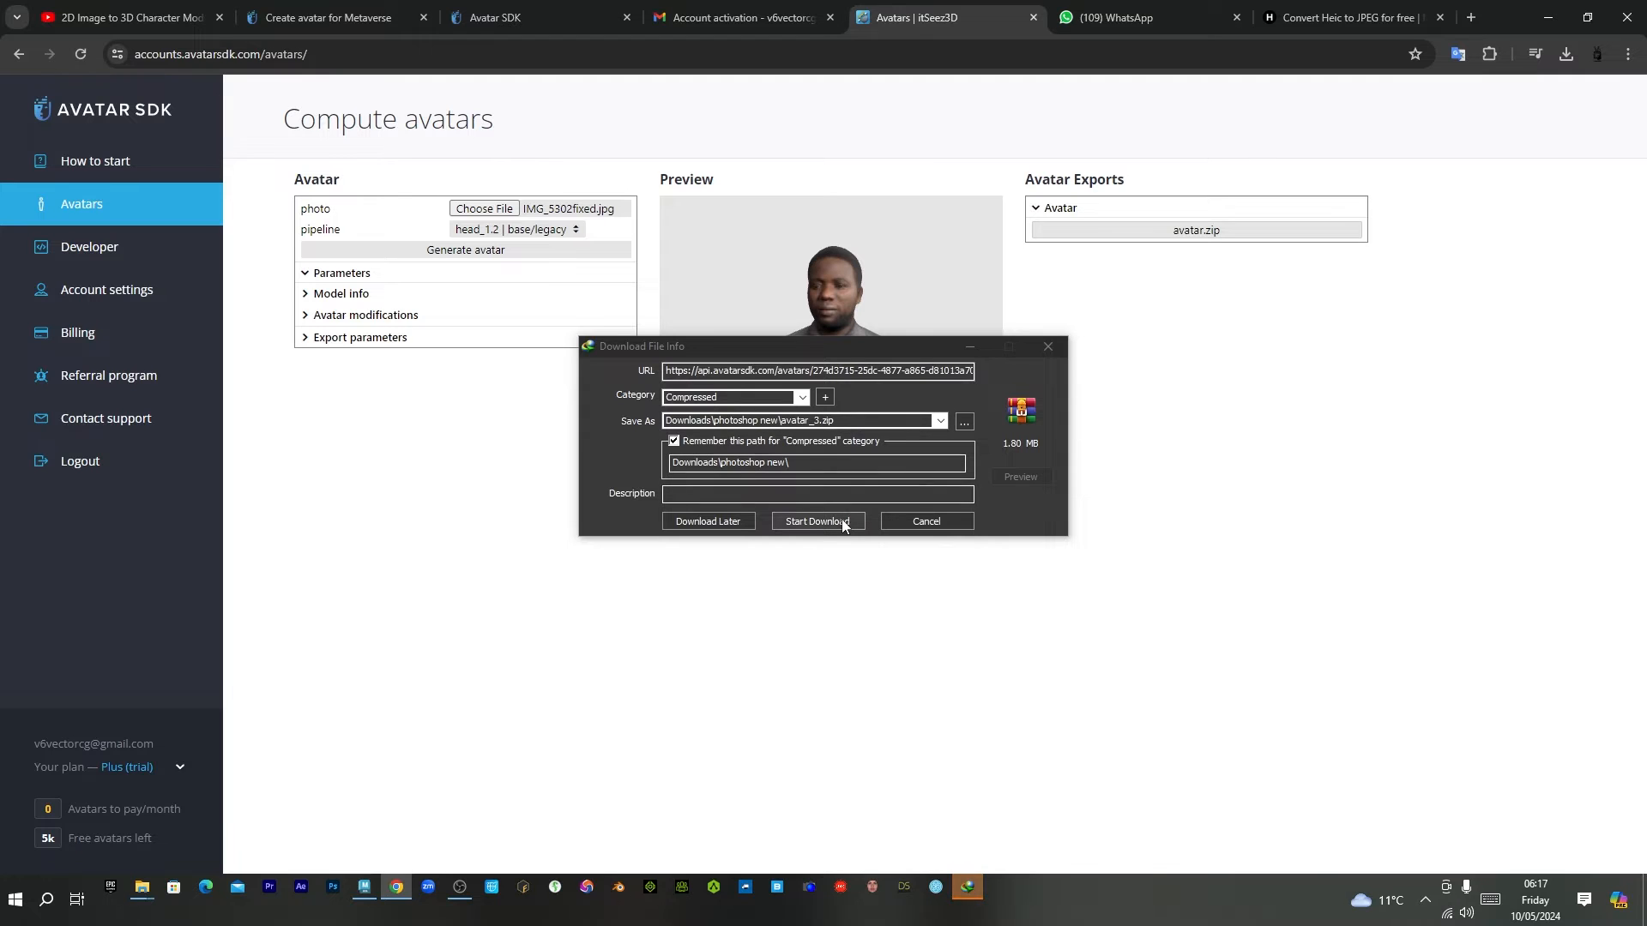
left_click(815, 521)
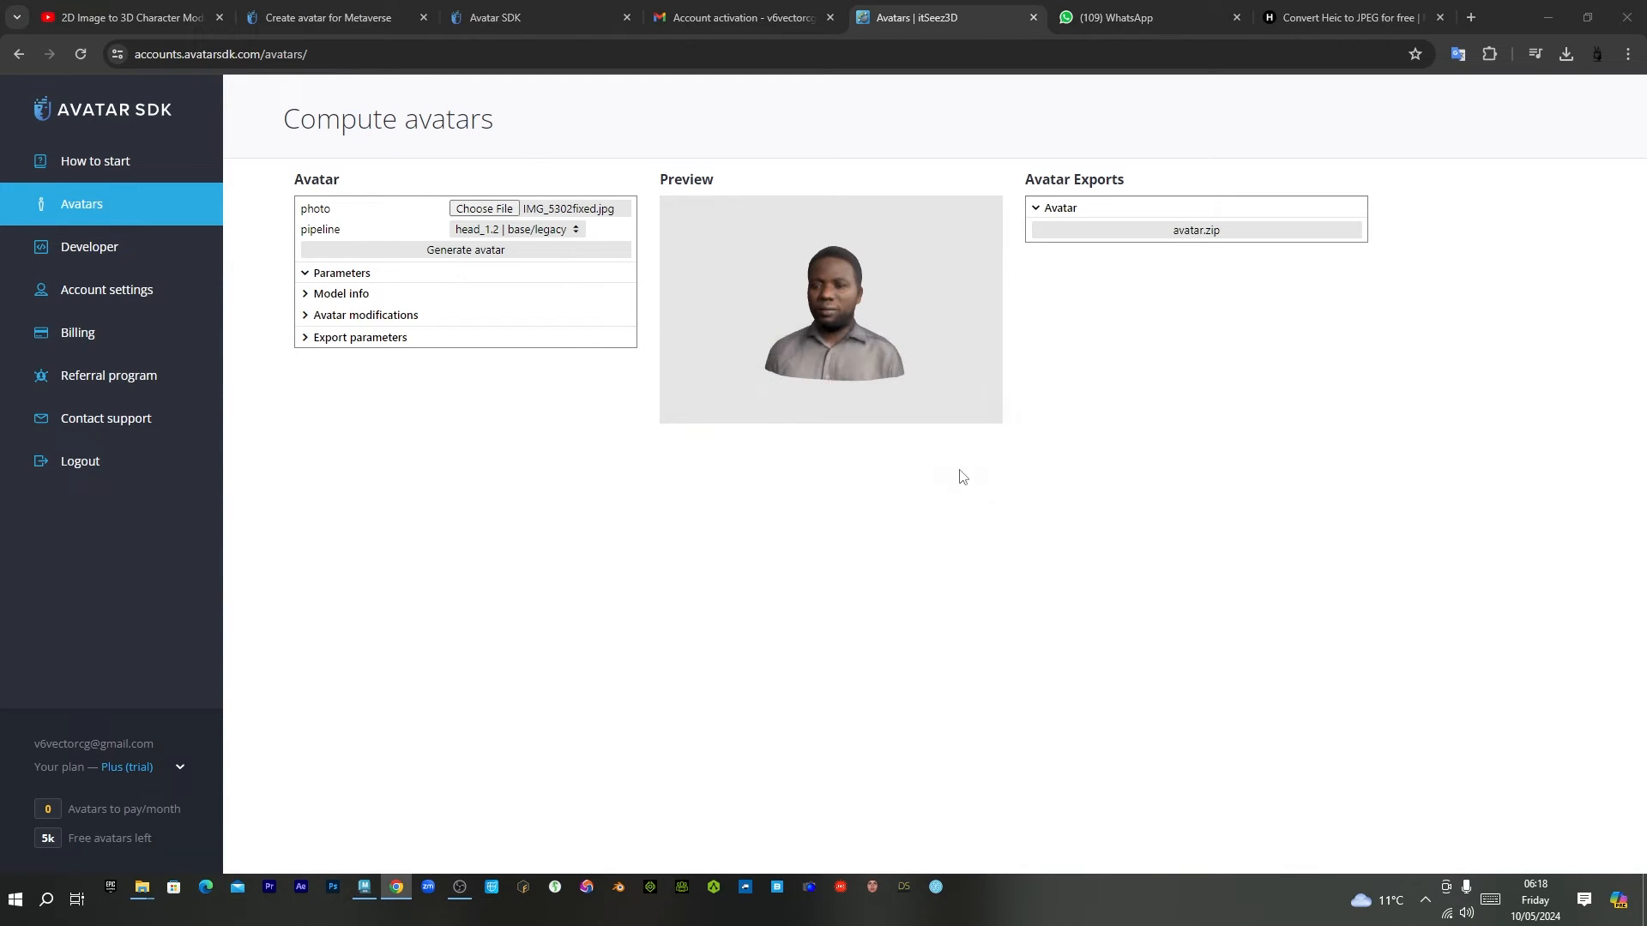
left_click(483, 207)
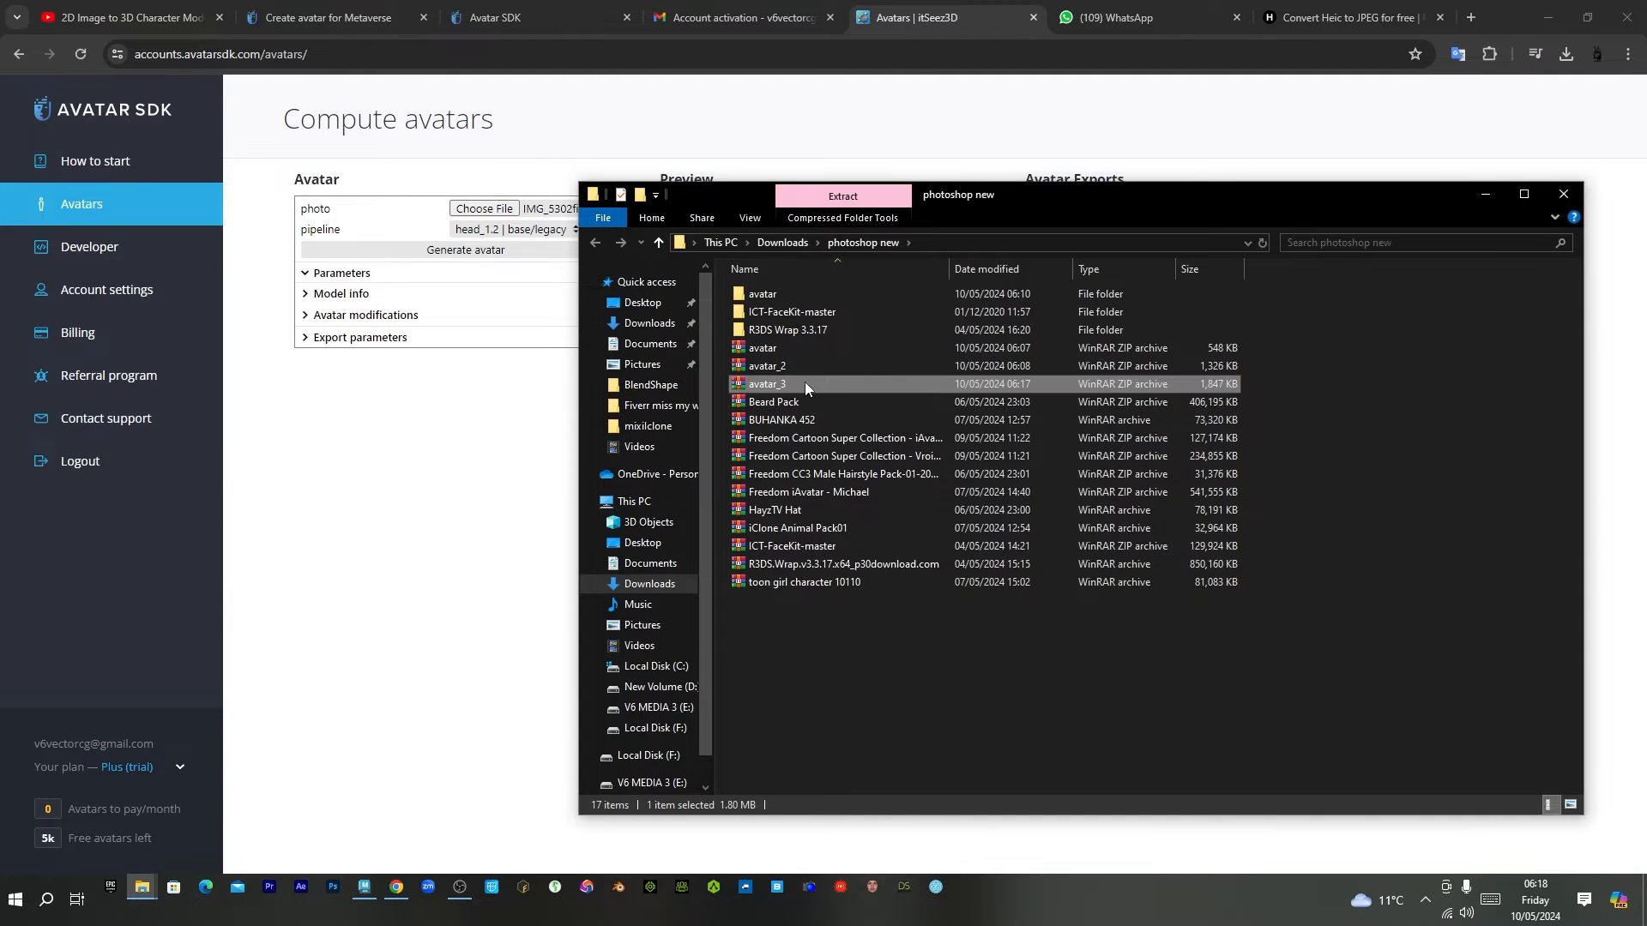
Extract avatar_3, open the avatar folder and select the model OBJ file.
double_click(766, 383)
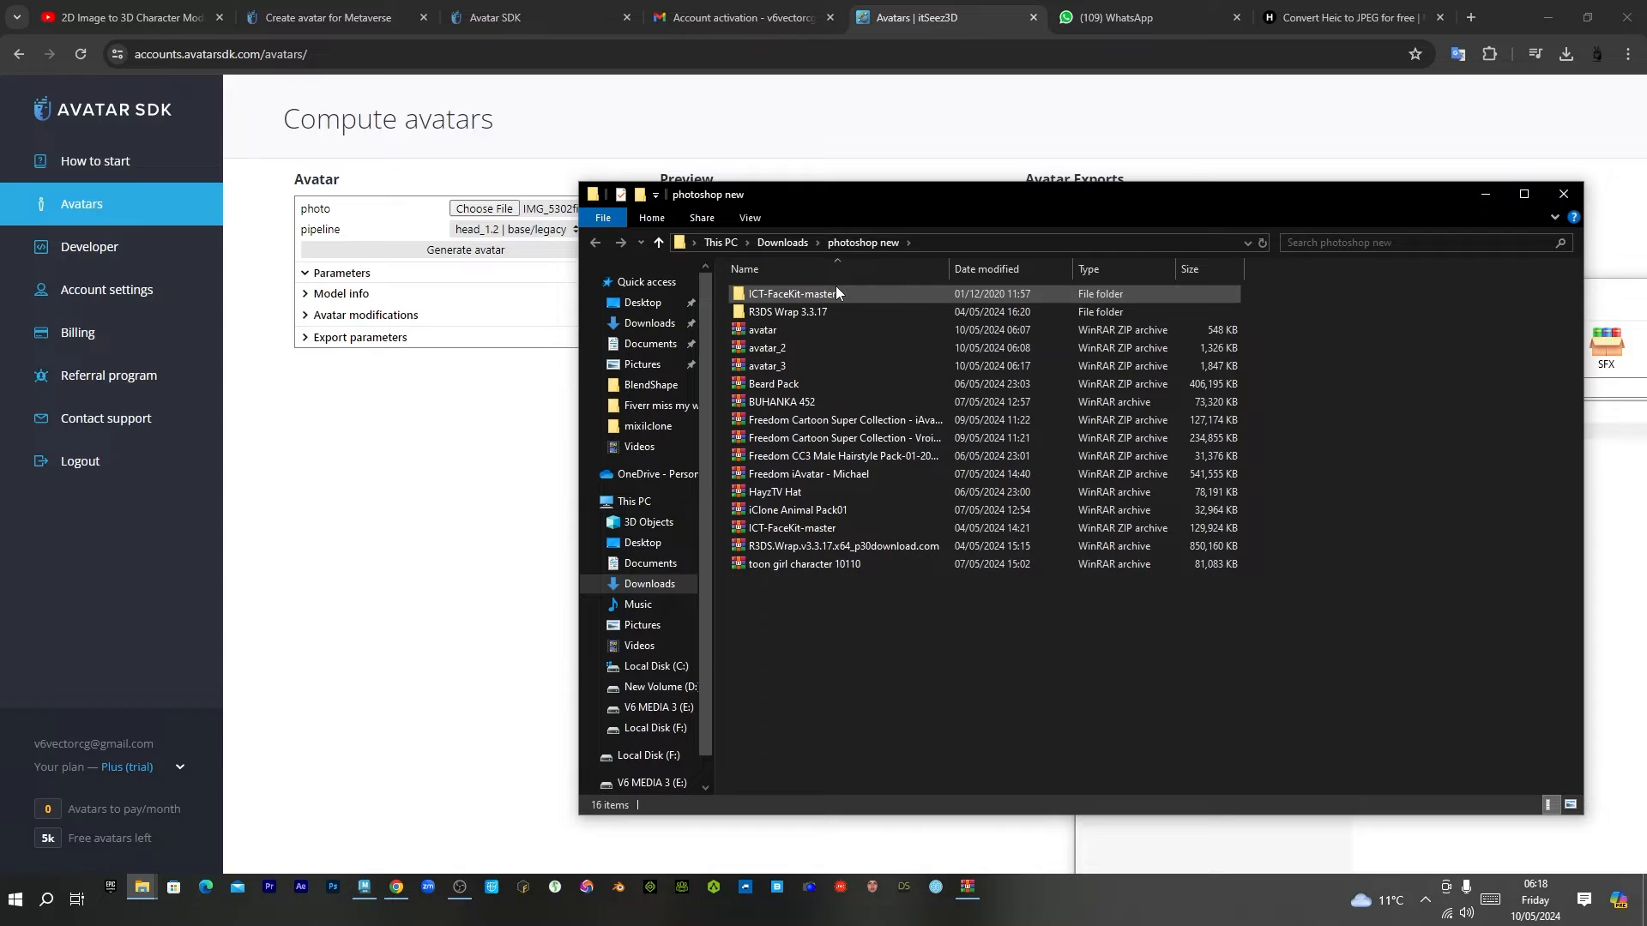
double_click(767, 366)
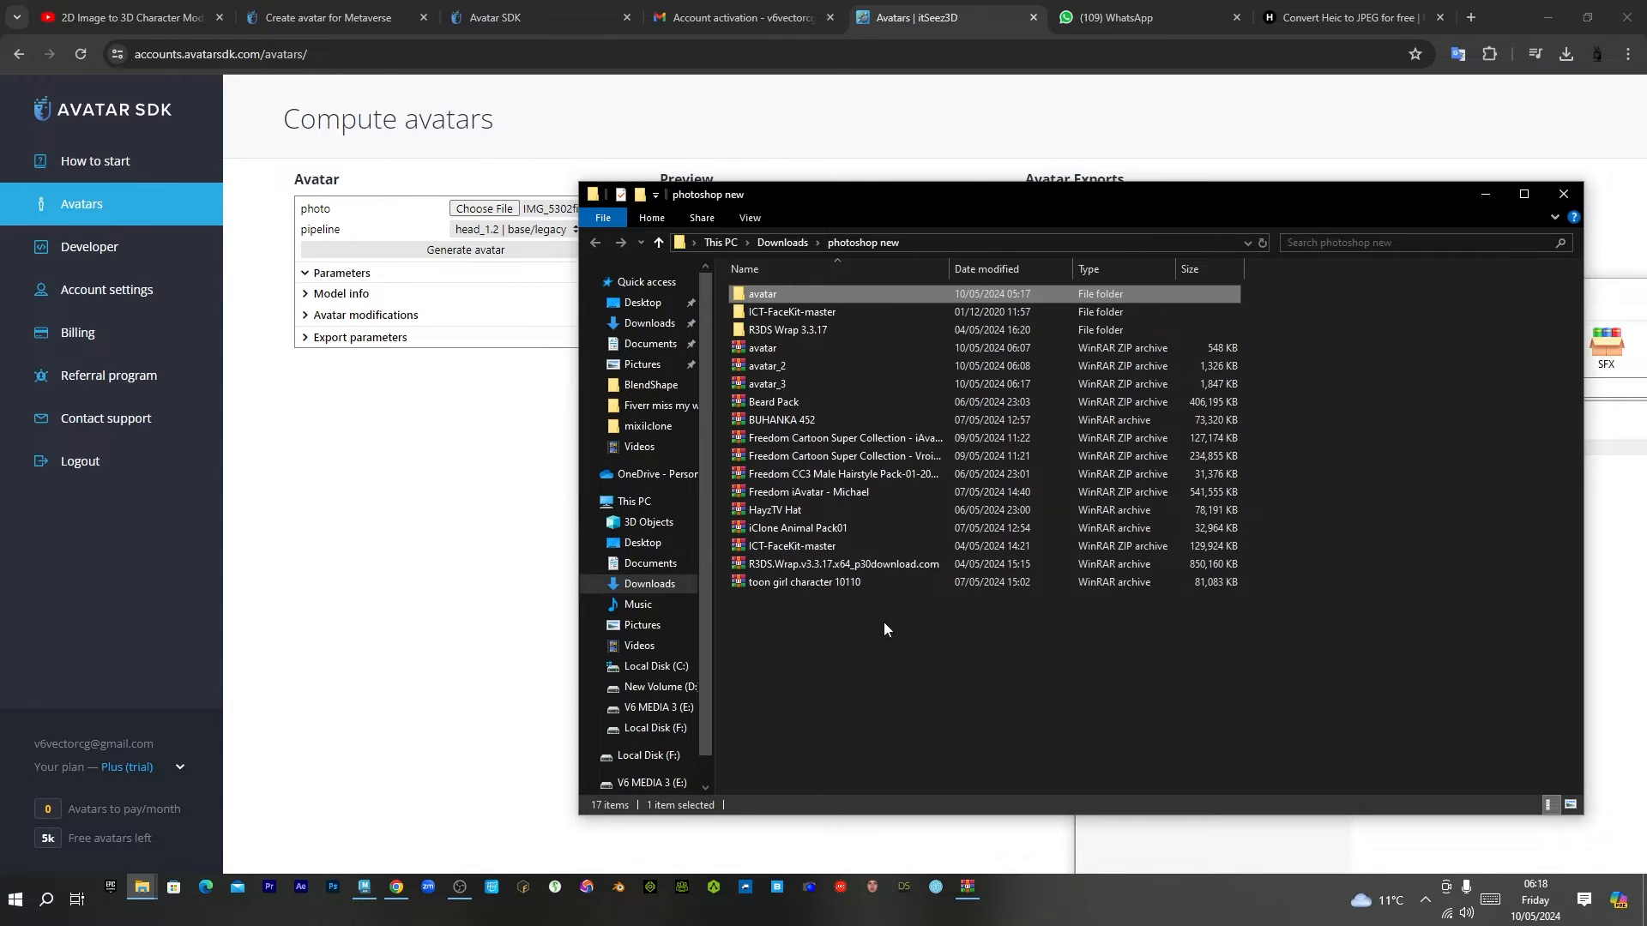
mouse_move(764, 299)
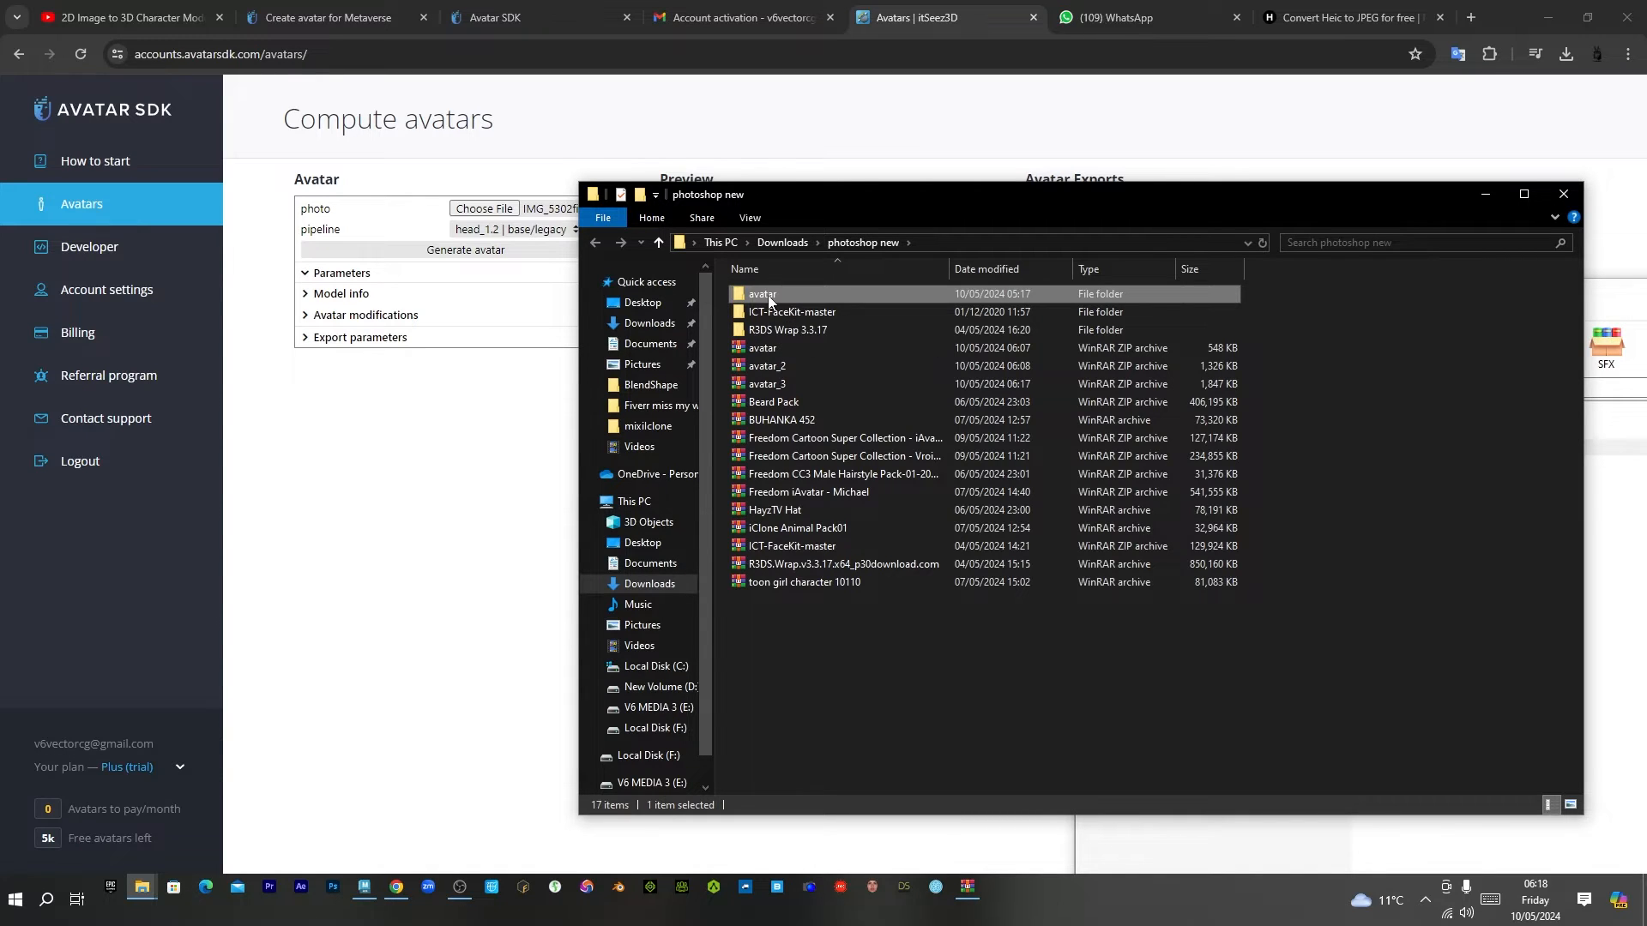
double_click(761, 294)
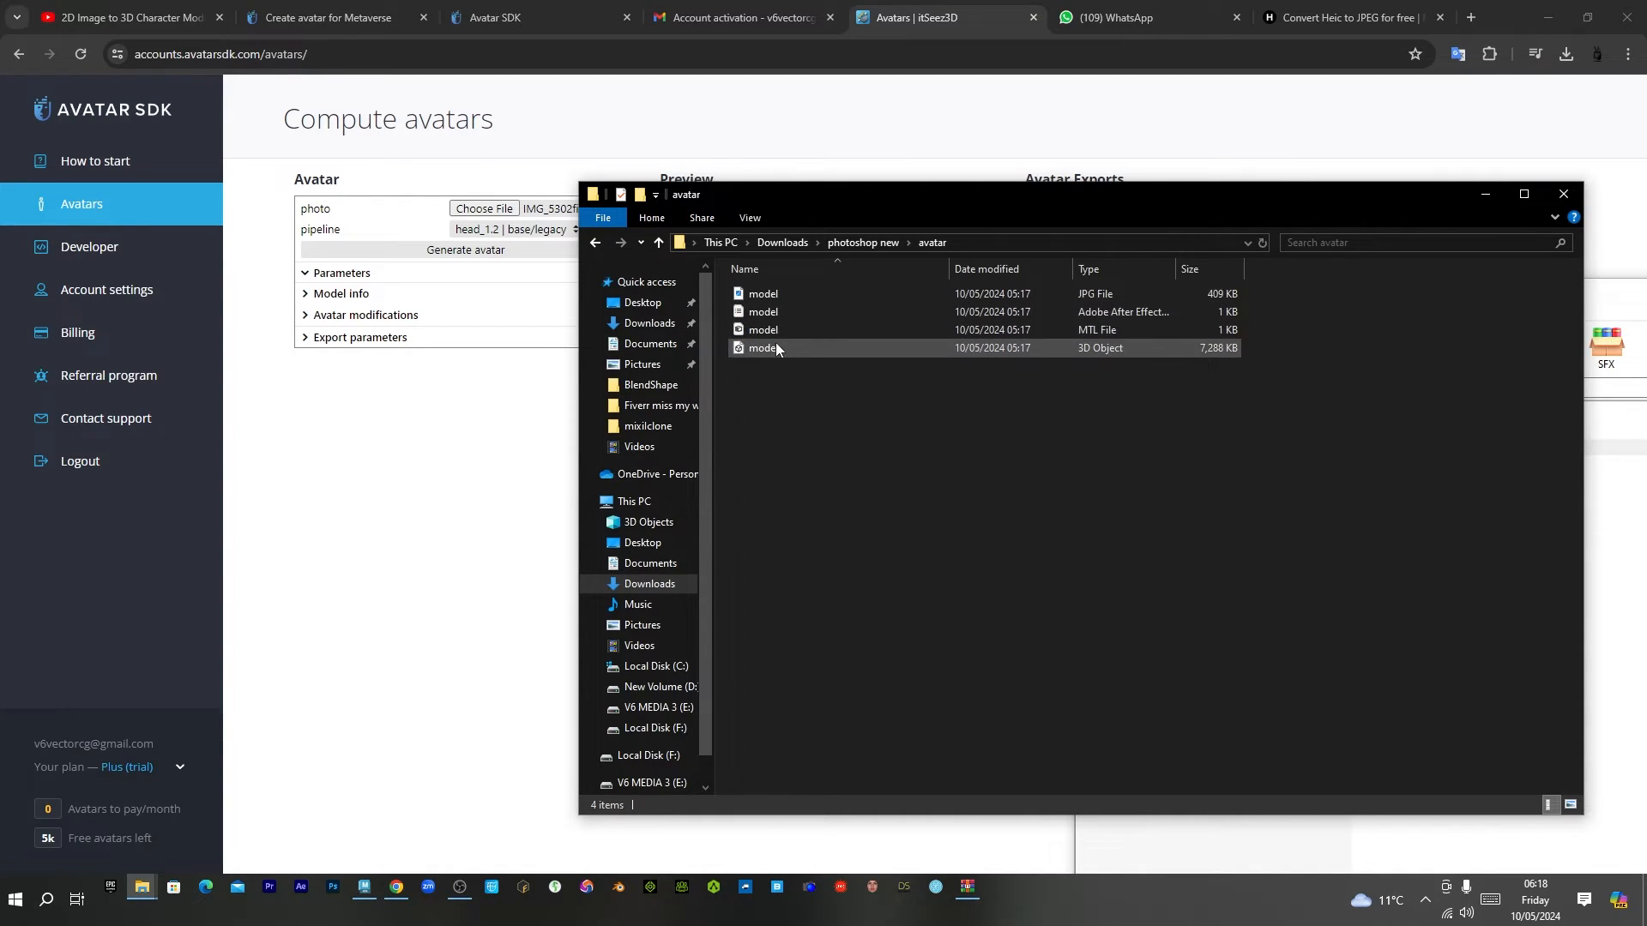
left_click(763, 348)
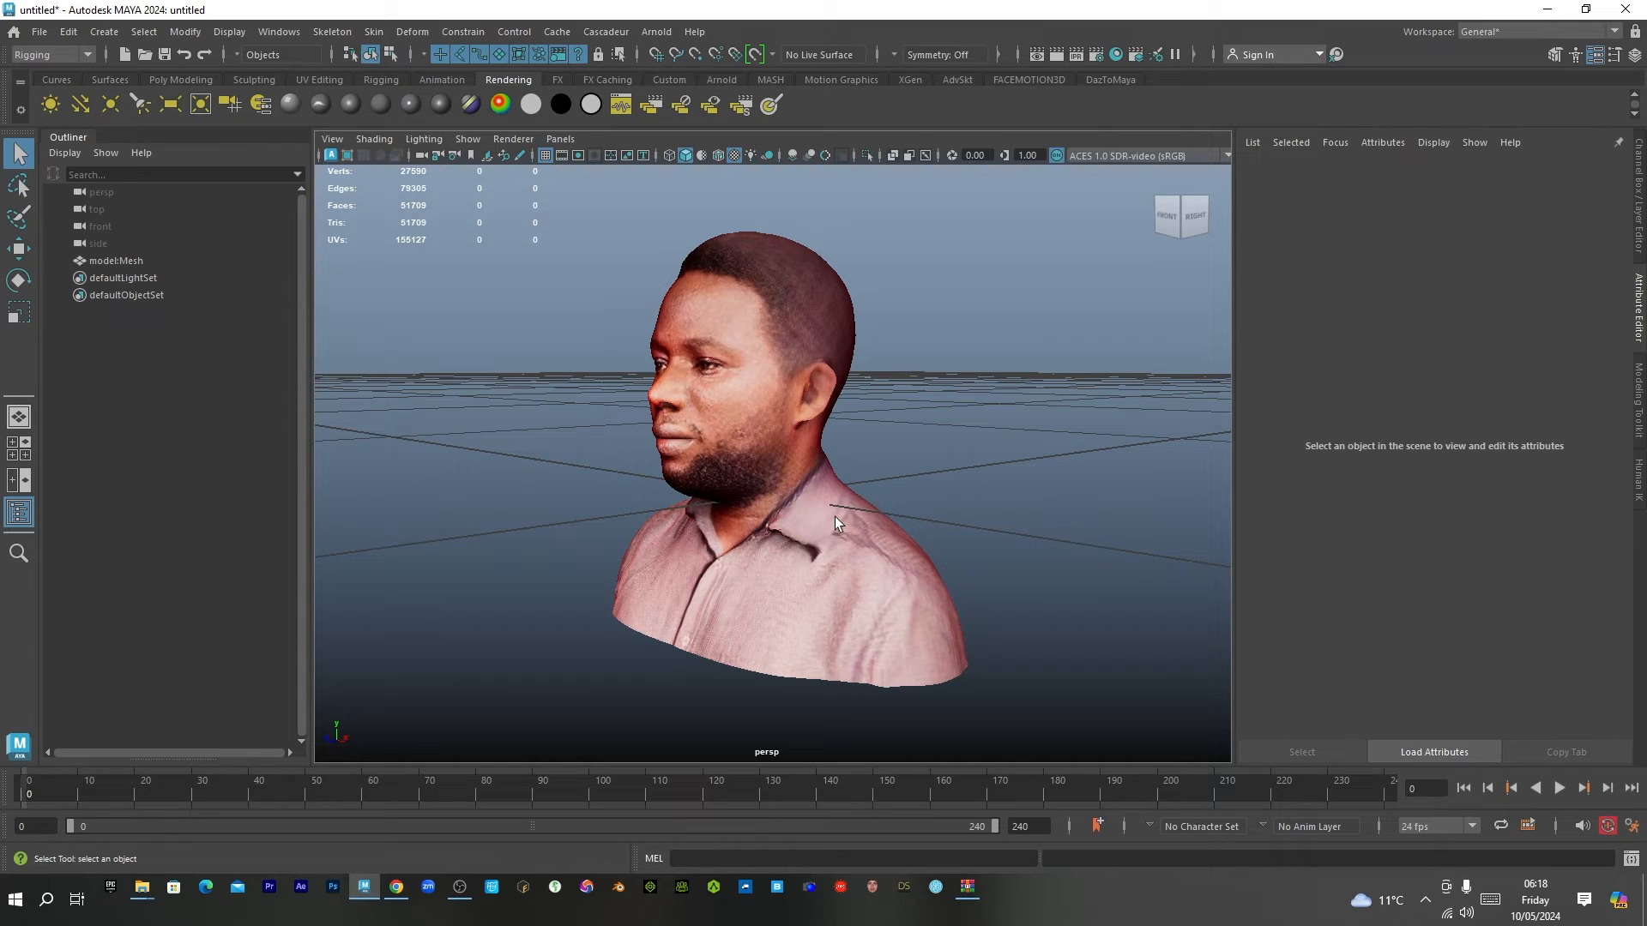
mouse_move(829, 511)
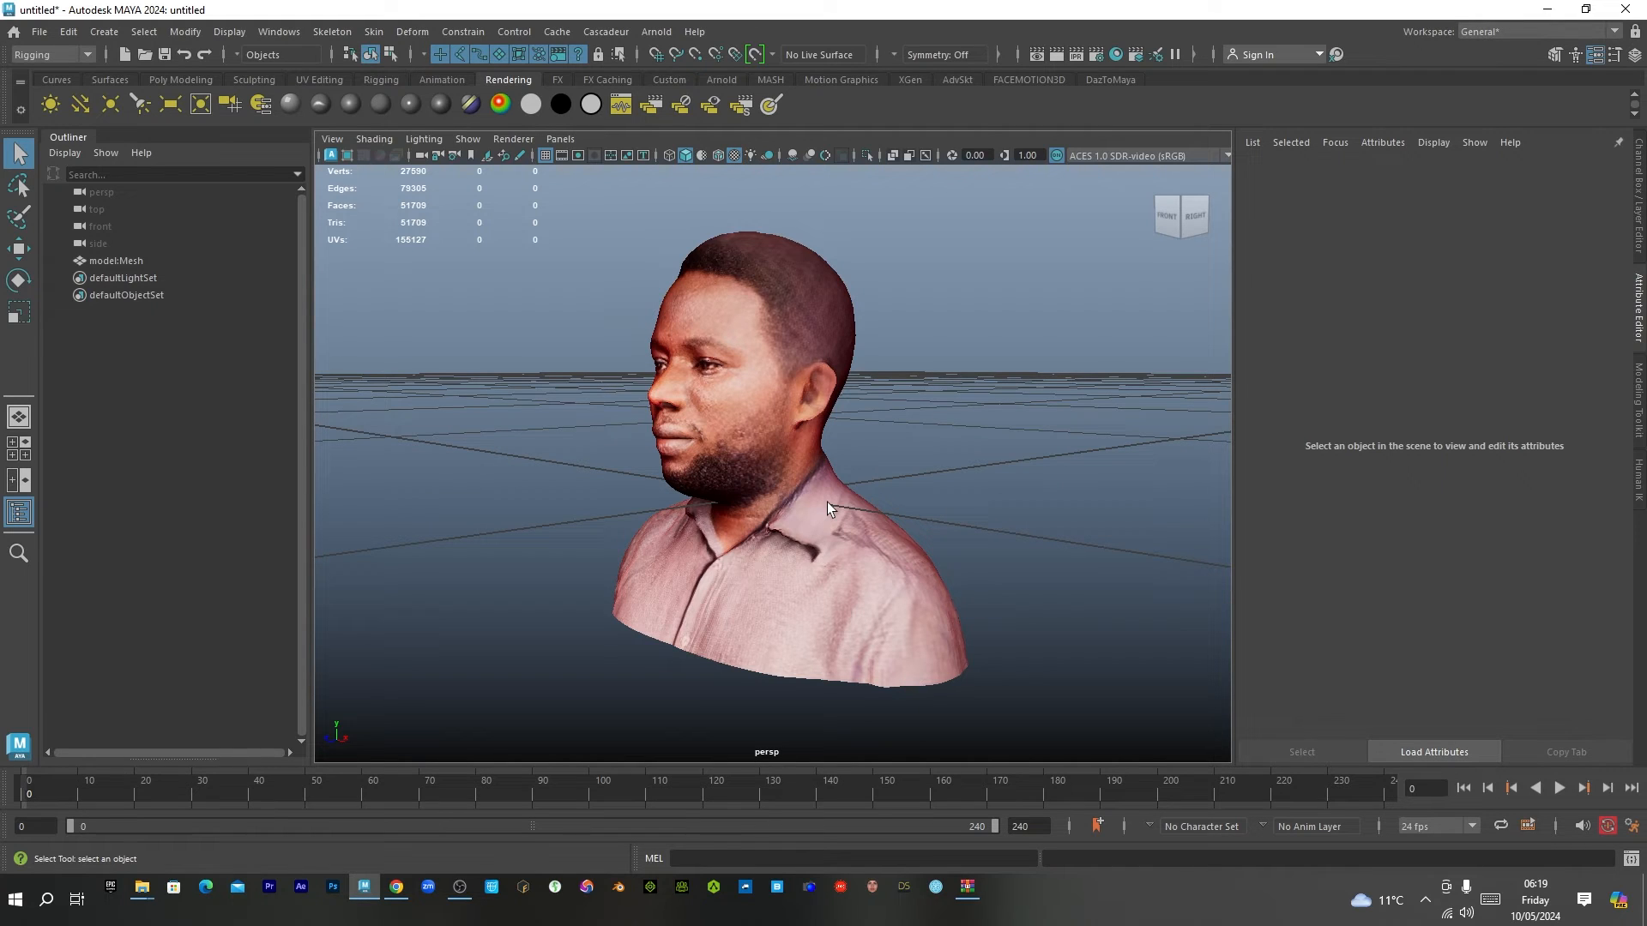
mouse_move(780, 503)
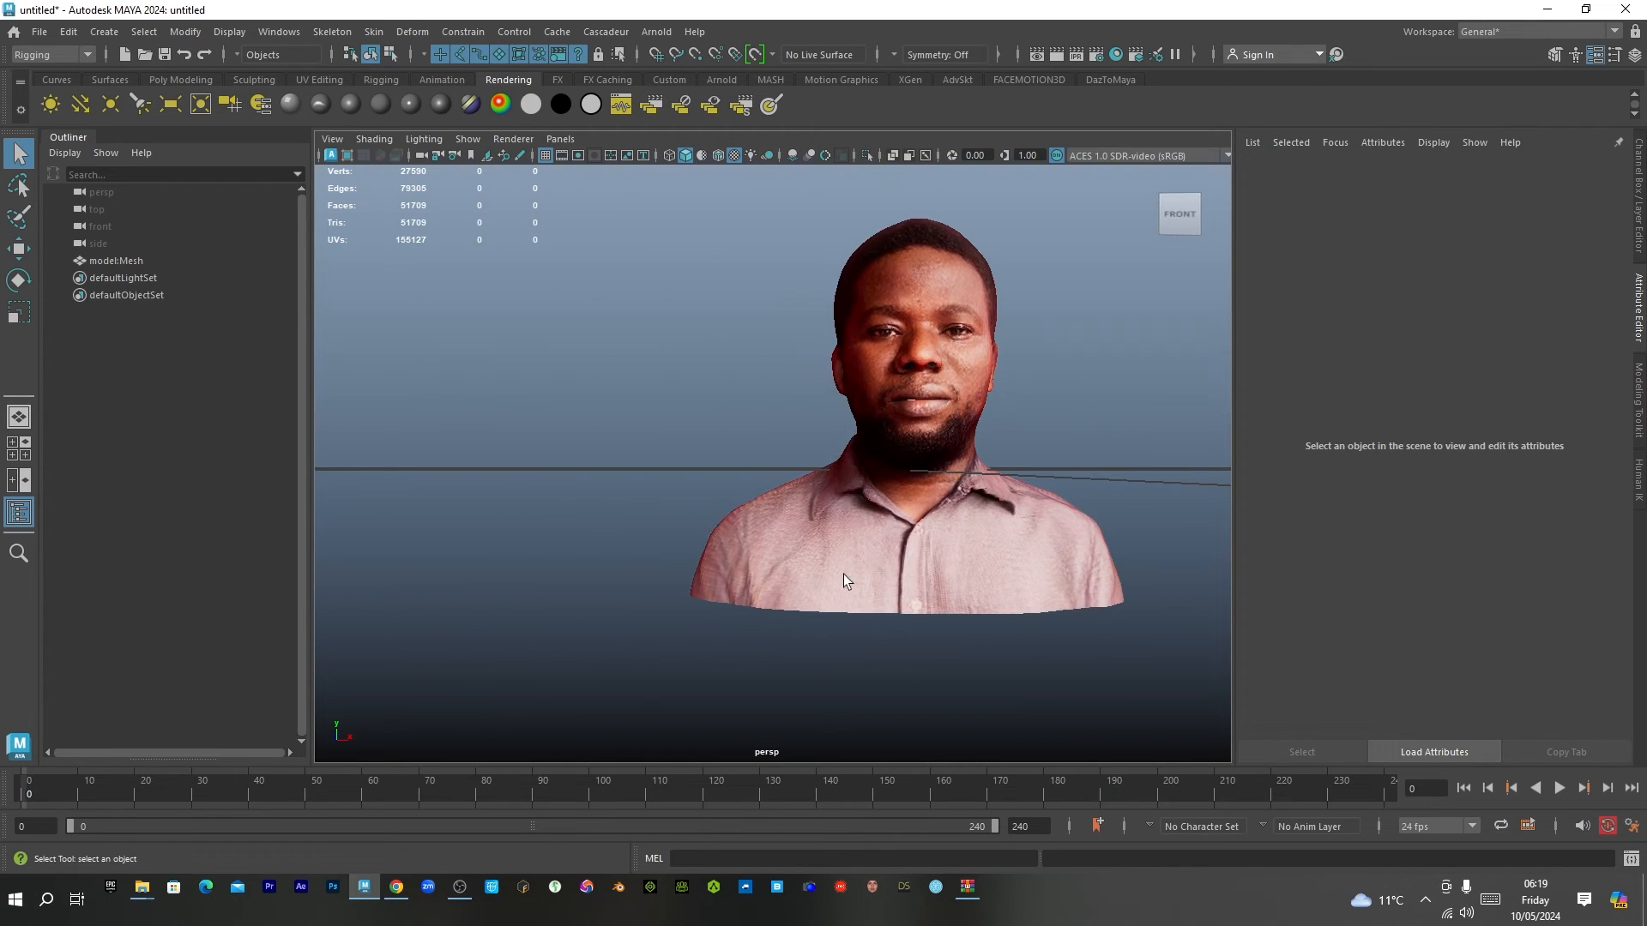
mouse_move(576, 478)
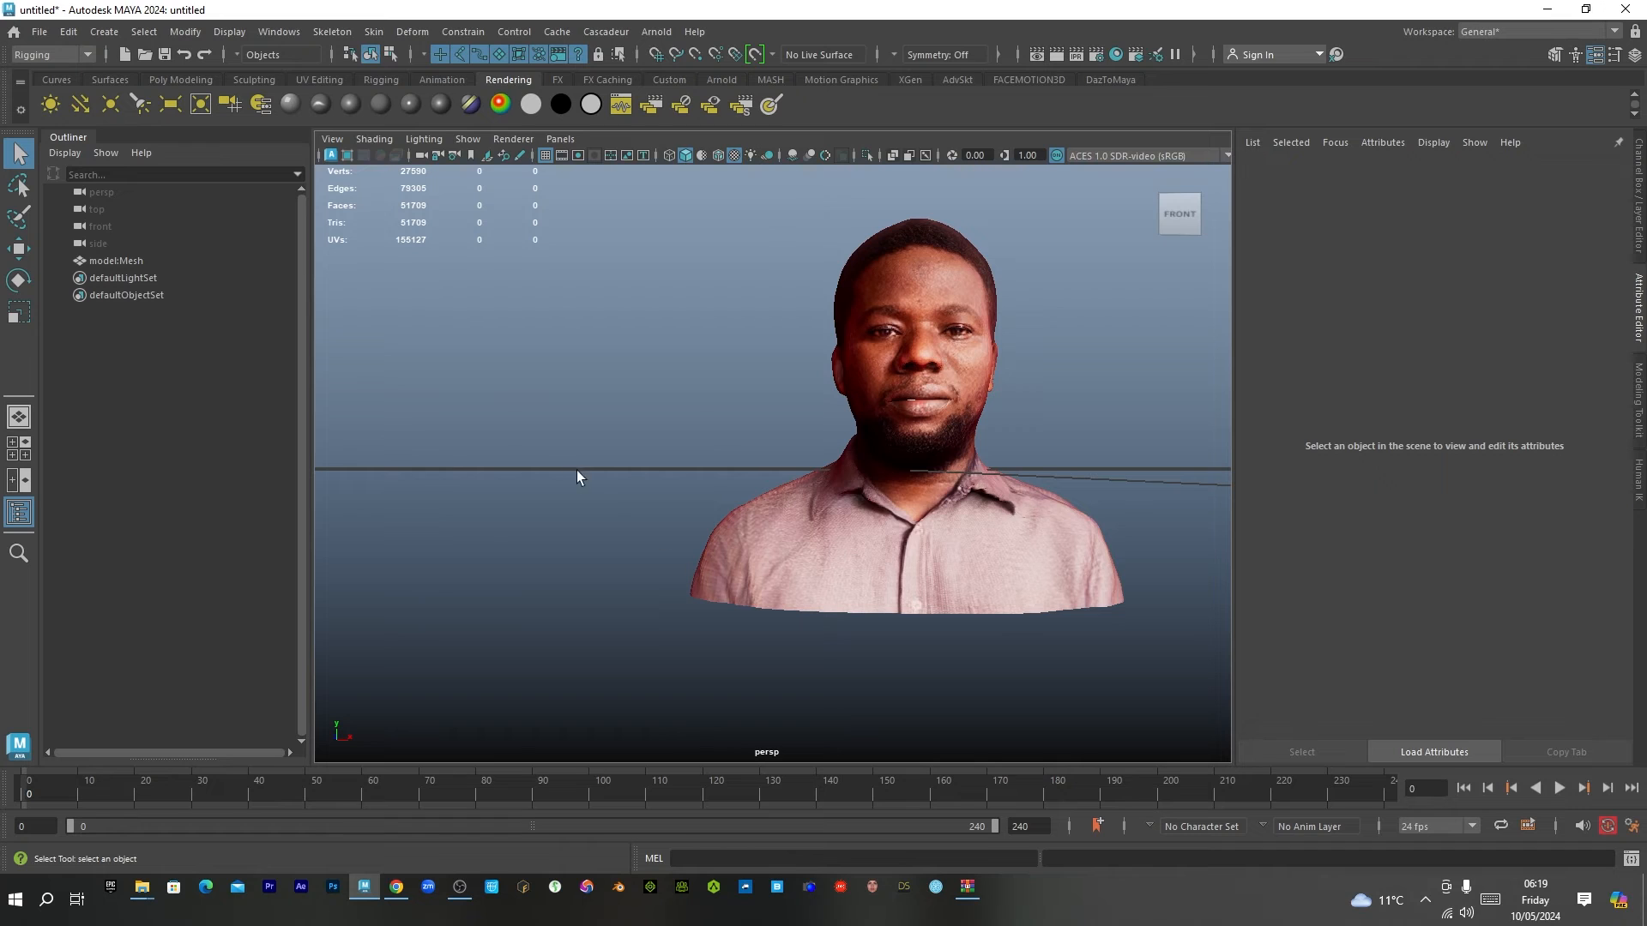
Lasso-select the avatar mesh's shoulder faces and delete them.
left_click(19, 186)
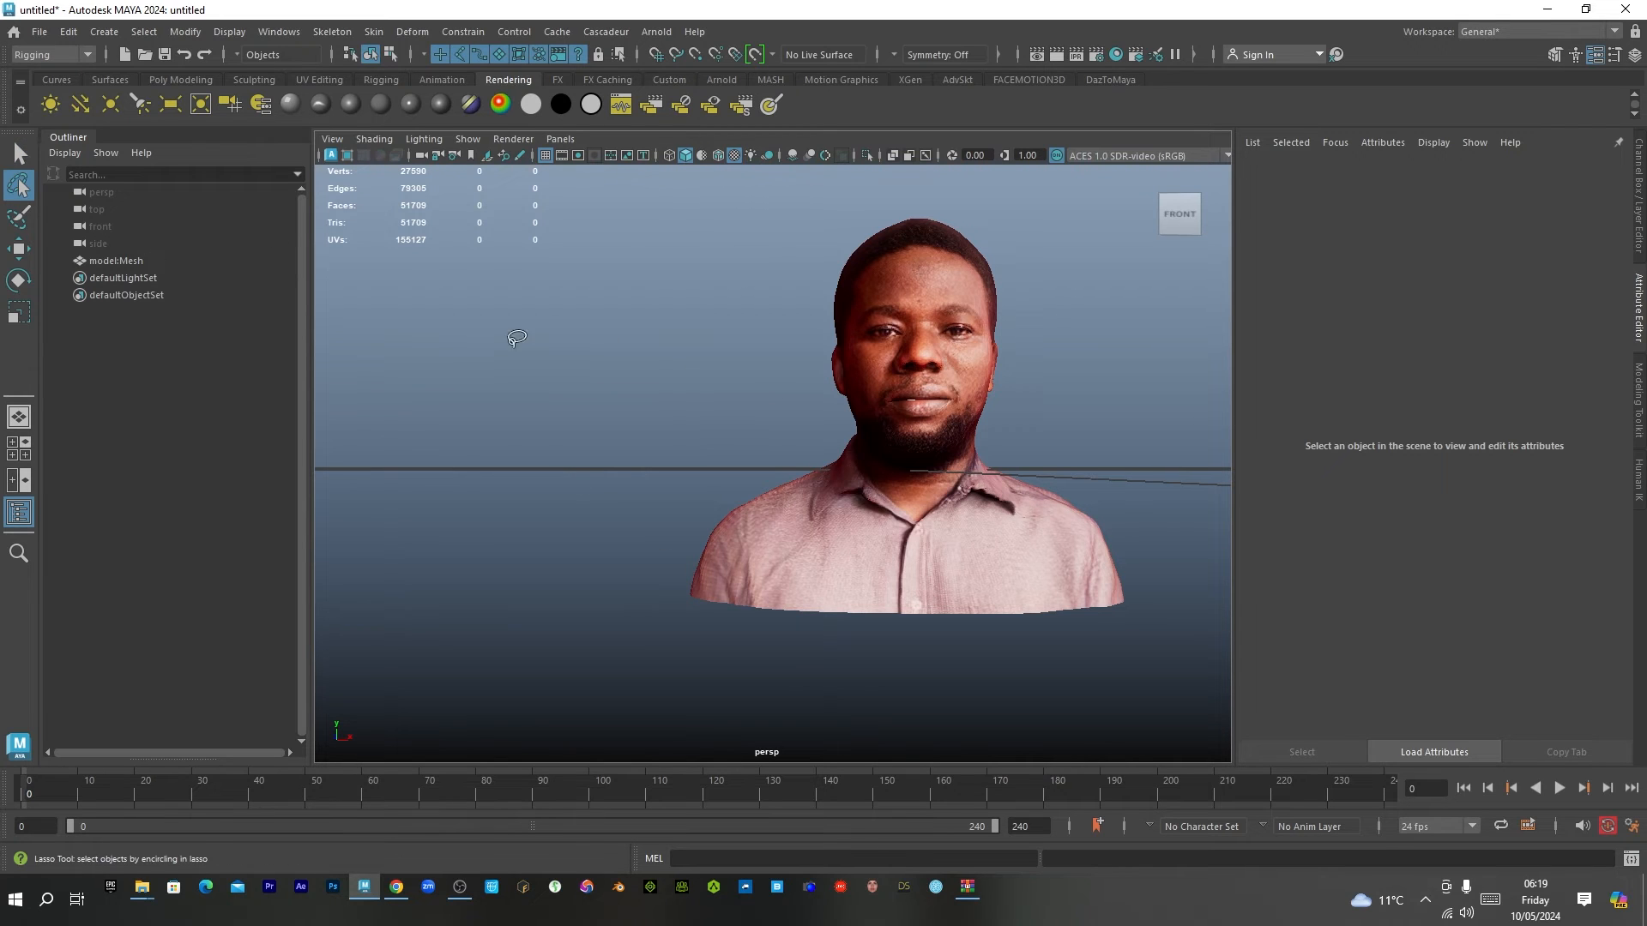
left_click(945, 421)
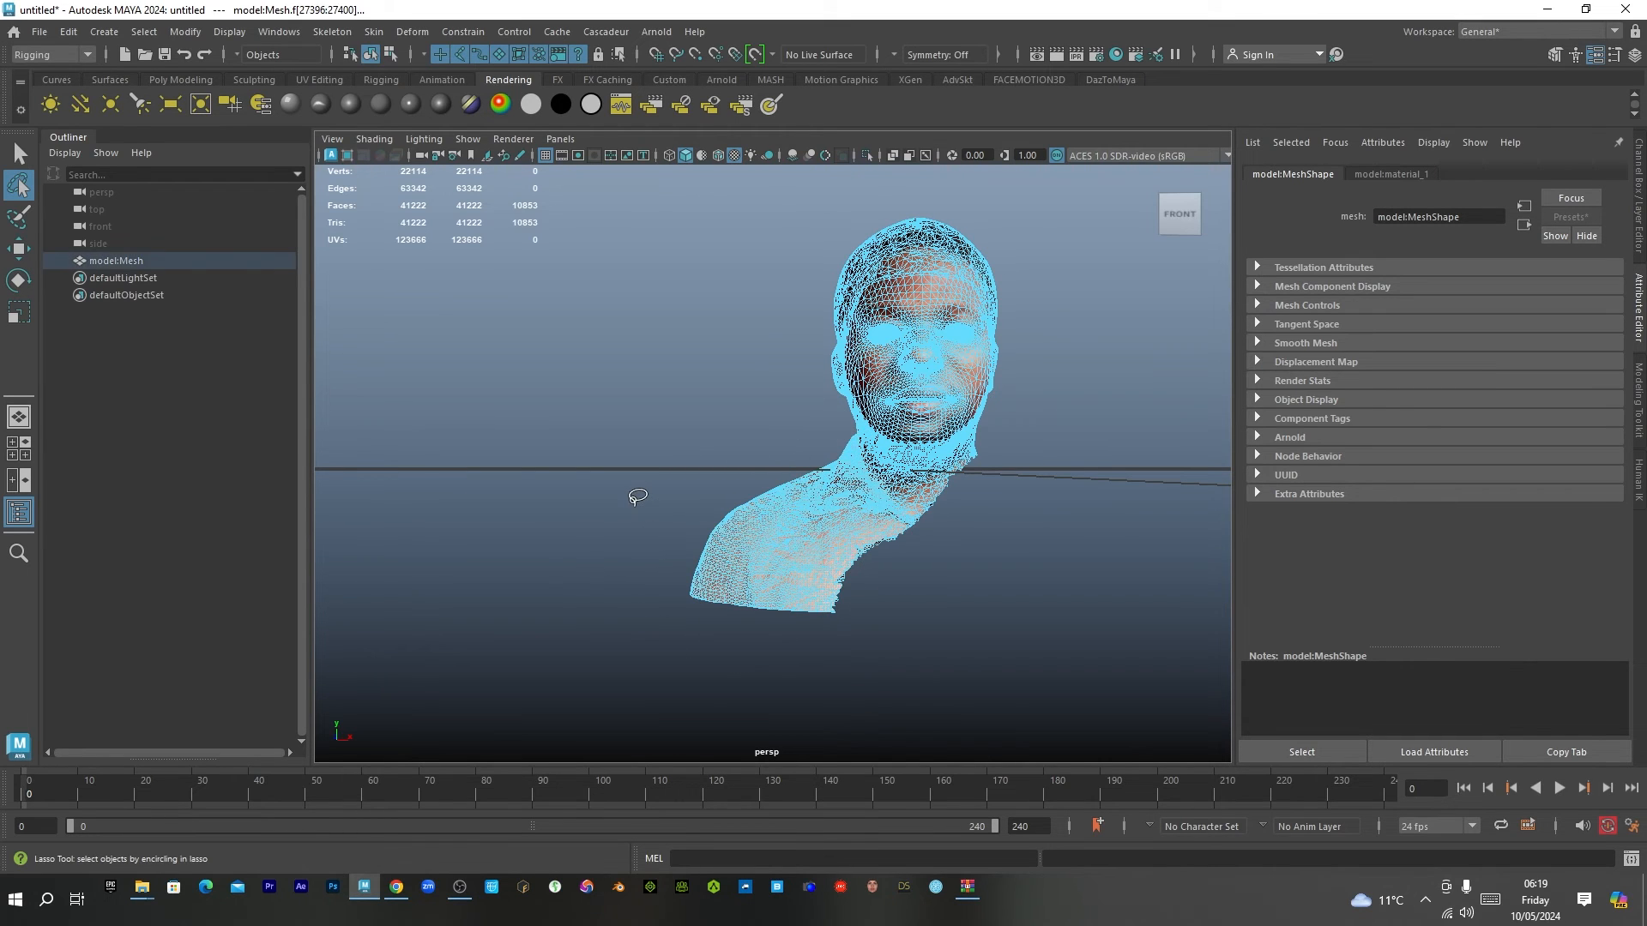
scroll("down", 3)
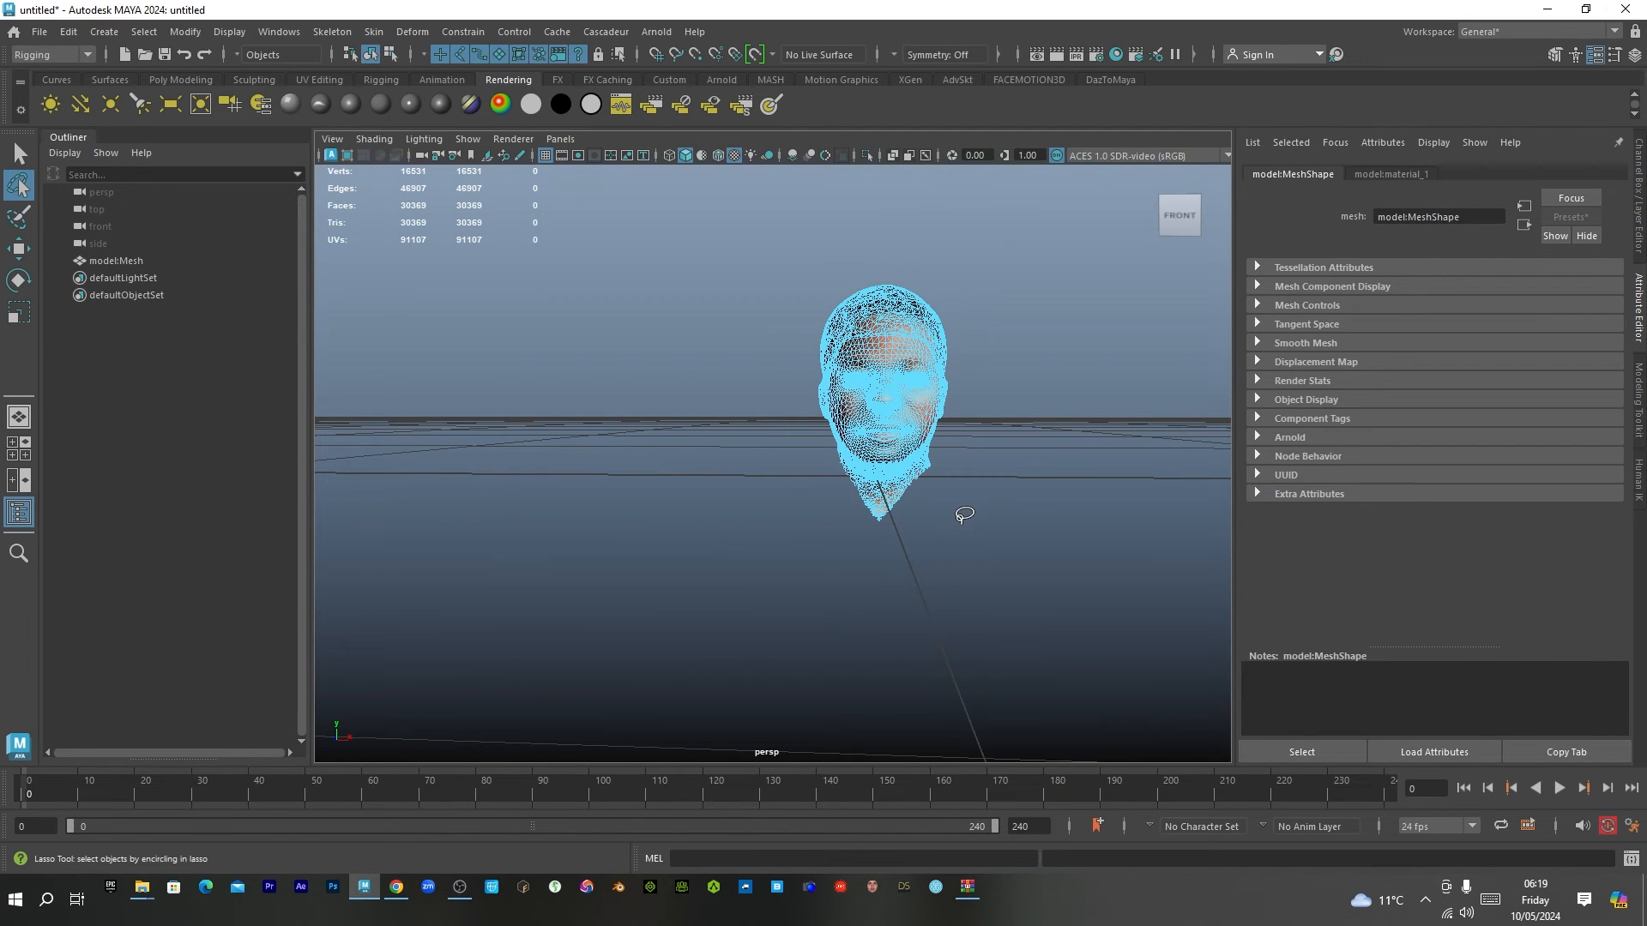
mouse_move(39, 182)
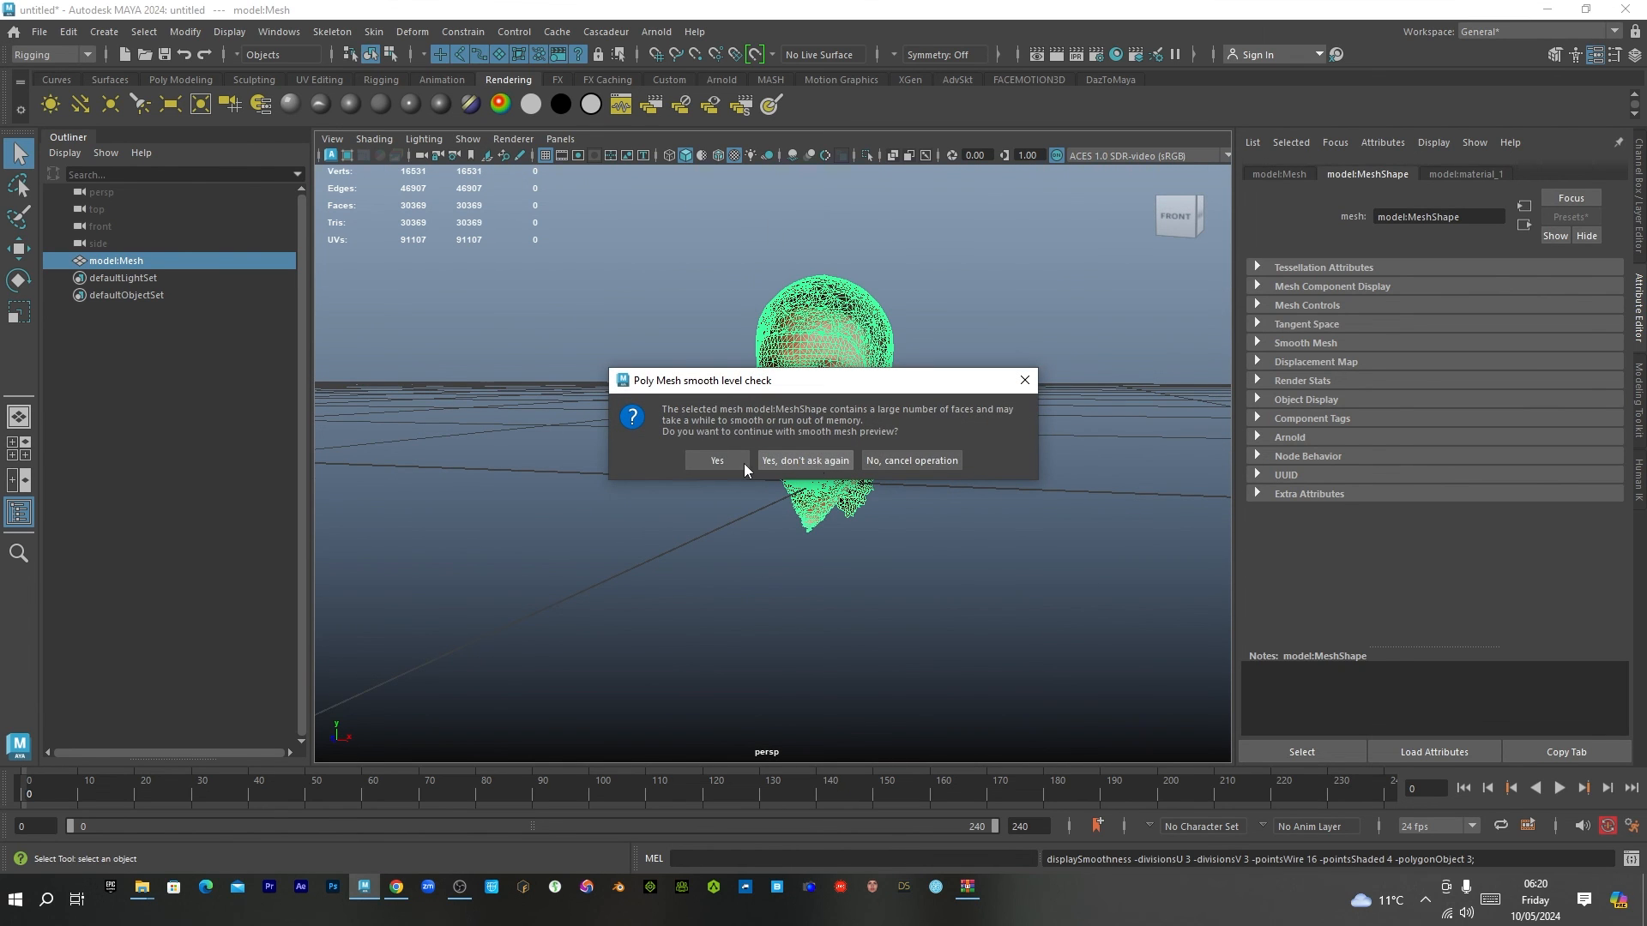
Confirm Yes in the Poly Mesh smooth level check to apply smooth preview.
left_click(716, 460)
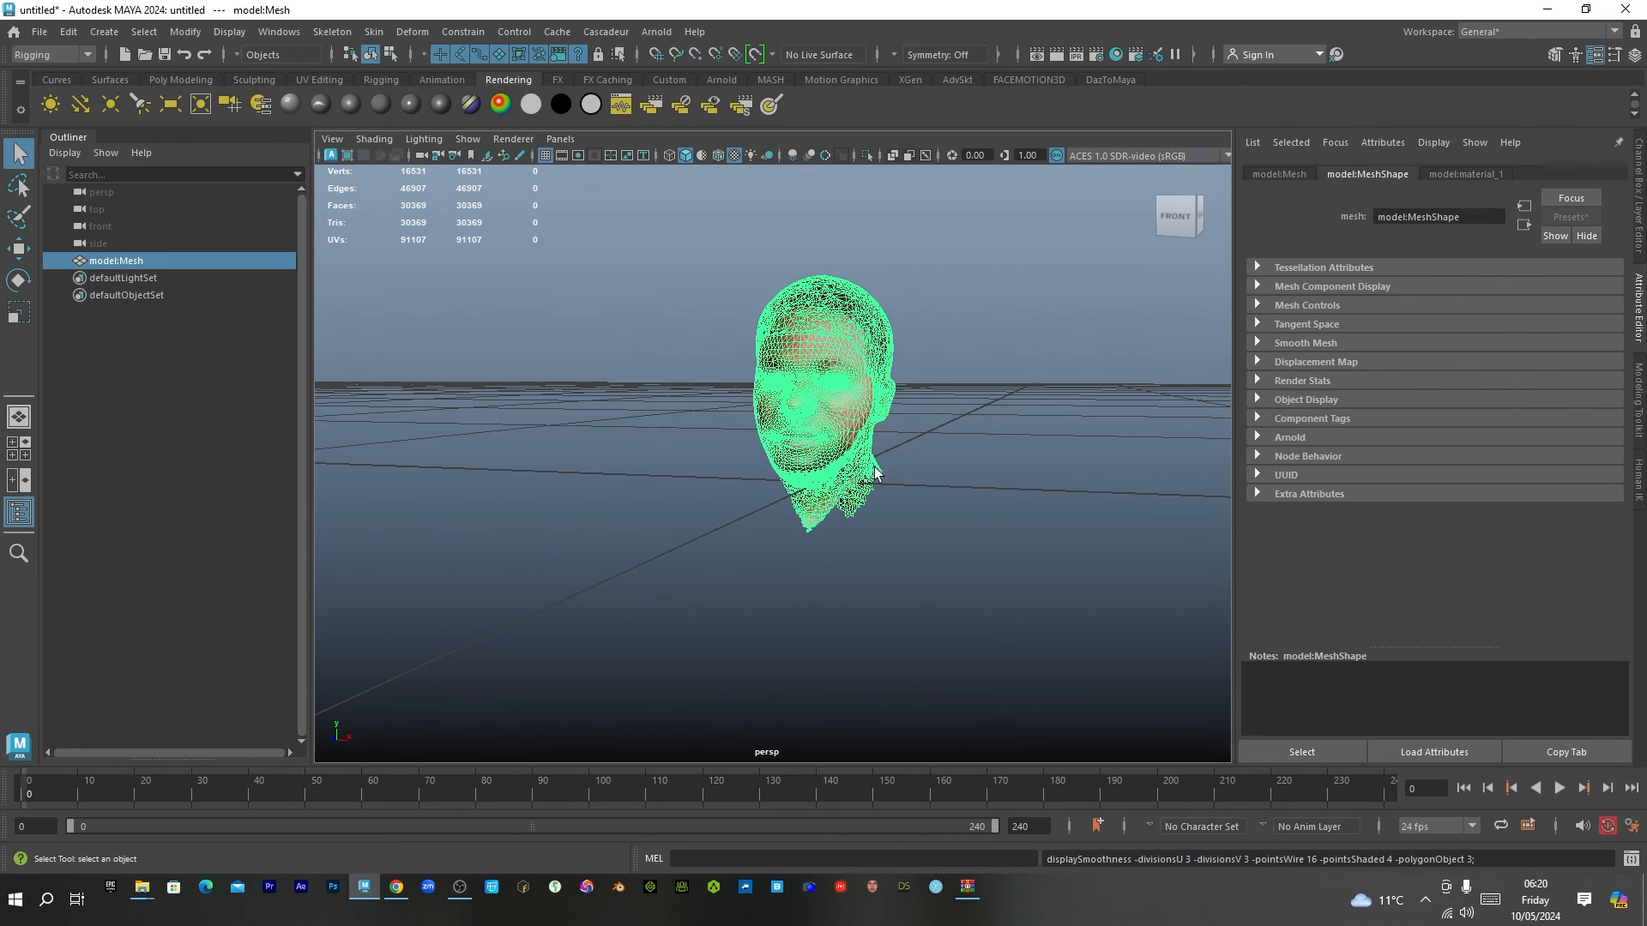